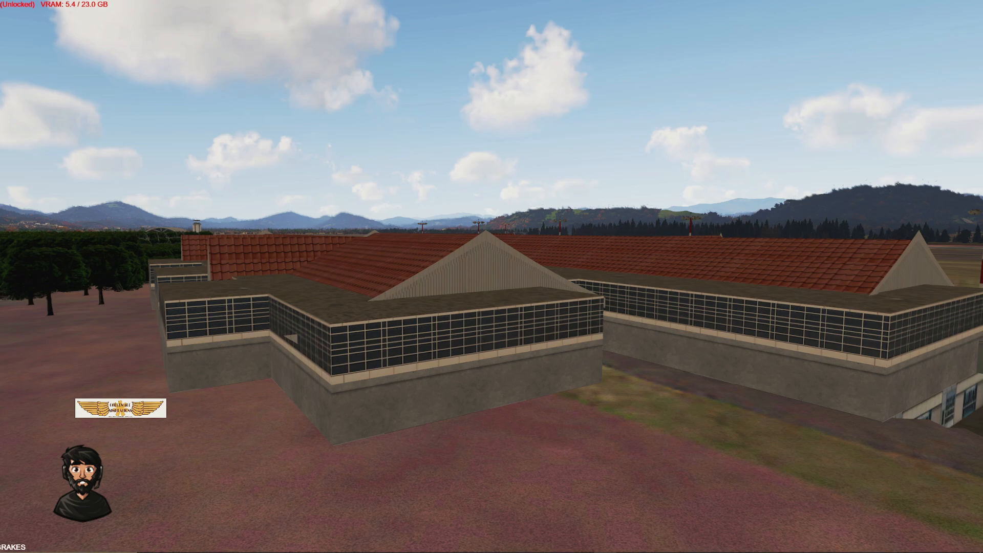
mouse_move(575, 265)
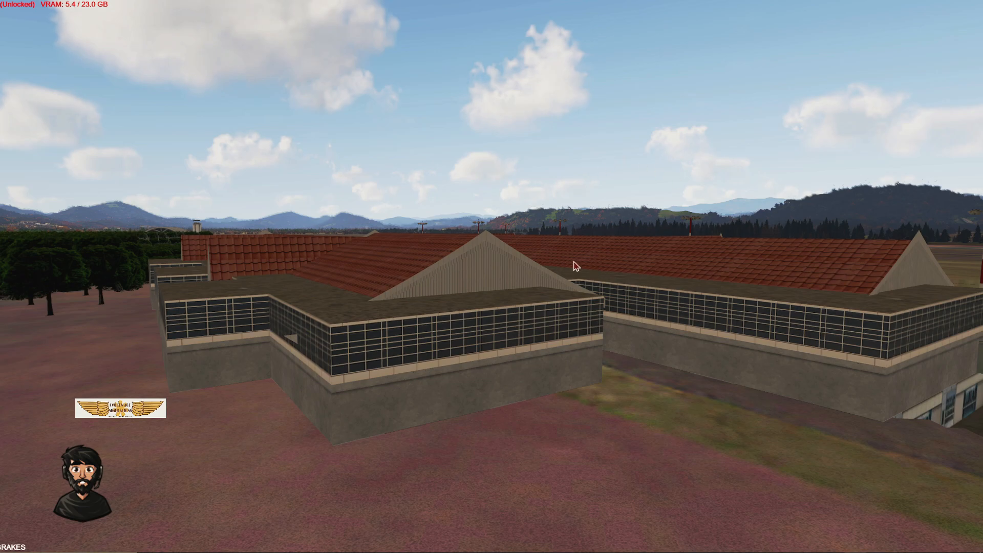
mouse_move(615, 251)
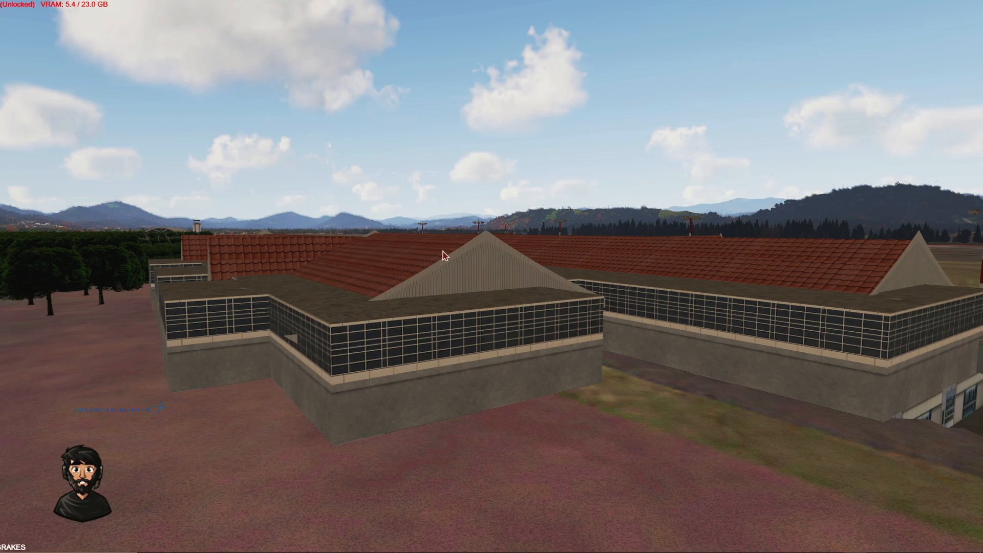
mouse_move(448, 344)
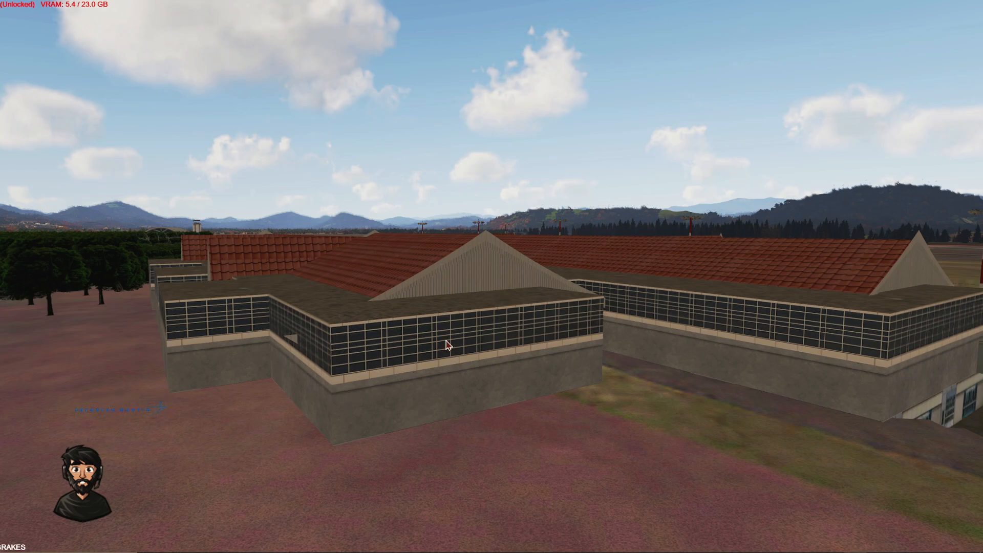
mouse_move(796, 404)
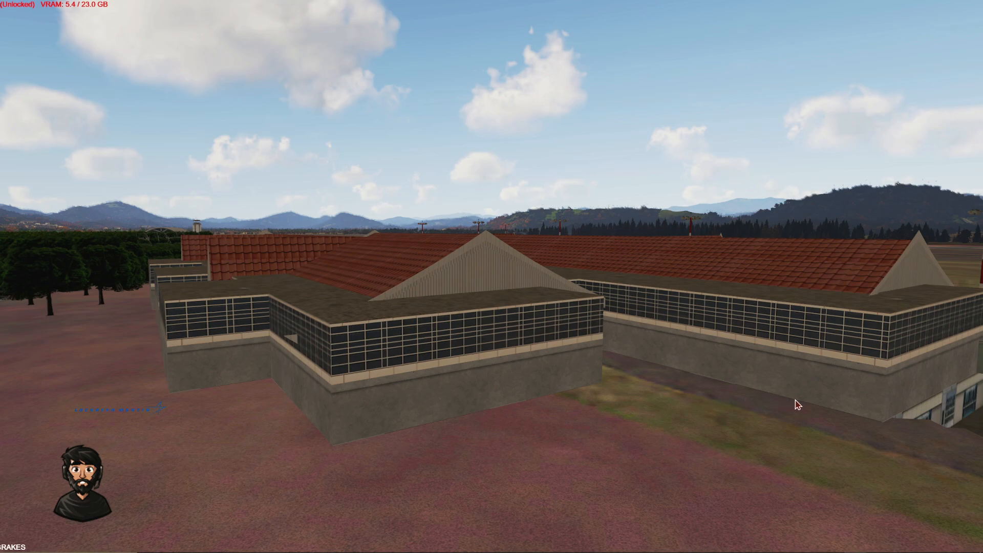
mouse_move(234, 305)
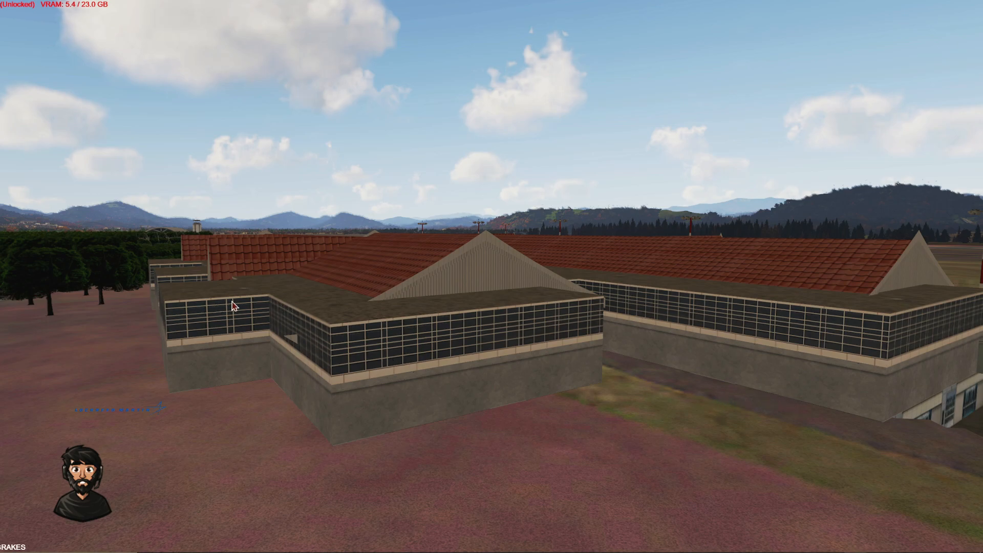
mouse_move(382, 278)
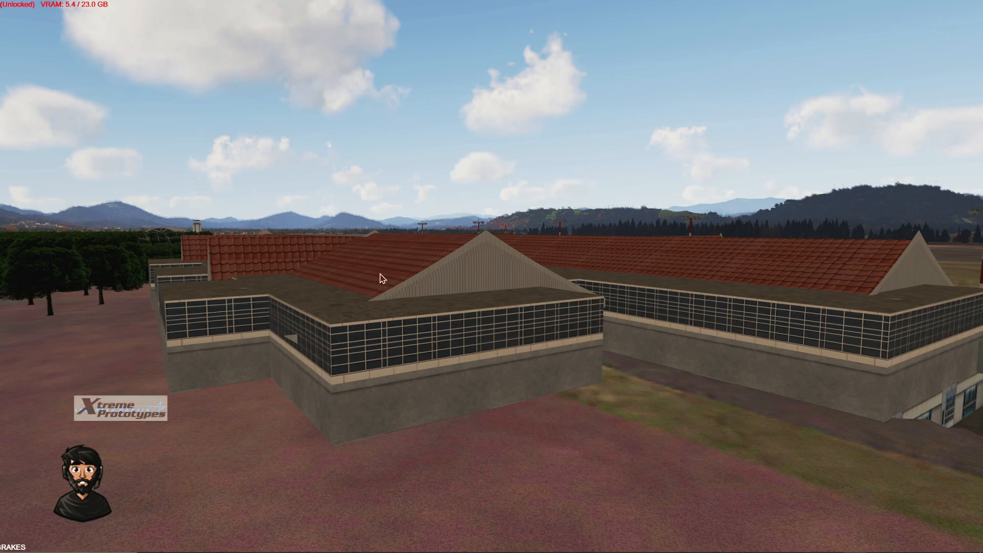
mouse_move(878, 270)
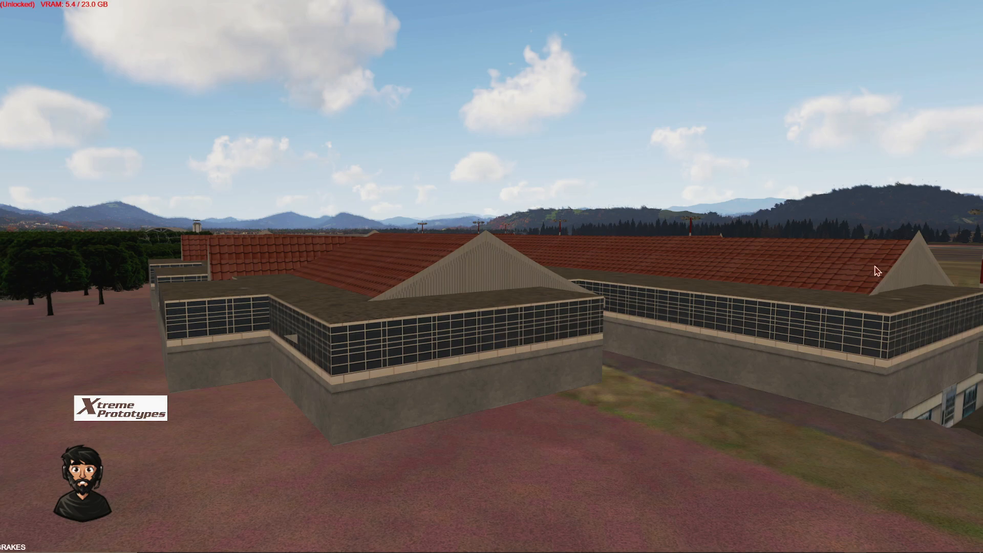
mouse_move(263, 257)
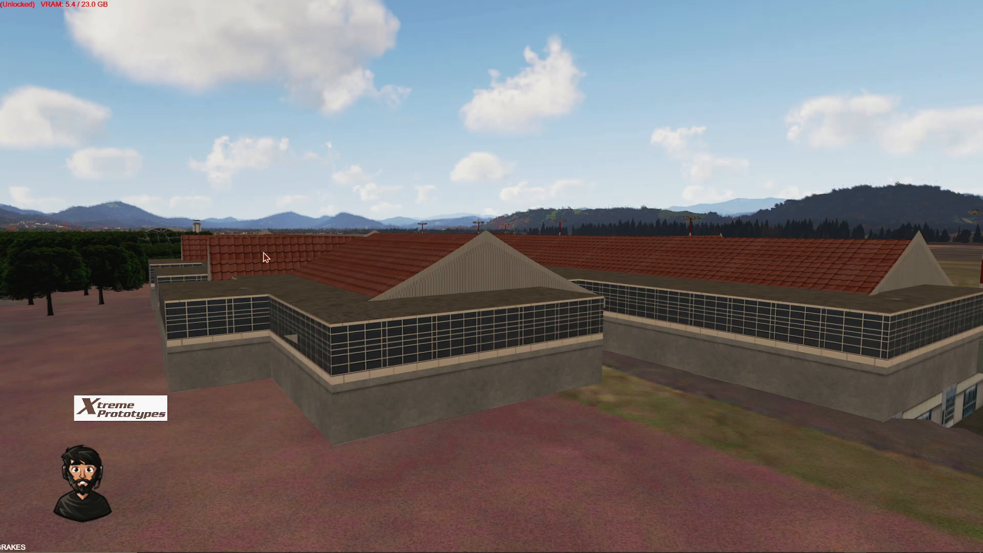
mouse_move(251, 368)
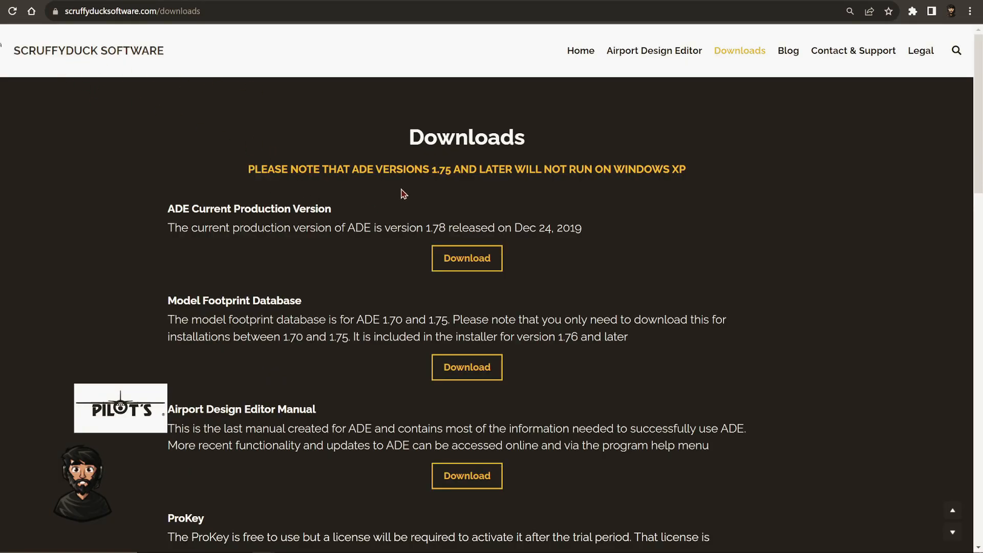
mouse_move(243, 227)
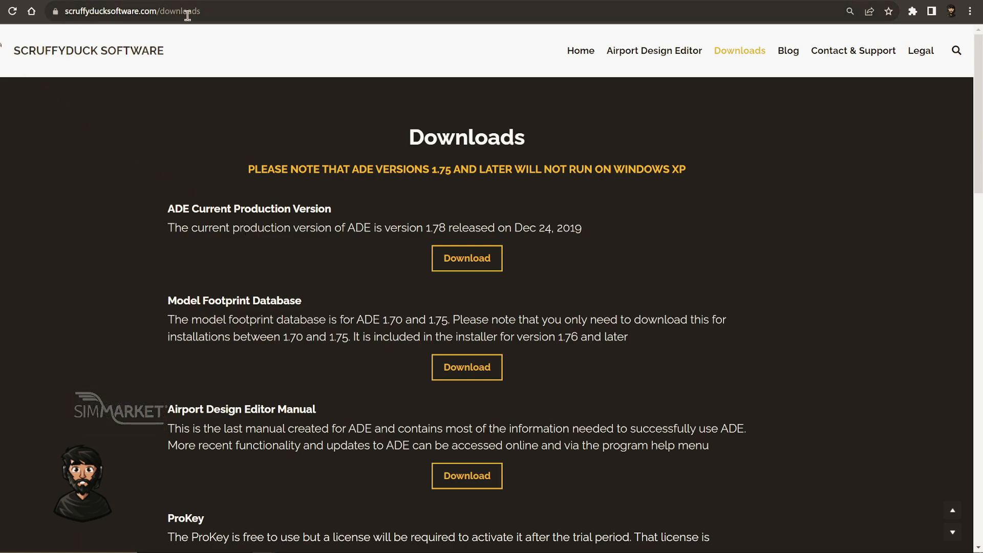
mouse_move(204, 50)
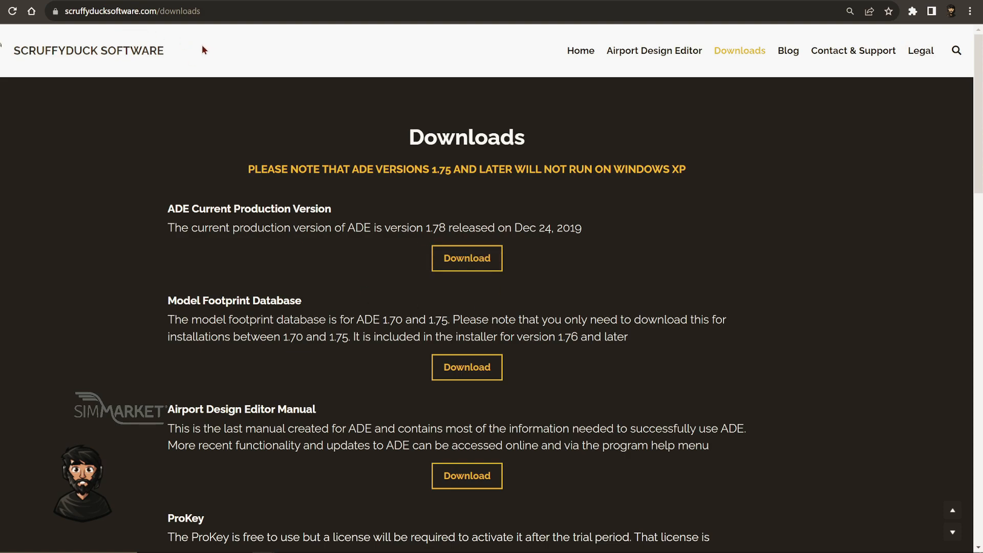
mouse_move(127, 87)
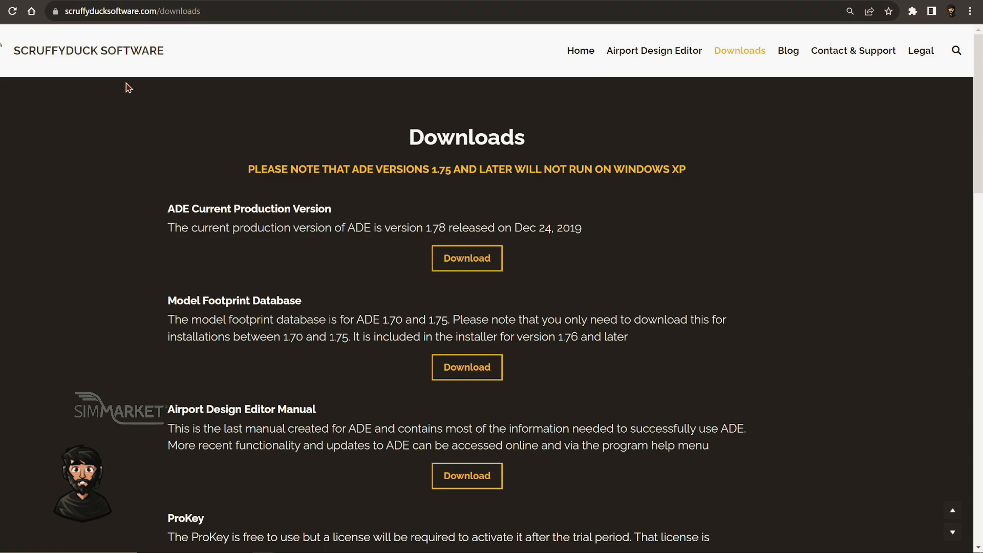
mouse_move(169, 218)
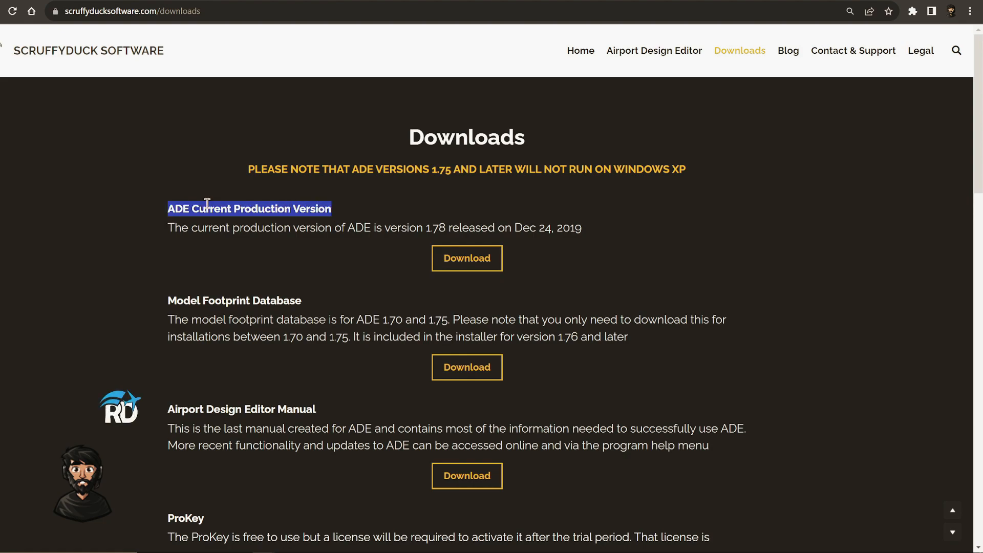
Step: Download the ADE 1.79 development installer (179_7475.exe) from the ScruffyDuck downloads page
double_click(435, 227)
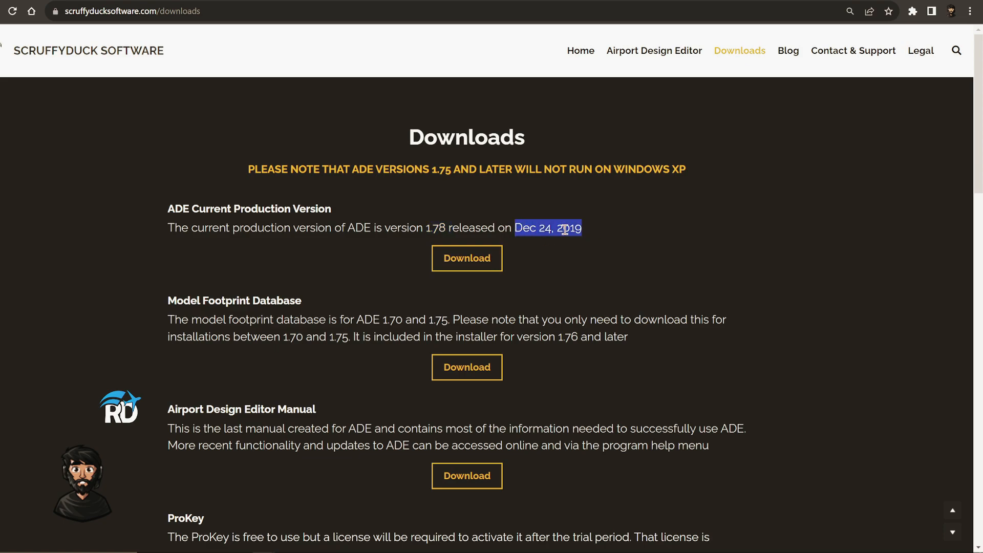
mouse_move(787, 459)
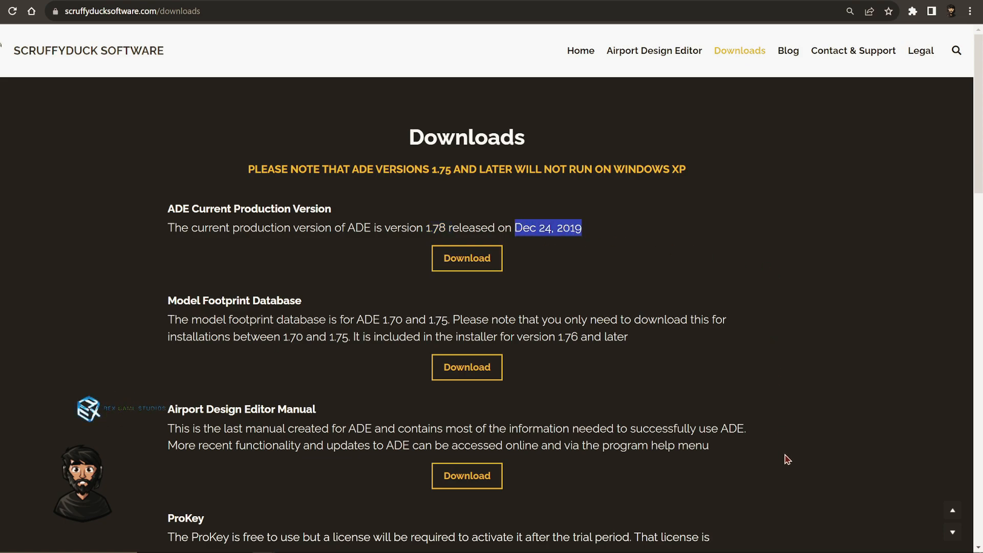
scroll("down", 3)
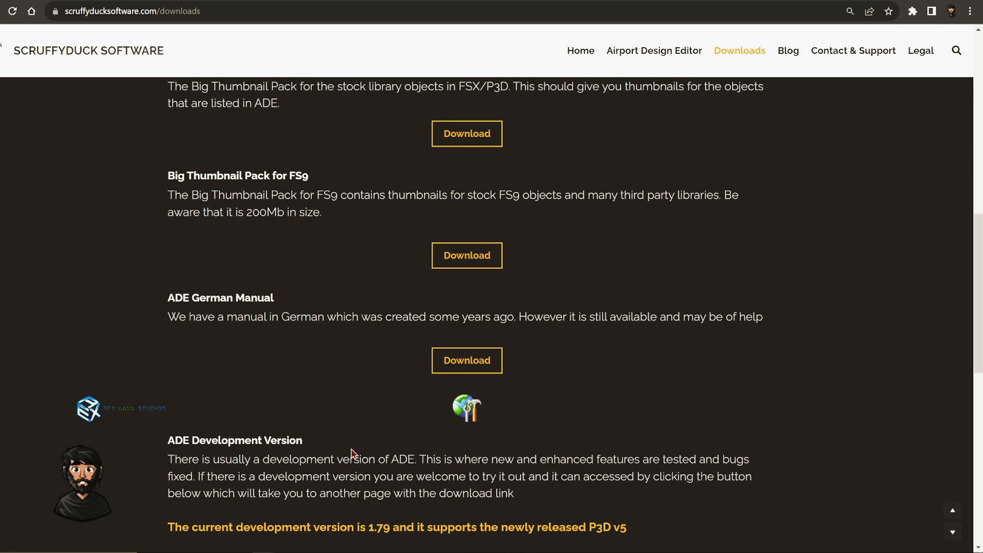
scroll("down", 3)
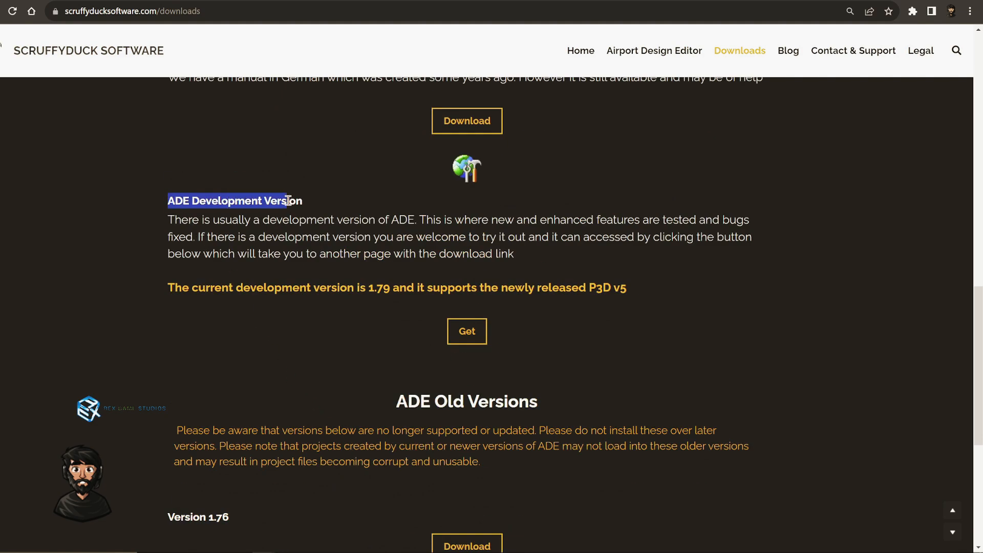
mouse_move(467, 331)
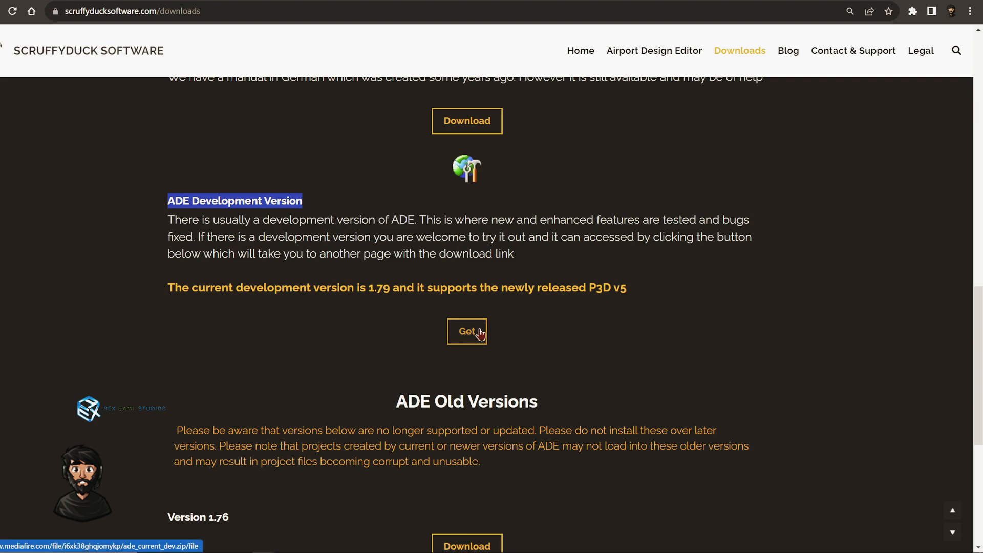
left_click(466, 331)
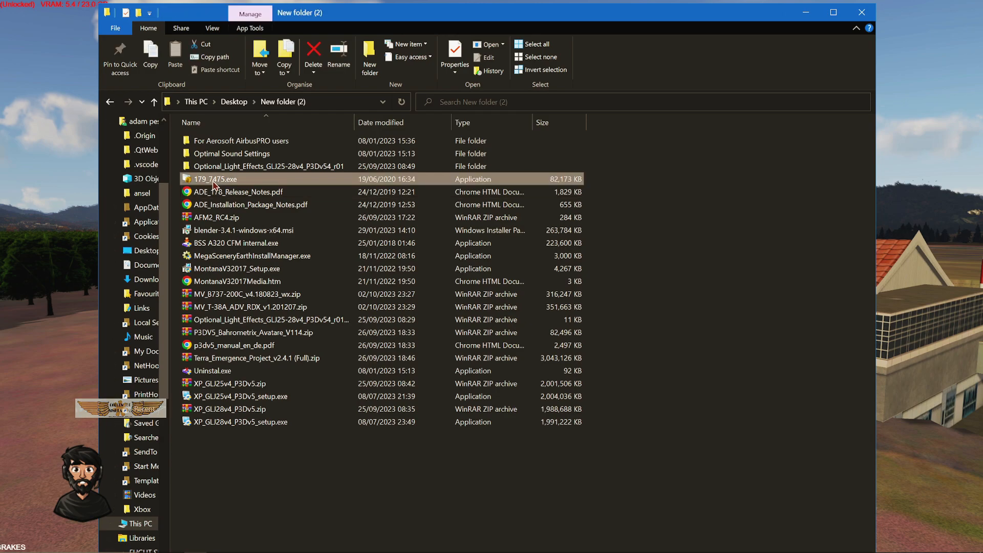
mouse_move(216, 181)
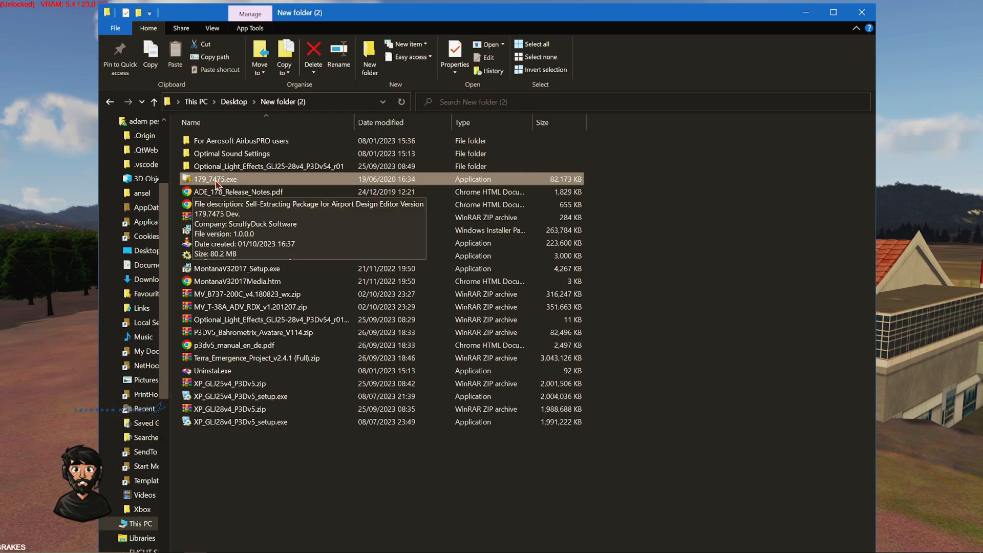
Step: Run the 179_7475.exe installer as administrator
right_click(215, 179)
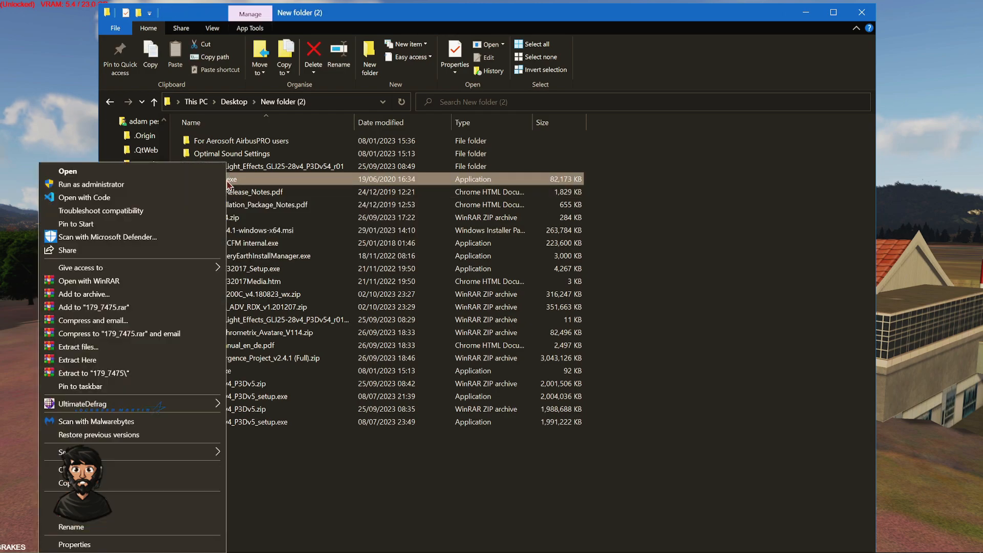
left_click(343, 505)
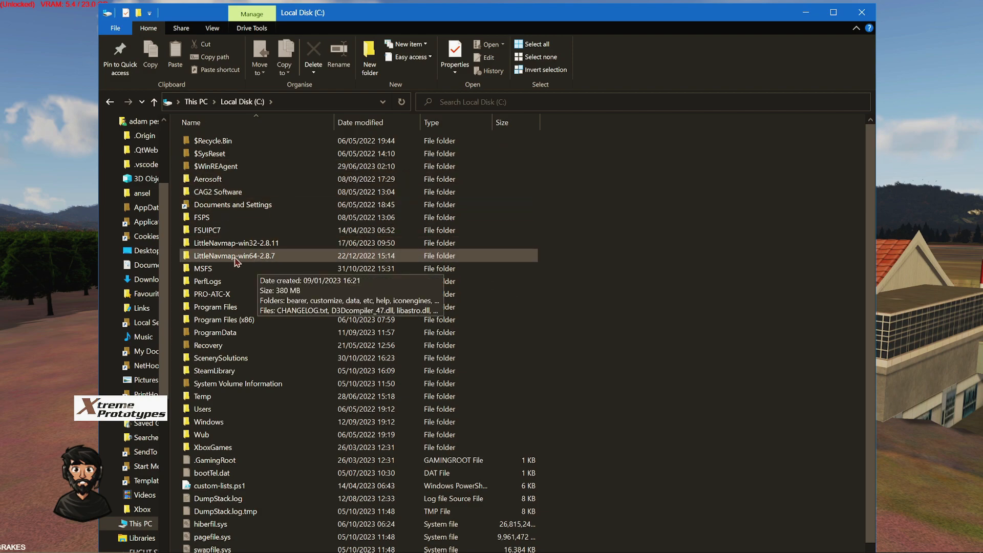
mouse_move(213, 268)
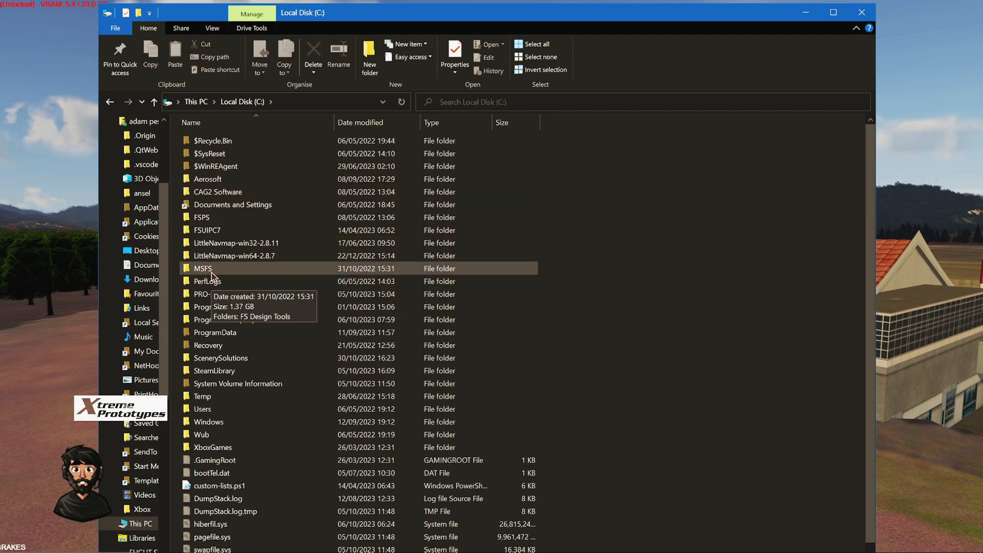
Step: Browse to C:\MSFS\FS Design Tools\Airport Design Editor 179 Test
double_click(201, 268)
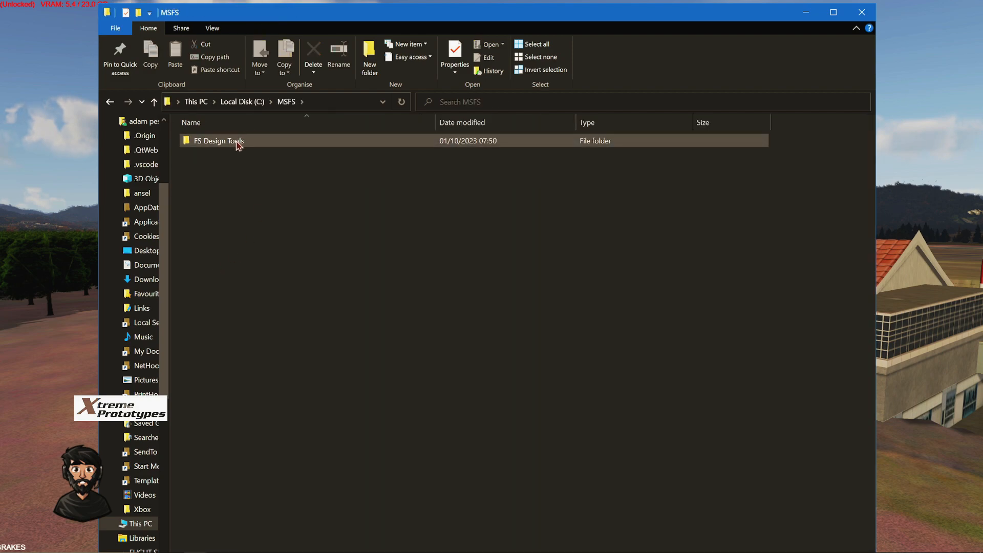
double_click(218, 140)
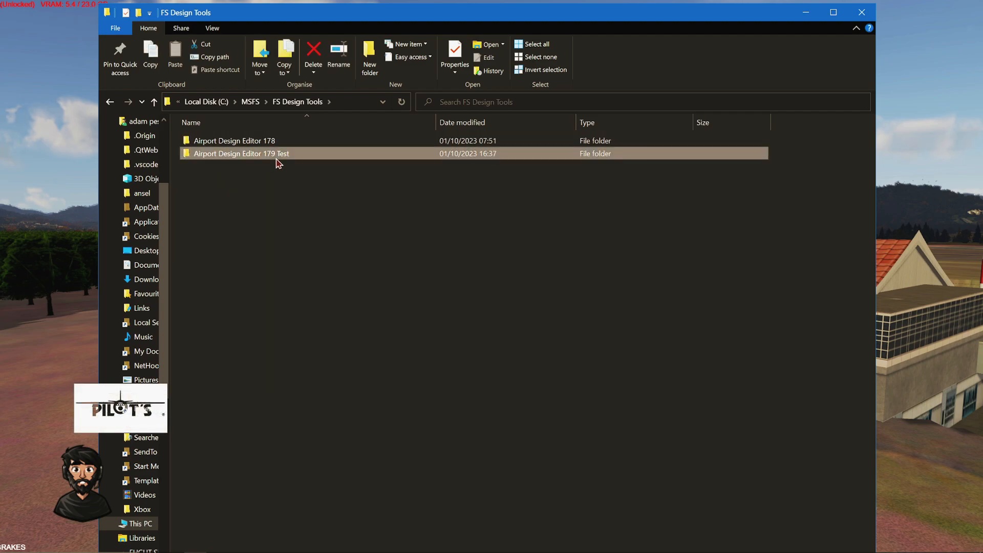
mouse_move(220, 153)
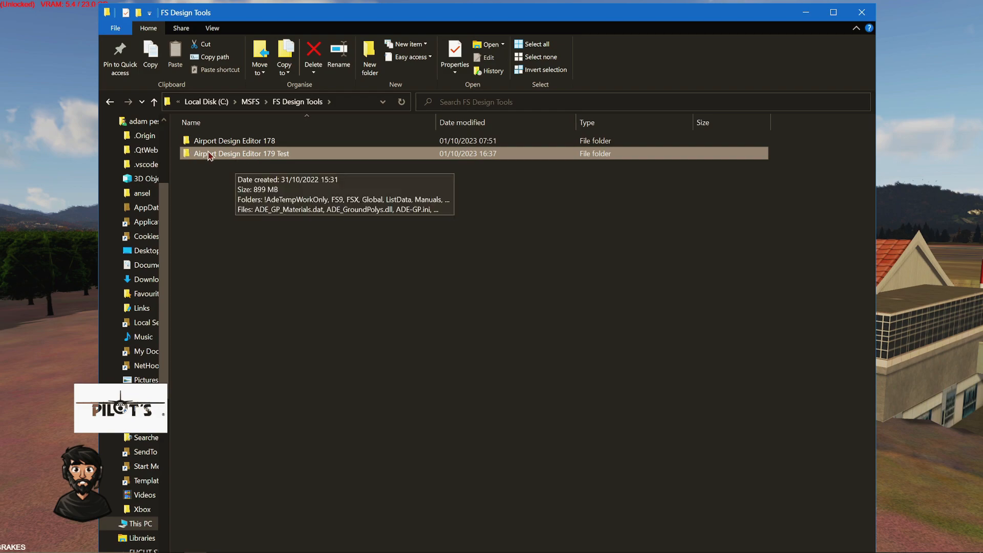
mouse_move(243, 158)
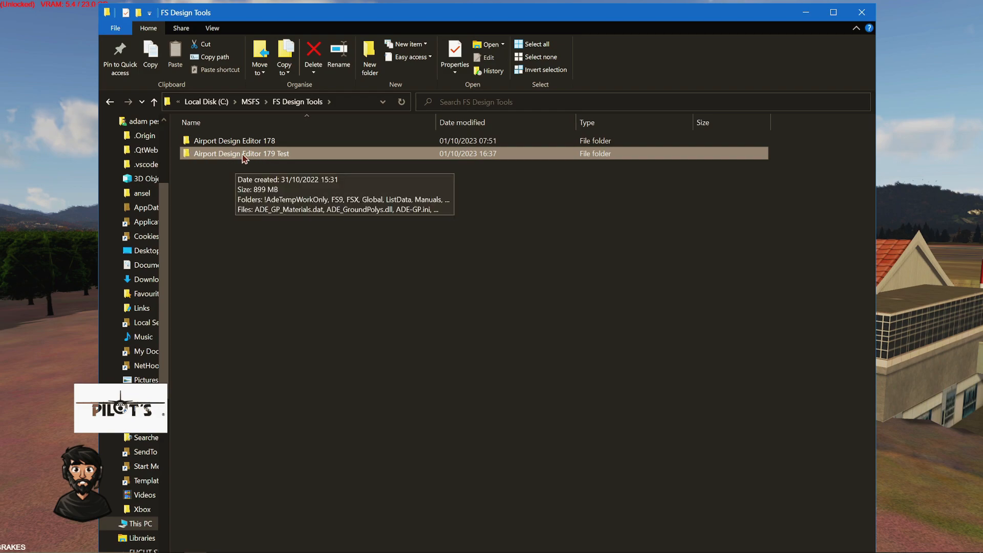
mouse_move(255, 159)
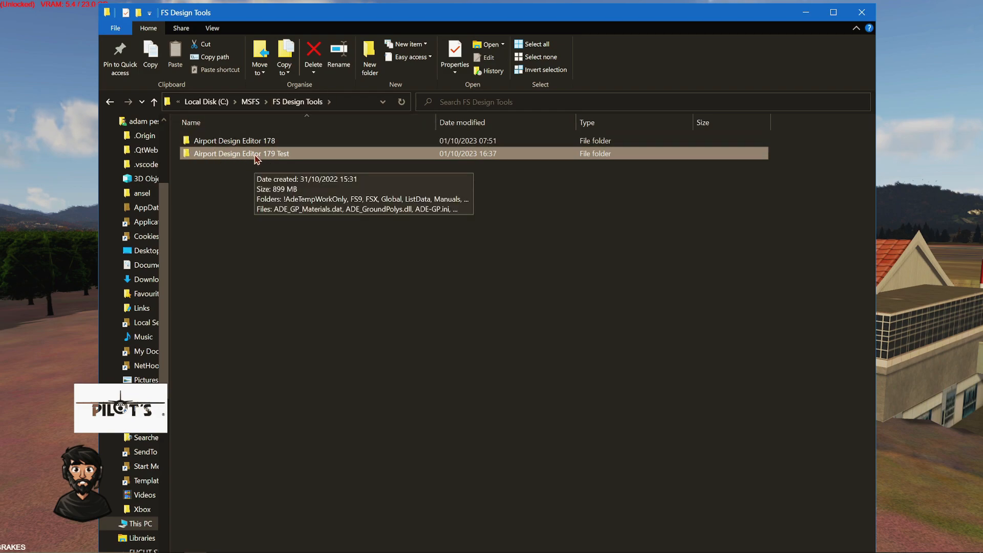
double_click(241, 153)
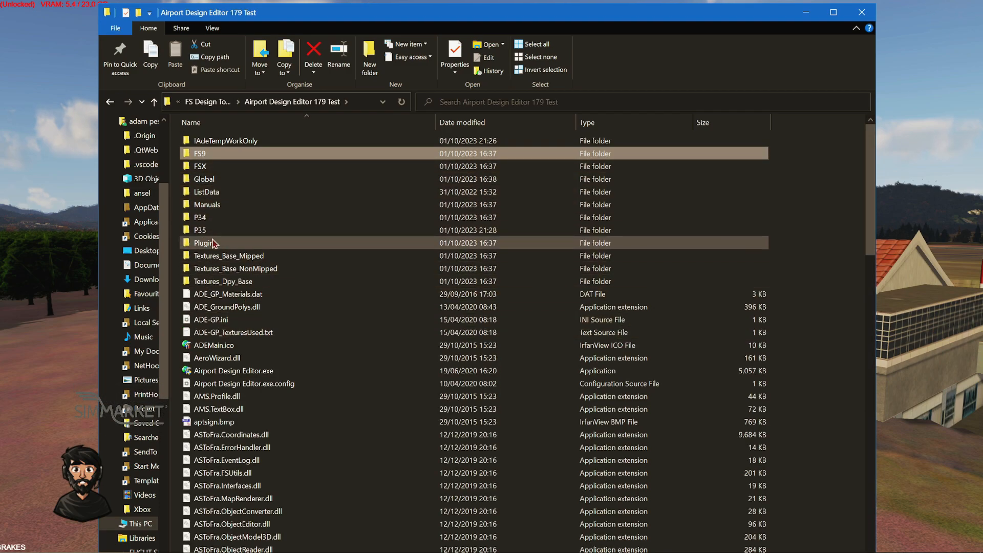
mouse_move(232, 329)
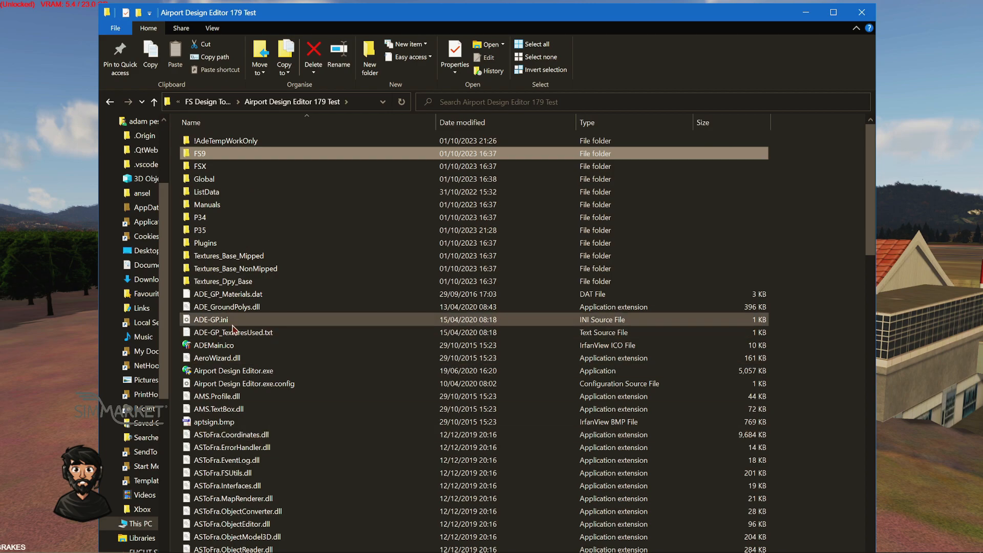
Step: Run Airport Design Editor.exe as administrator with P3D v5 as the simulator version
left_click(233, 371)
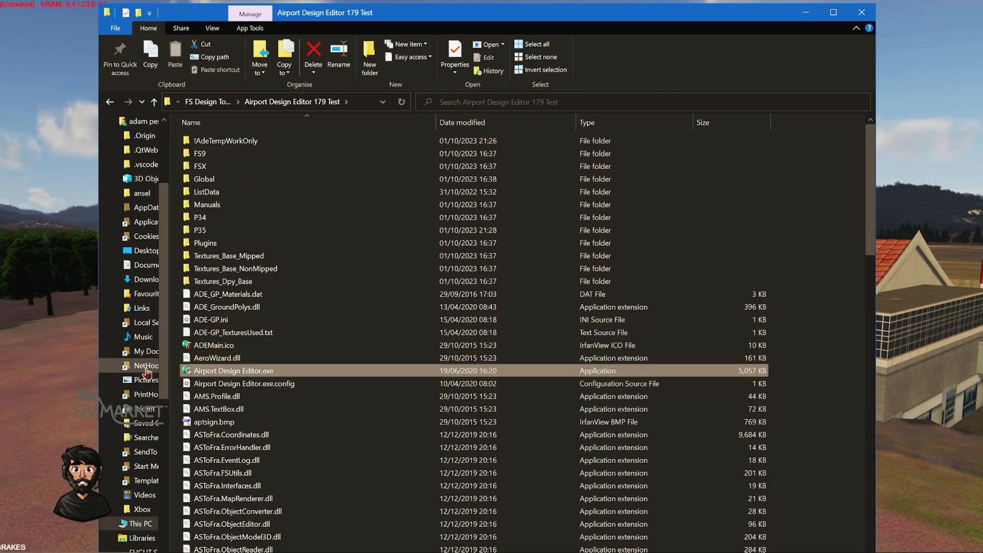
mouse_move(227, 375)
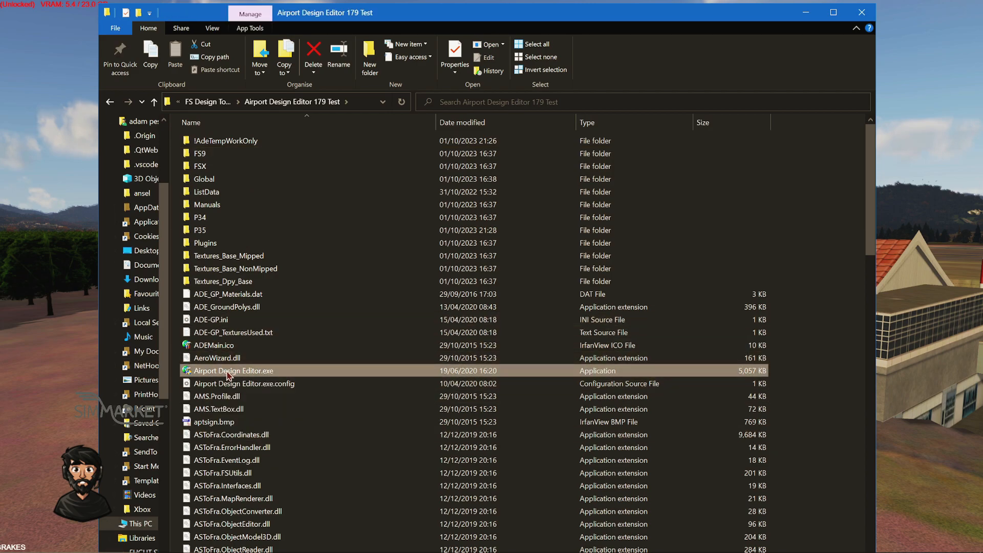
right_click(234, 371)
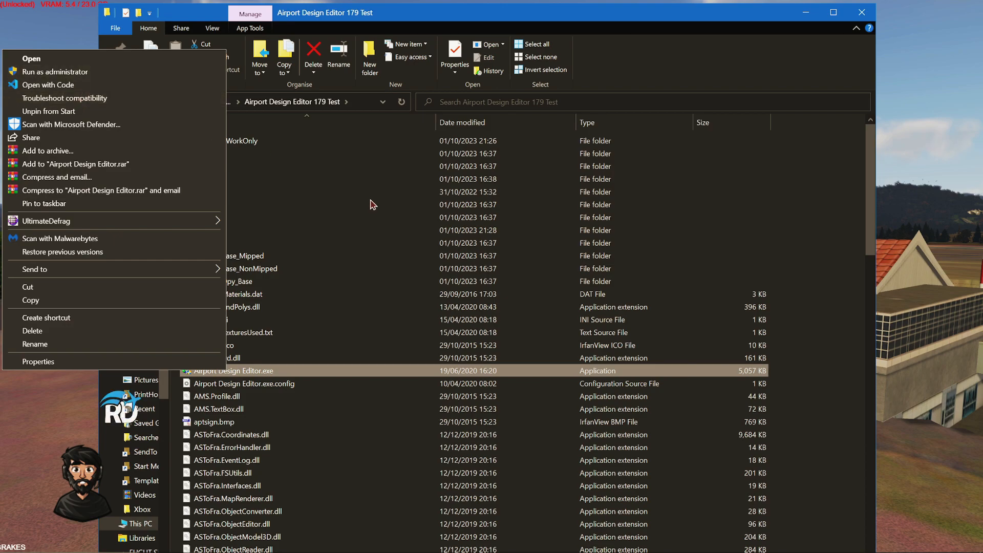
left_click(30, 59)
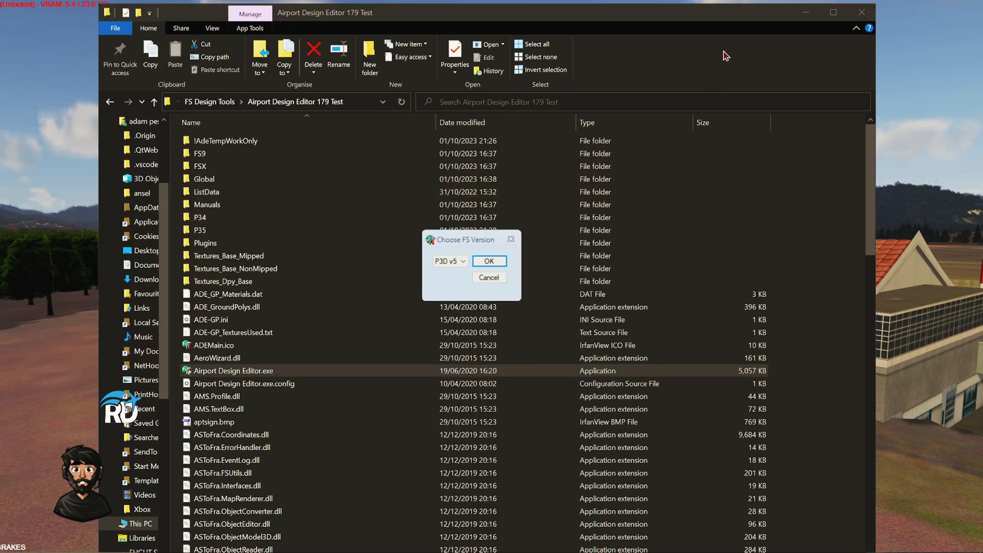
left_click(488, 261)
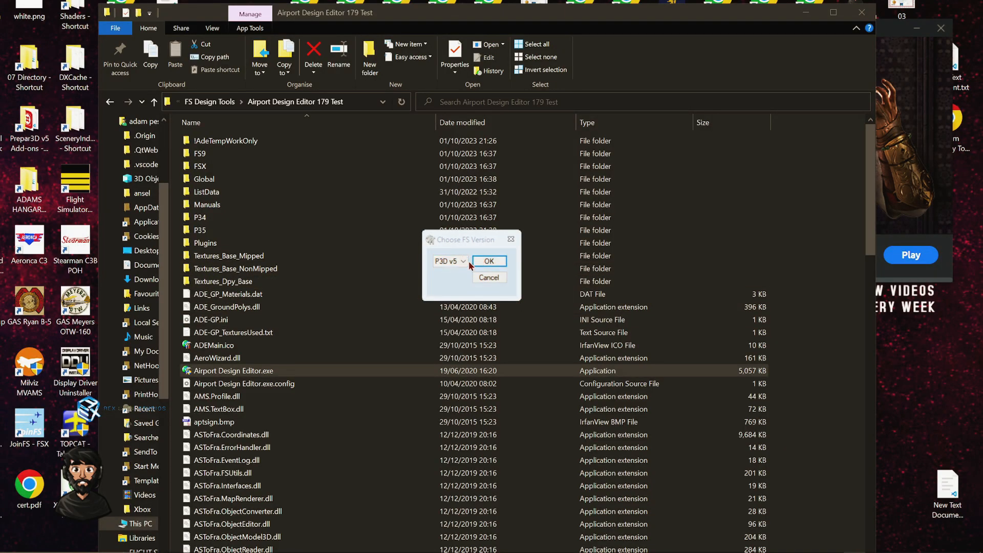
left_click(489, 261)
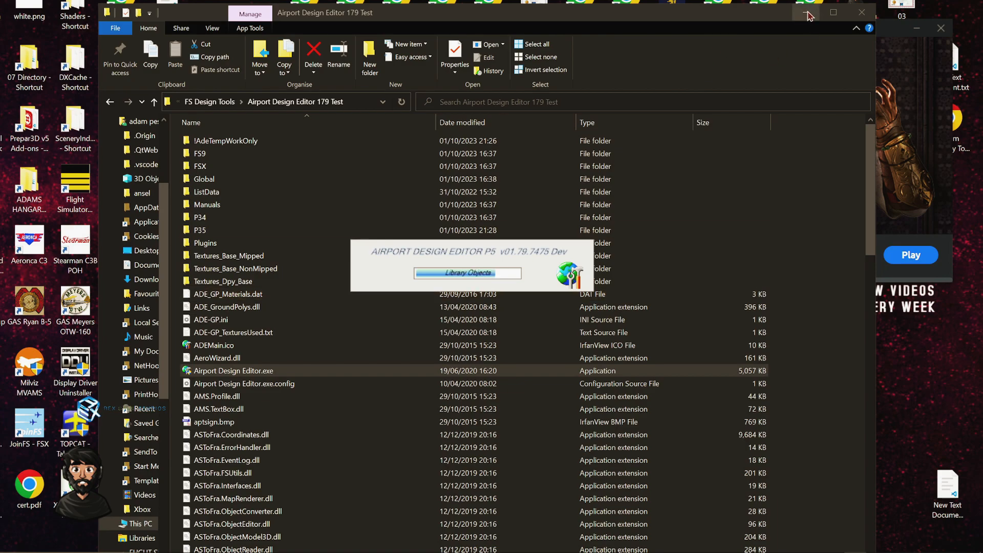
Step: Maximise the Airport Design Editor window once loading finishes
double_click(233, 370)
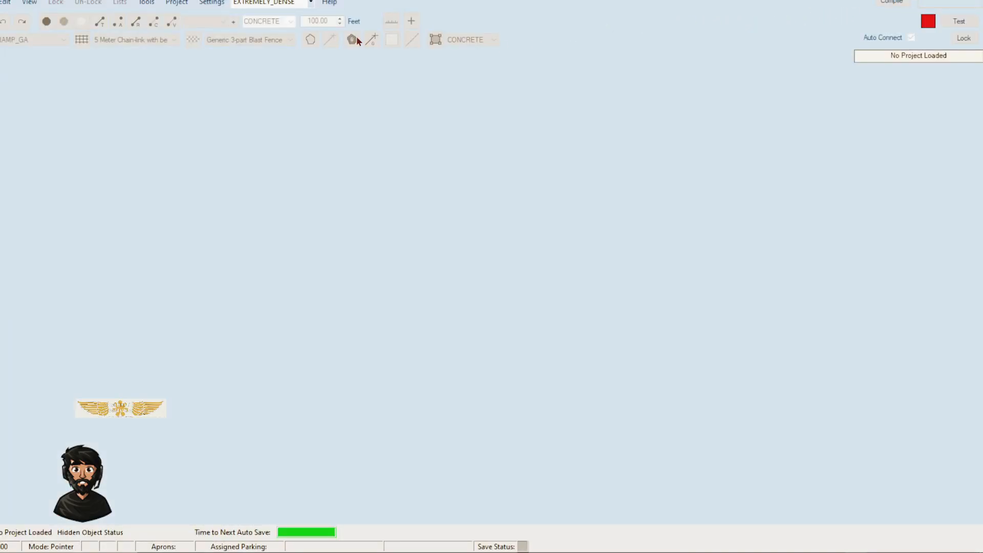
mouse_move(723, 202)
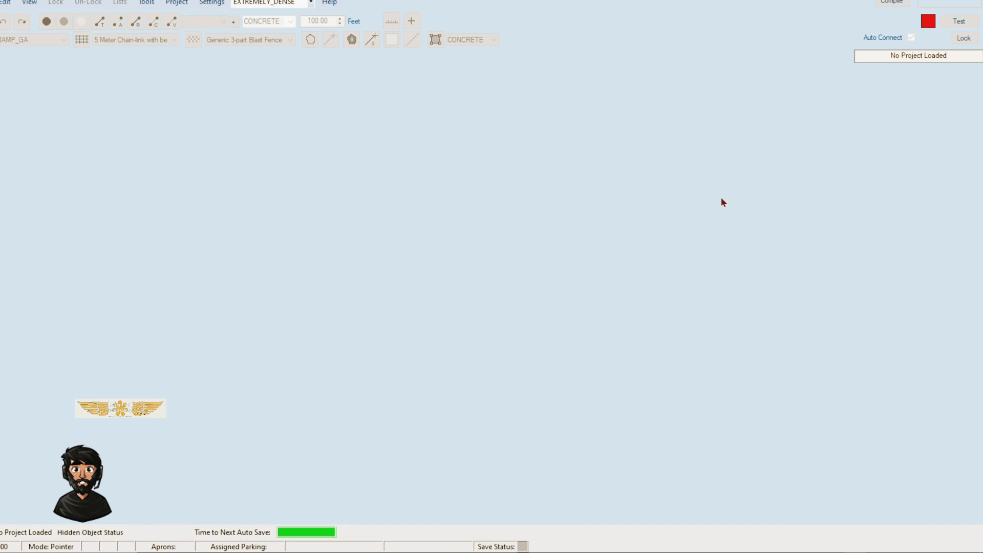
mouse_move(394, 93)
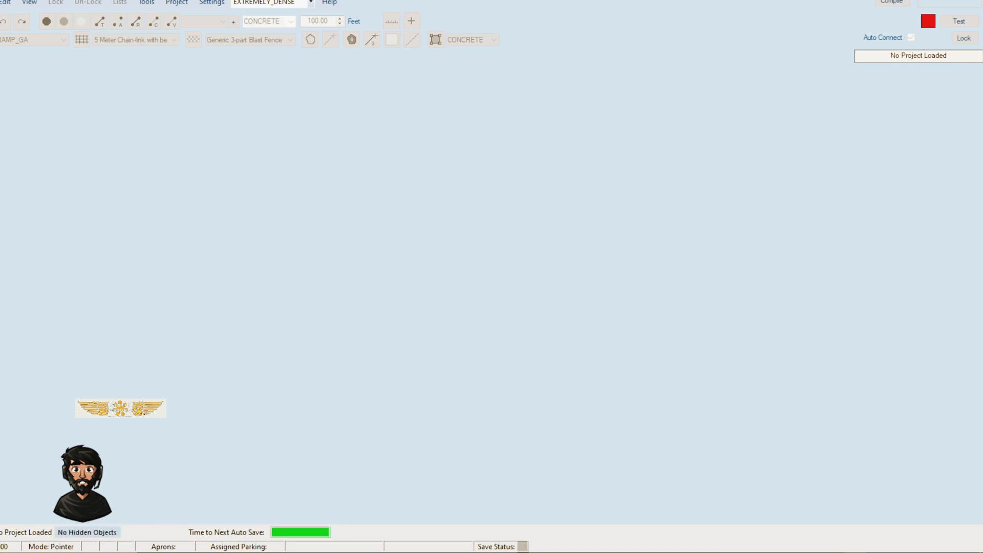
Step: Open VLLB_ADEX_ADE.bgl from M:\P3D Scenery\LUANG PRABANG\scenery as an airport
left_click(5, 2)
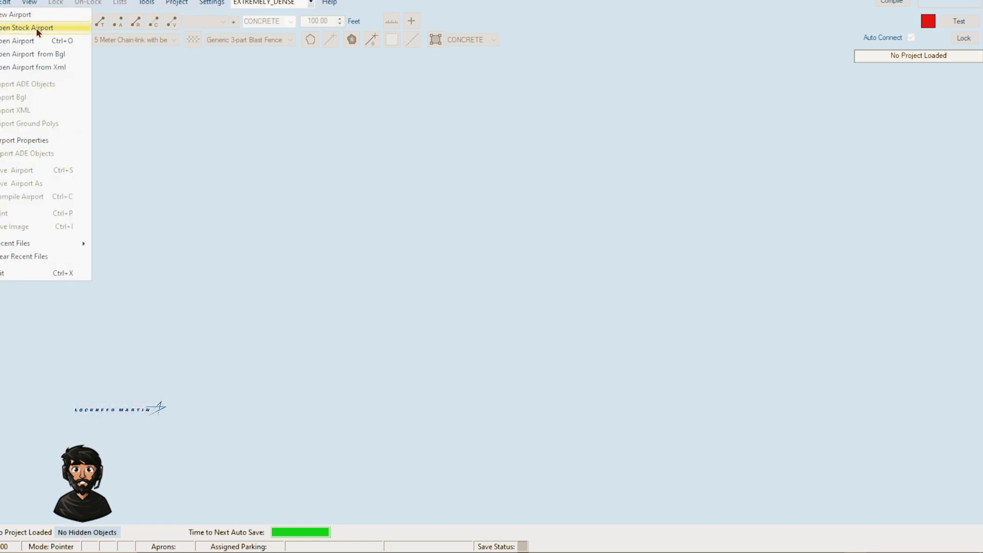
mouse_move(25, 41)
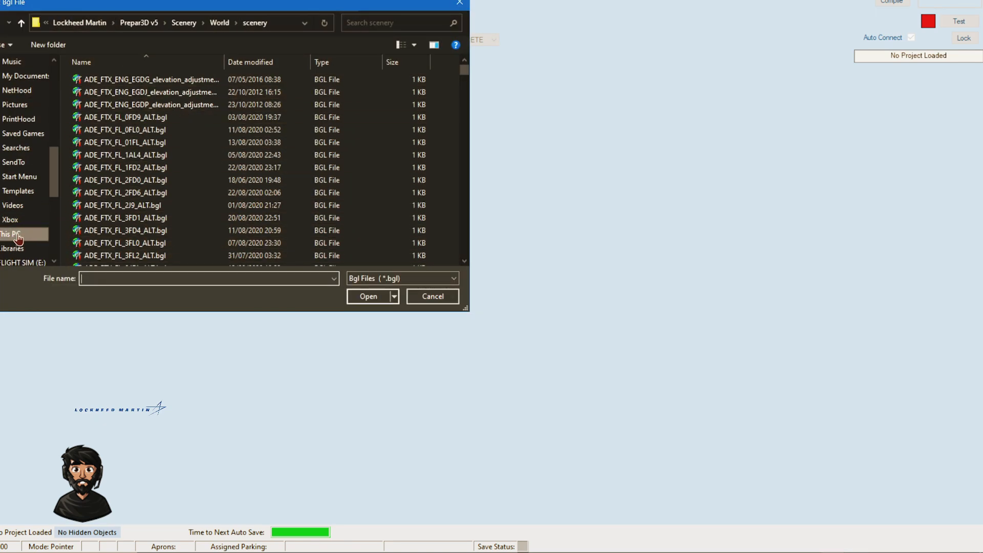
left_click(9, 234)
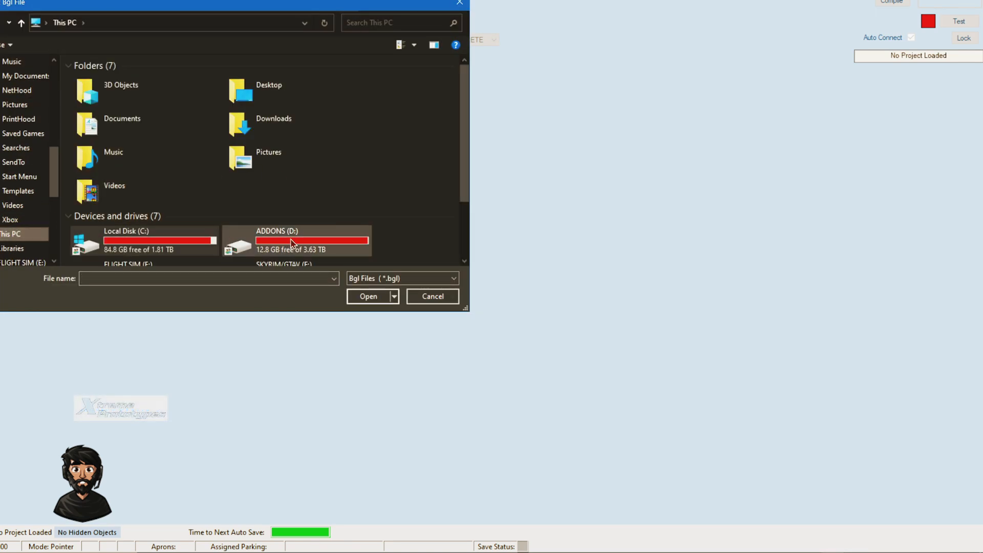
scroll("down", 3)
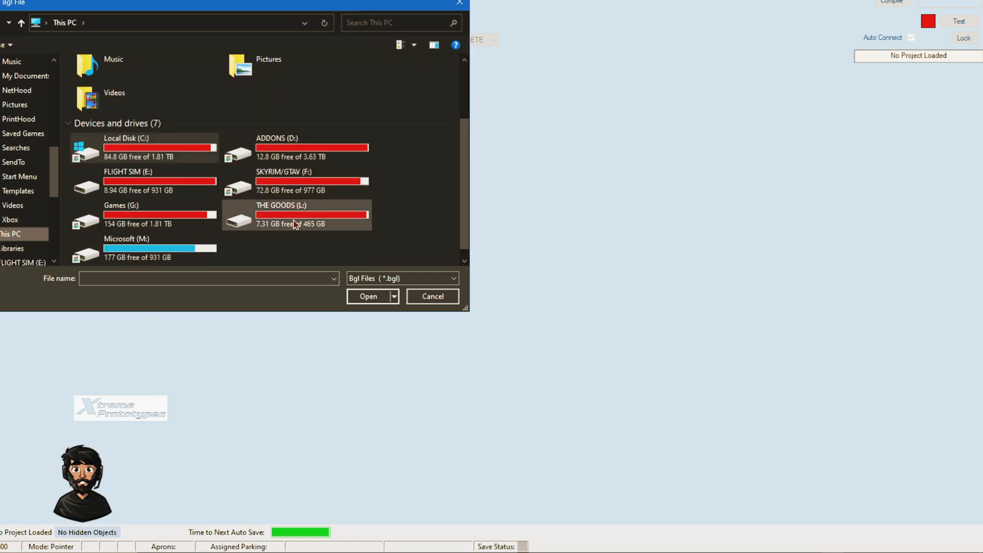
double_click(282, 181)
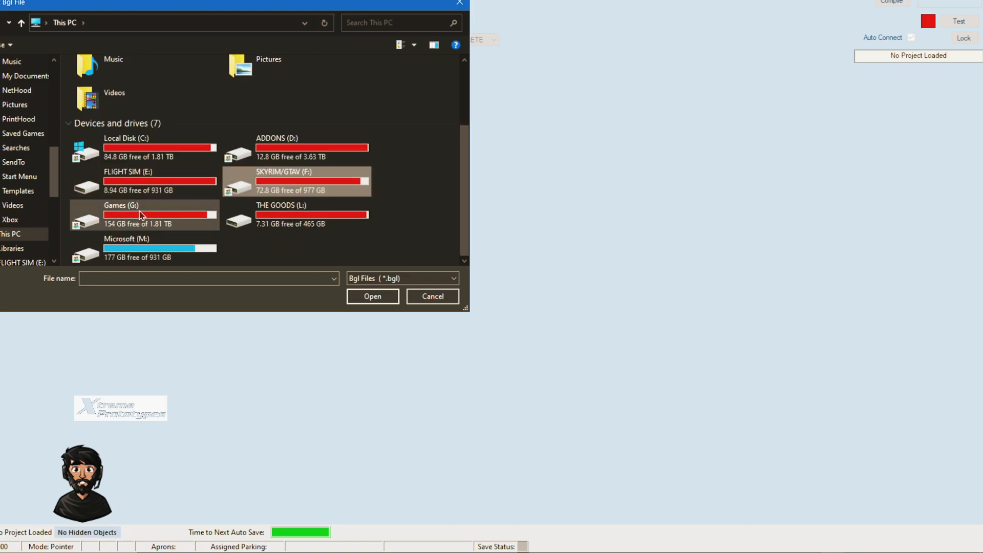
double_click(121, 215)
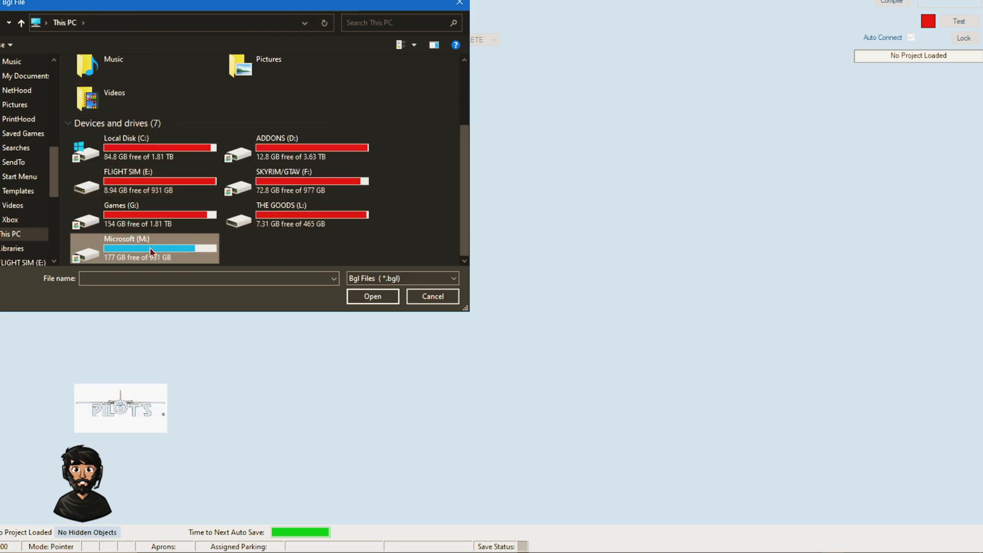
double_click(150, 249)
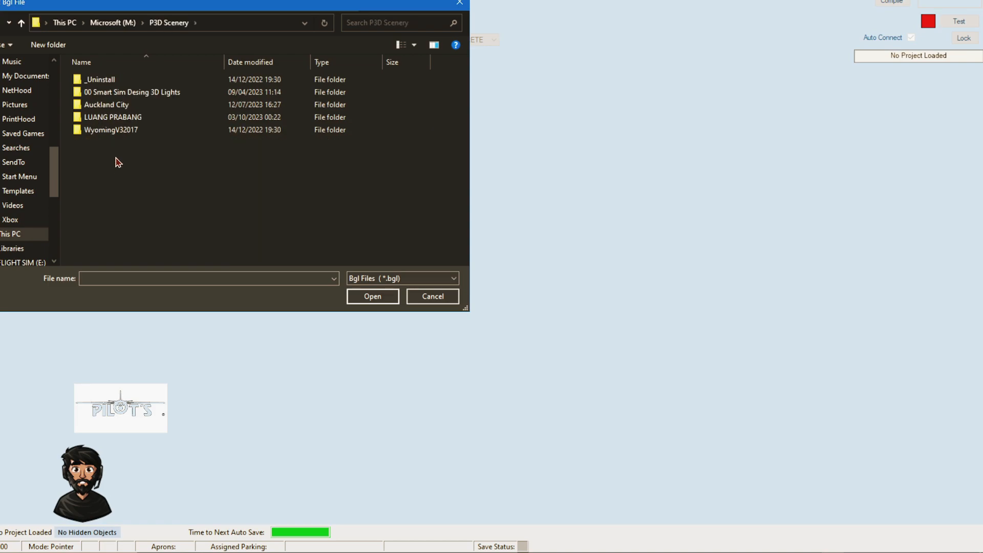
mouse_move(112, 117)
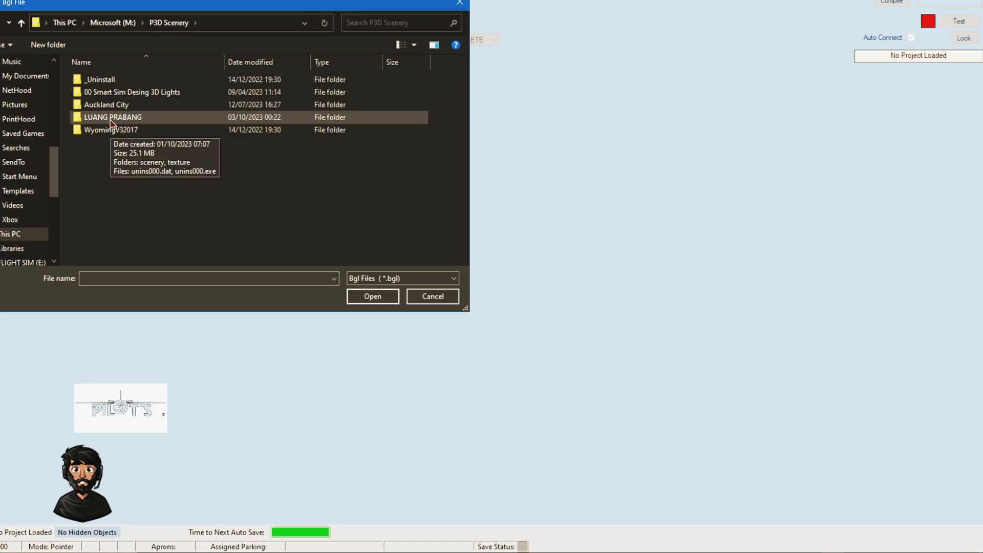
double_click(112, 118)
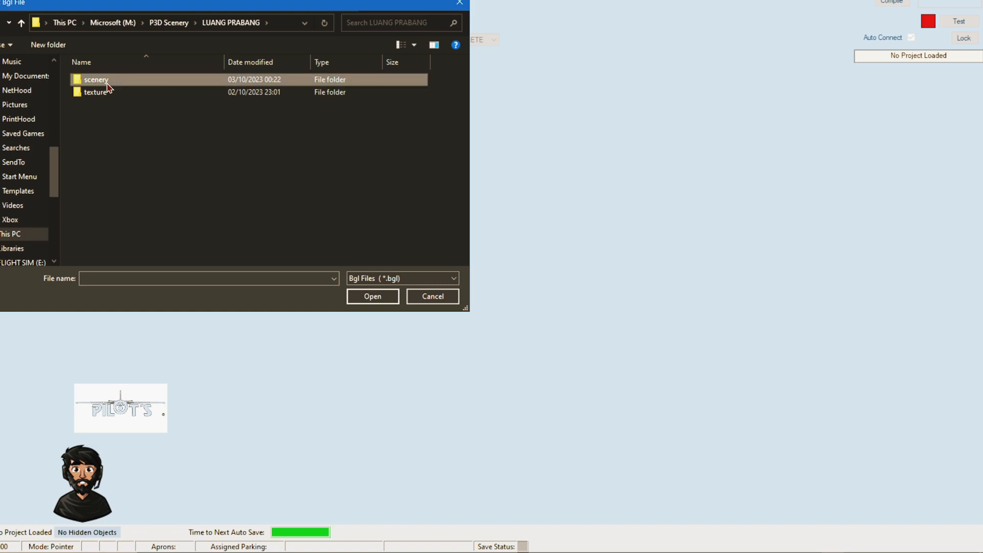
double_click(96, 80)
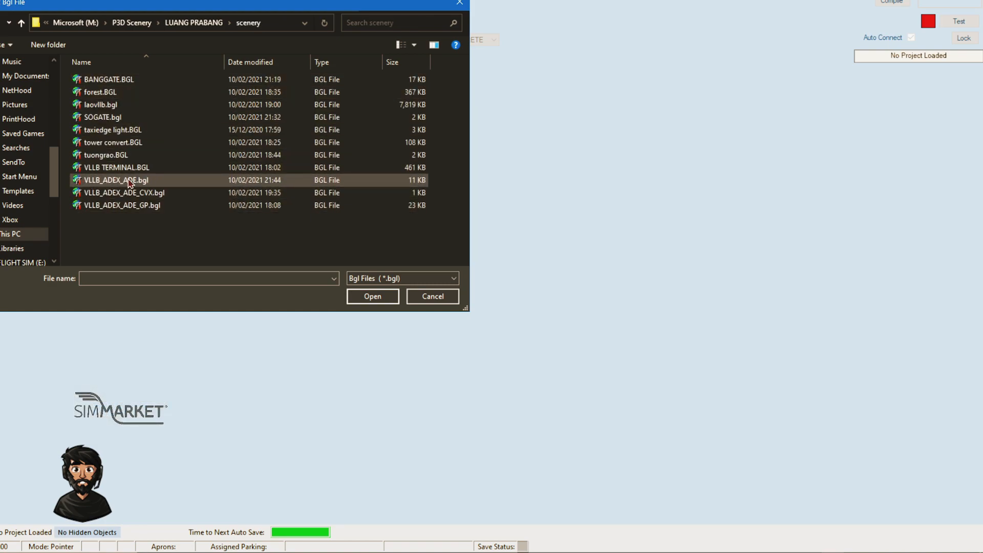
mouse_move(128, 185)
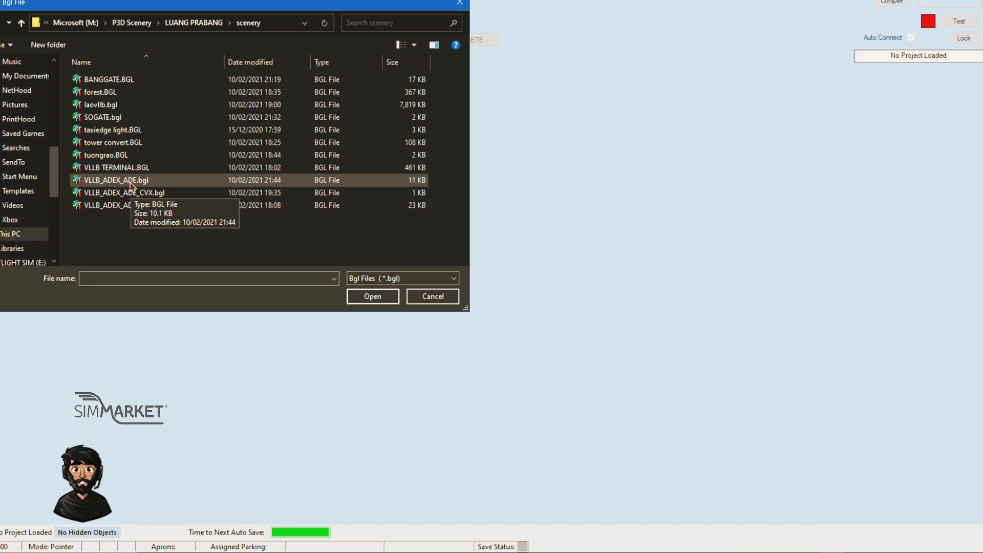
left_click(113, 180)
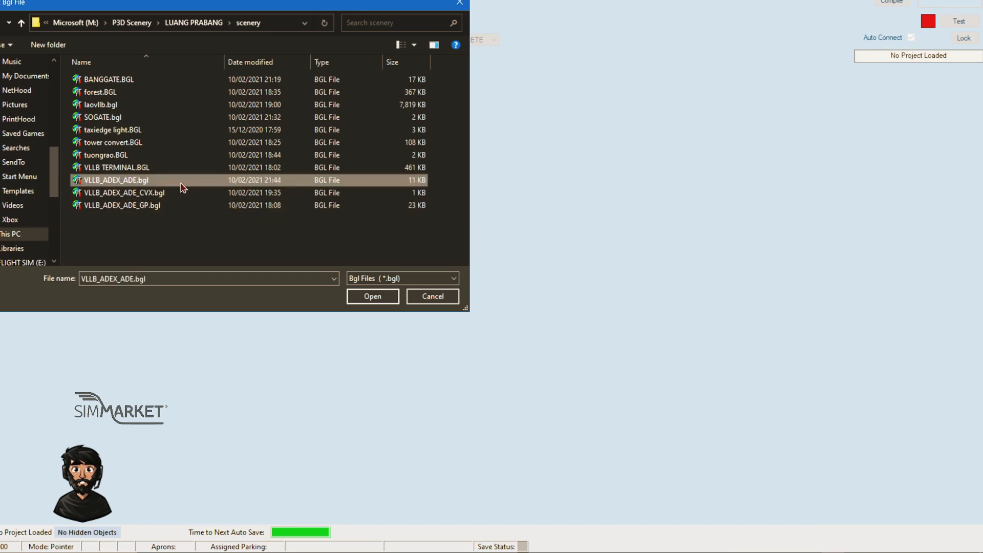
left_click(372, 296)
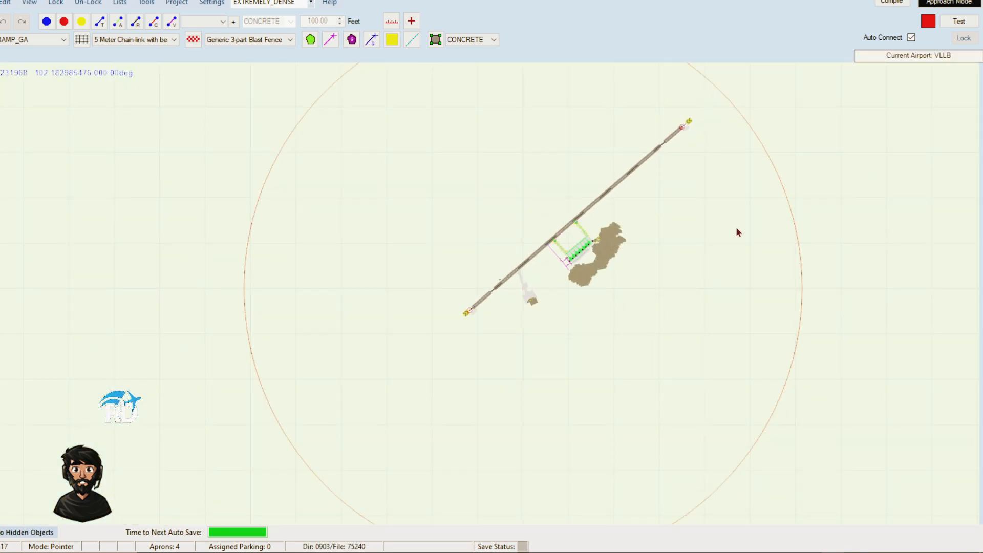
mouse_move(681, 243)
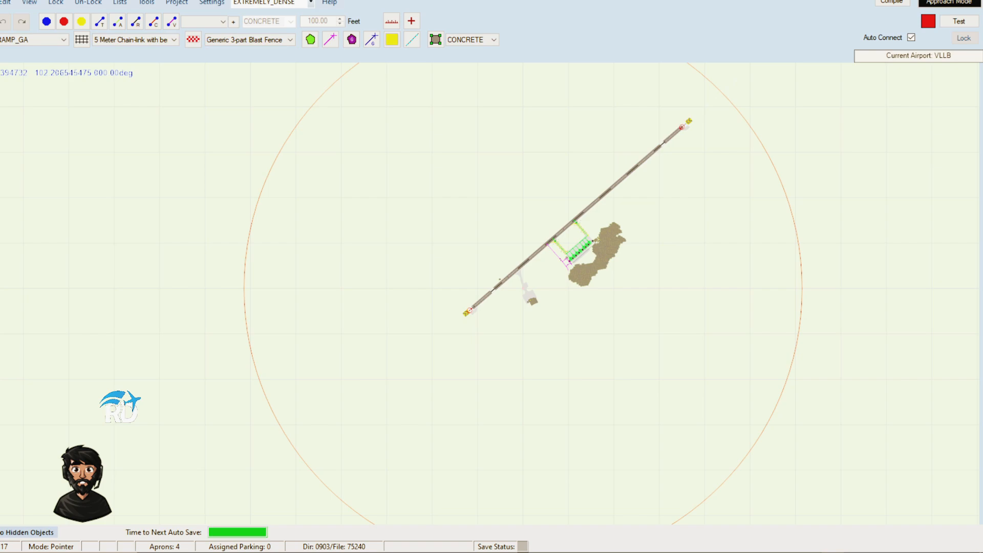
scroll("down", 3)
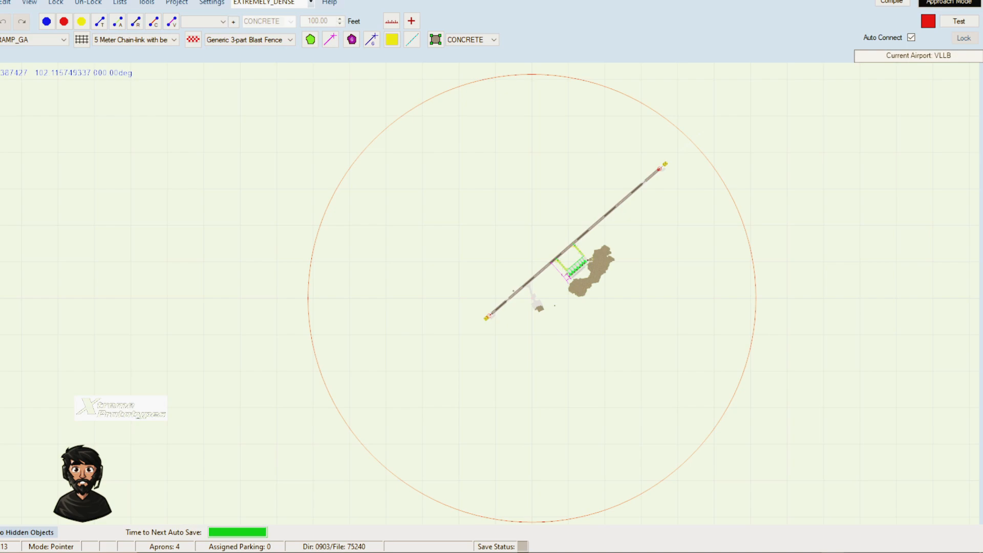
mouse_move(343, 75)
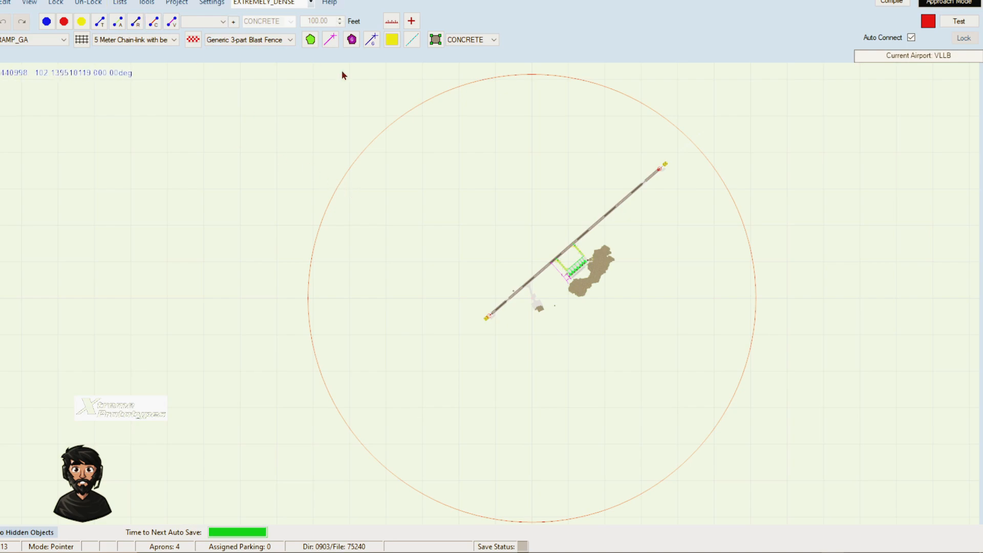
mouse_move(387, 56)
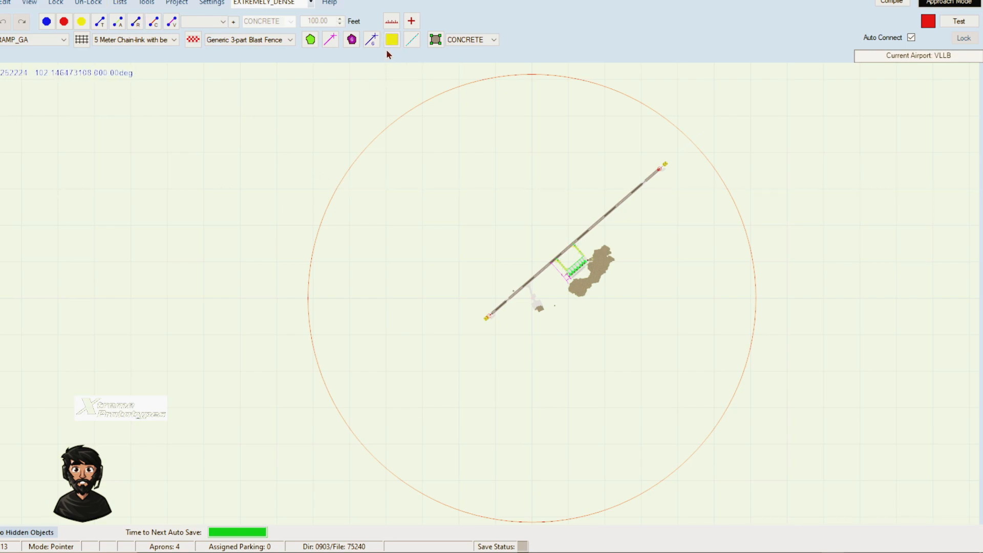
mouse_move(391, 40)
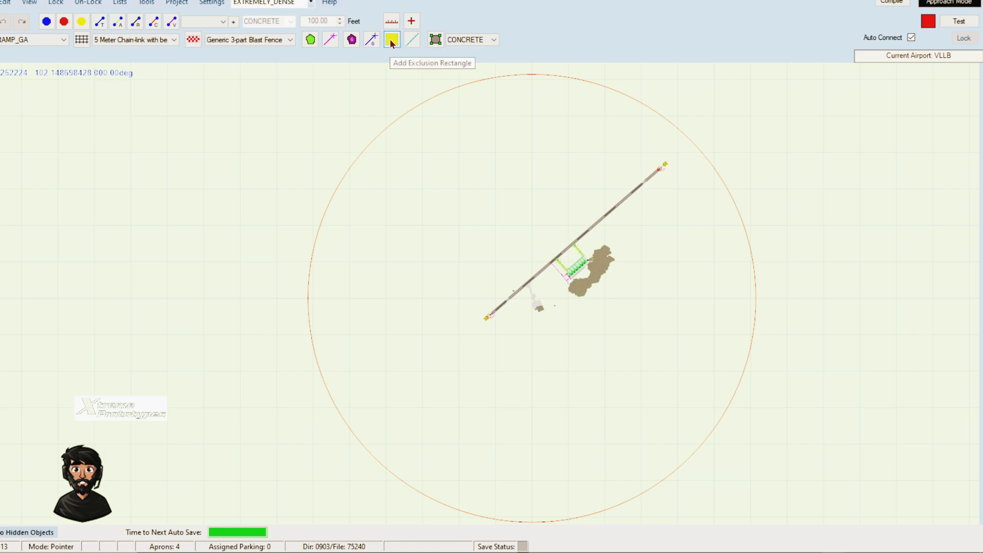
Step: Switch to the Add Exclude rectangle drawing tool
left_click(391, 39)
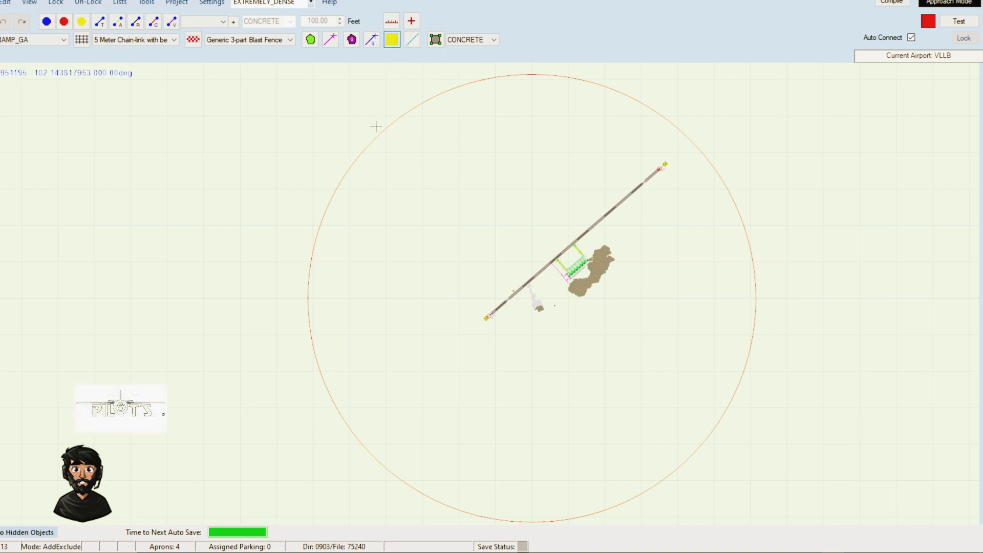
mouse_move(559, 86)
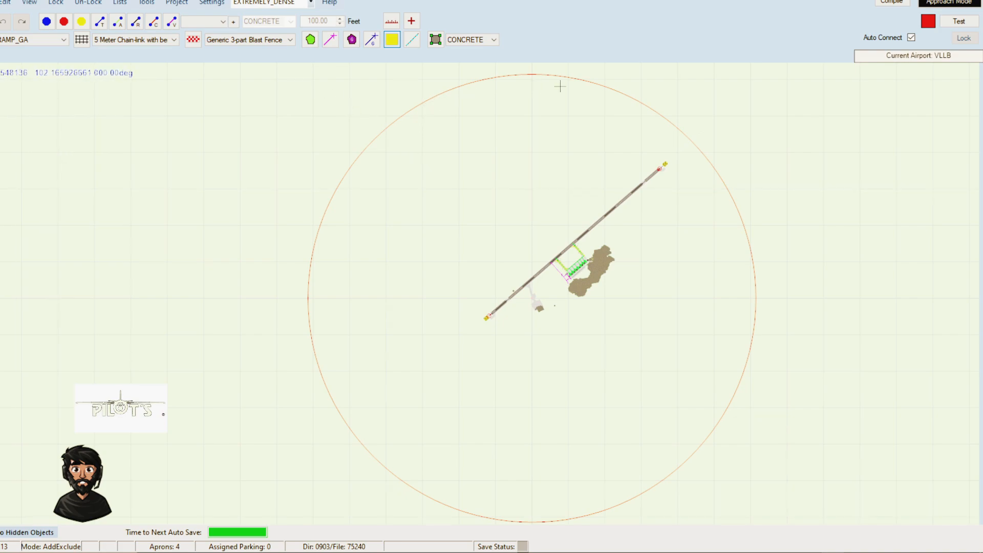
mouse_move(337, 404)
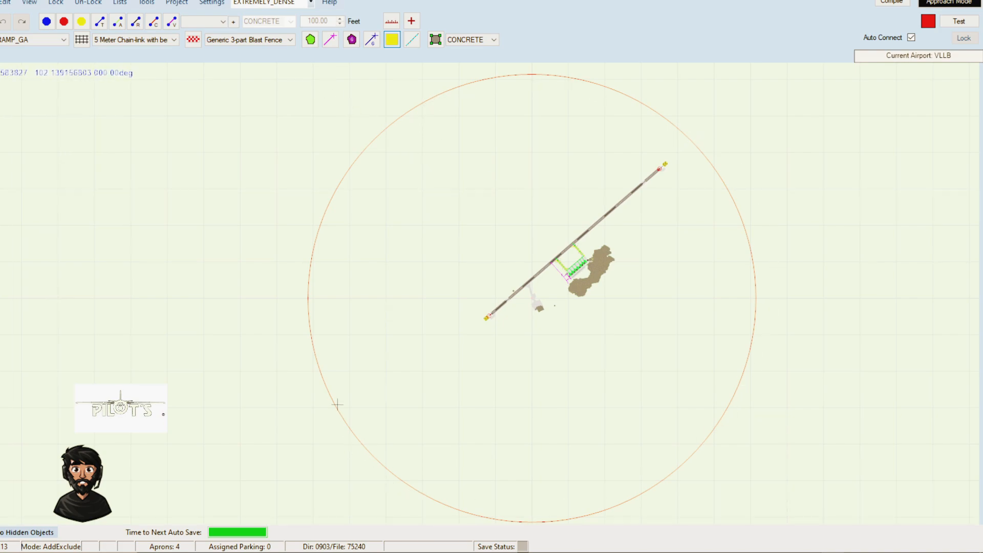
mouse_move(796, 302)
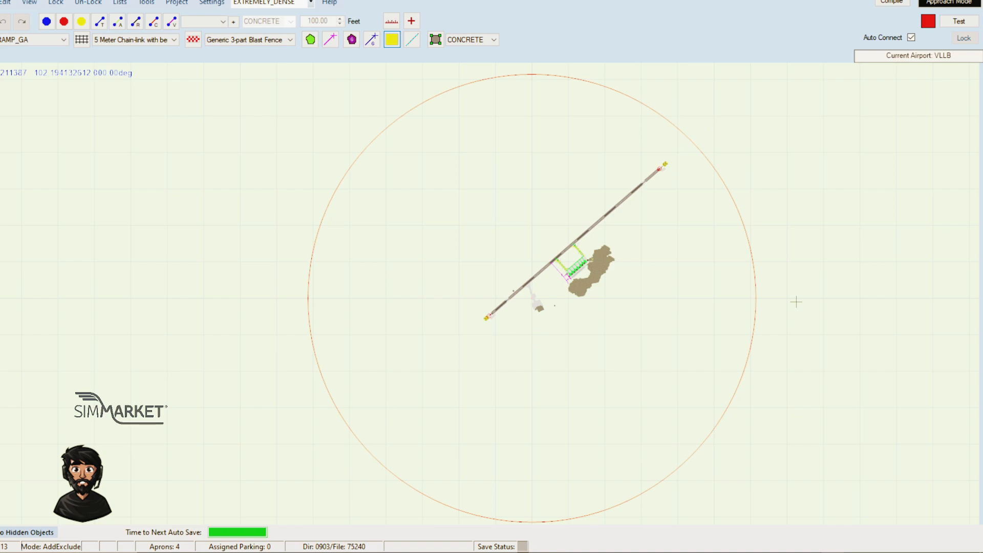
mouse_move(365, 111)
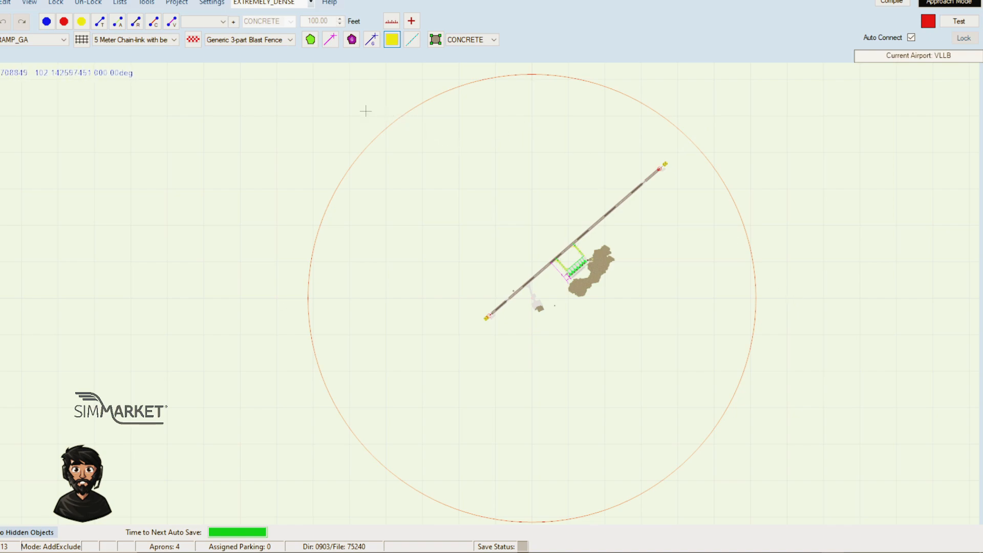
mouse_move(350, 86)
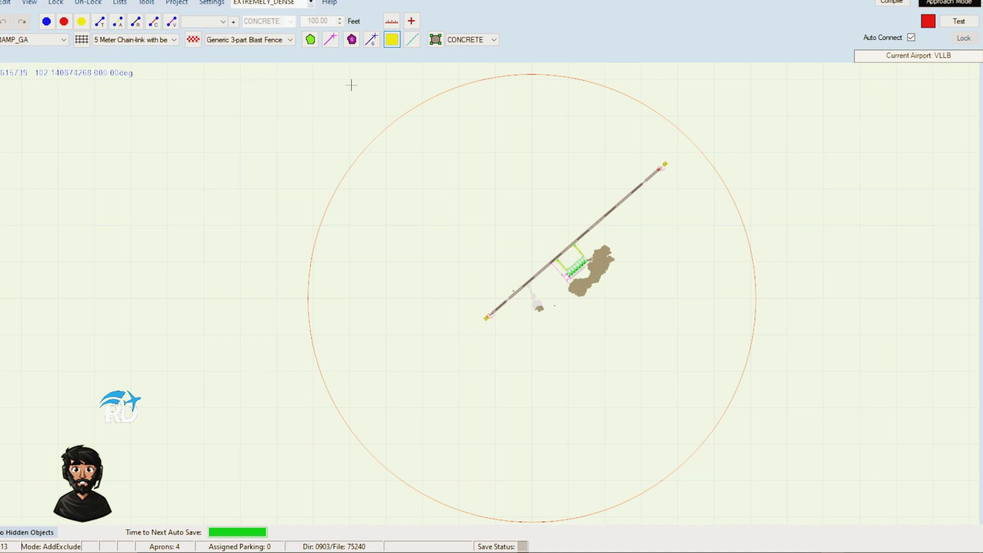
mouse_move(763, 392)
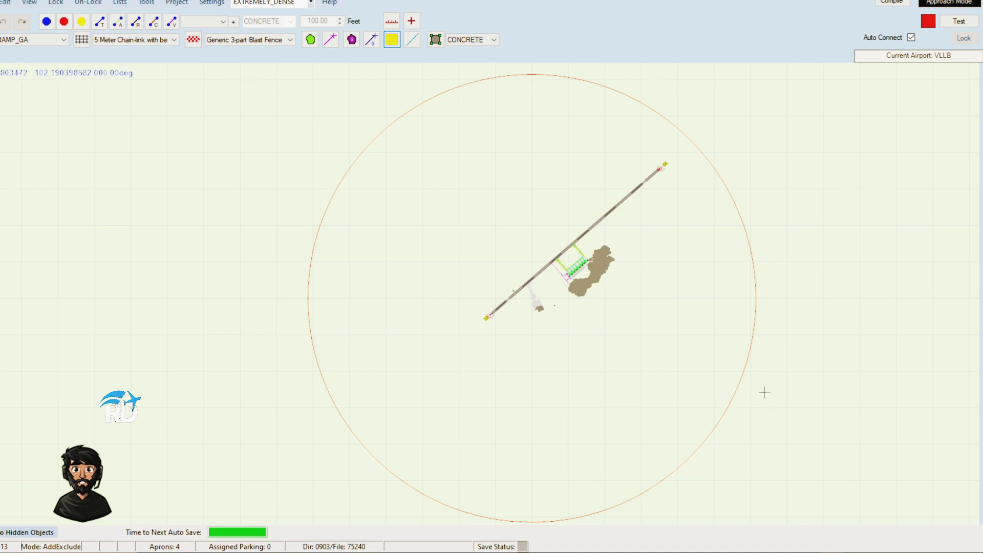
mouse_move(561, 165)
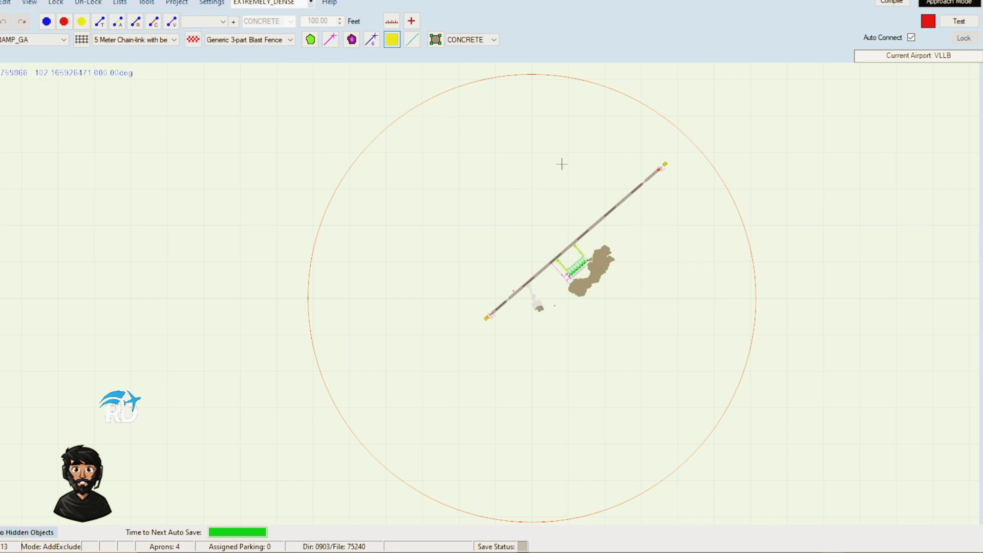
mouse_move(422, 116)
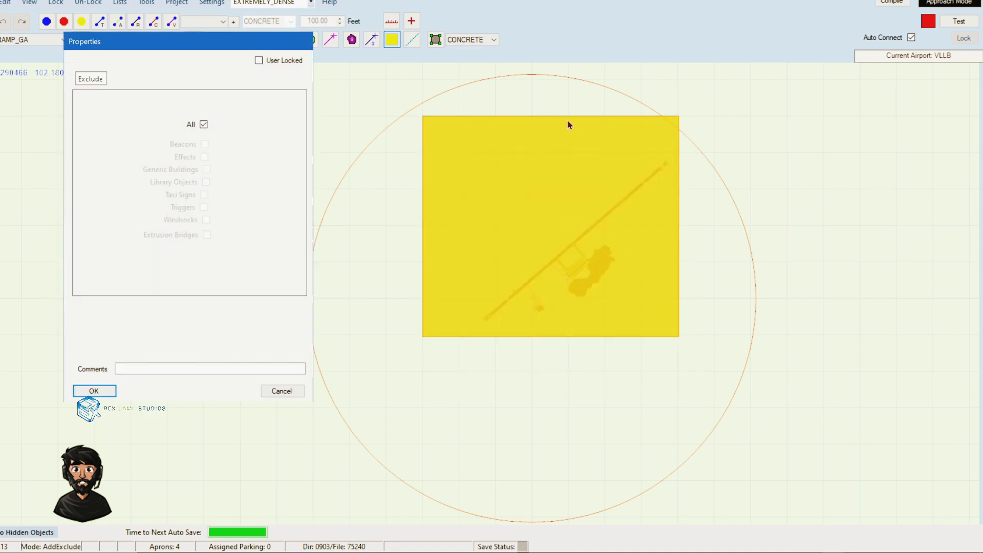
Step: Discard the first exclusion, redraw it, and leave the All object types checkbox checked
left_click(94, 391)
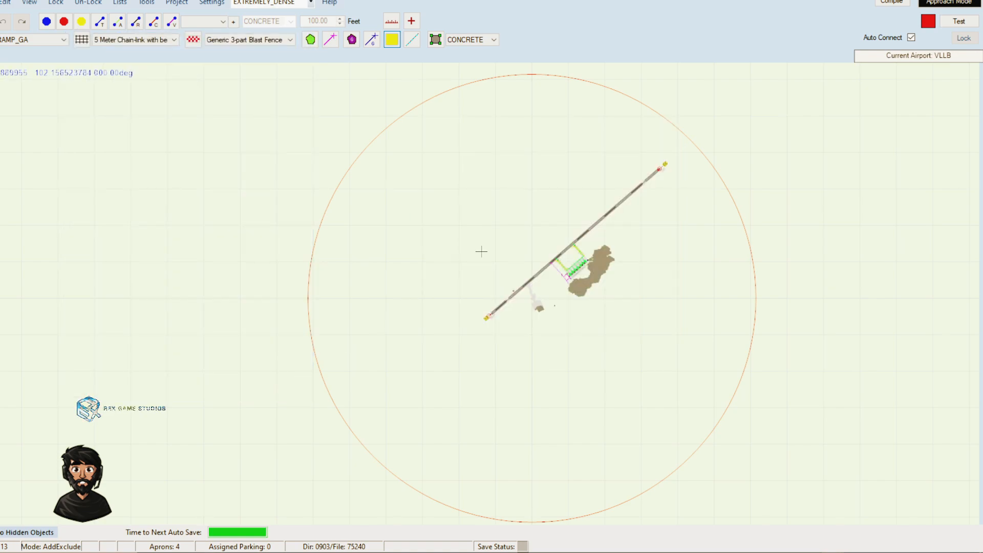
mouse_move(422, 152)
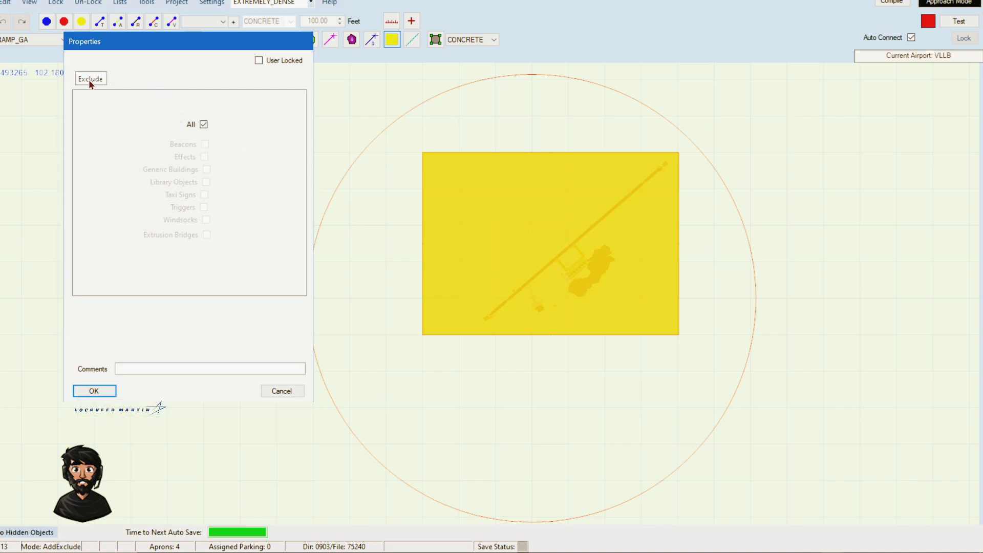
mouse_move(214, 184)
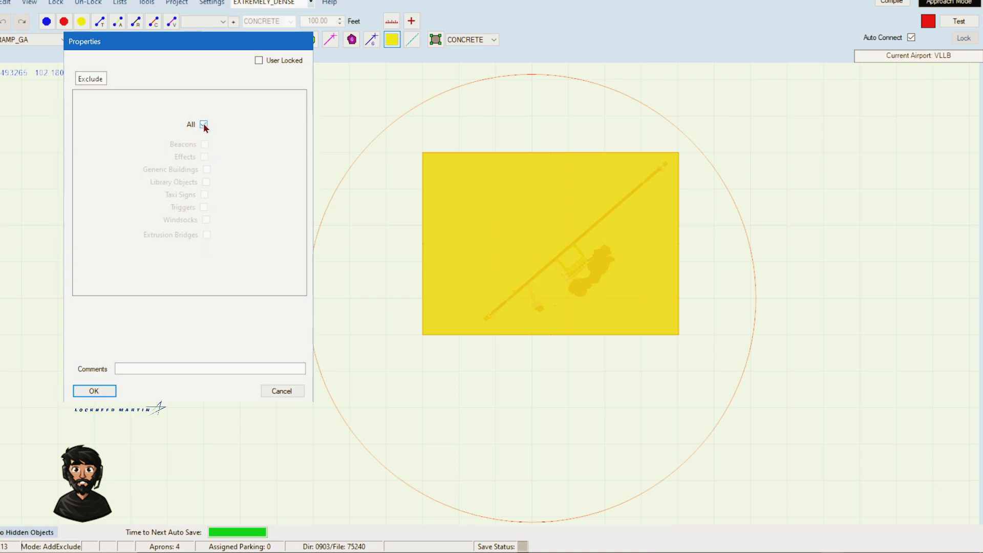
left_click(203, 124)
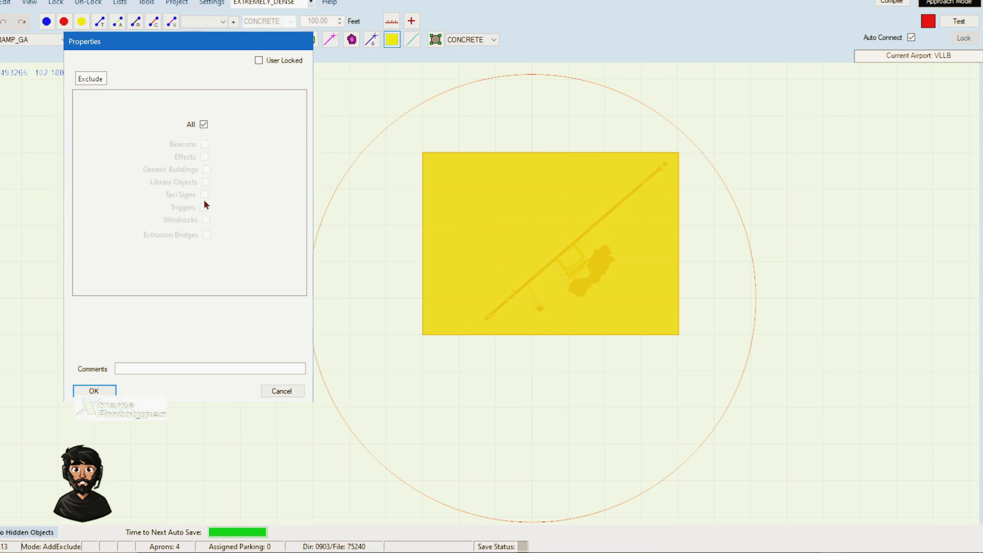
mouse_move(193, 221)
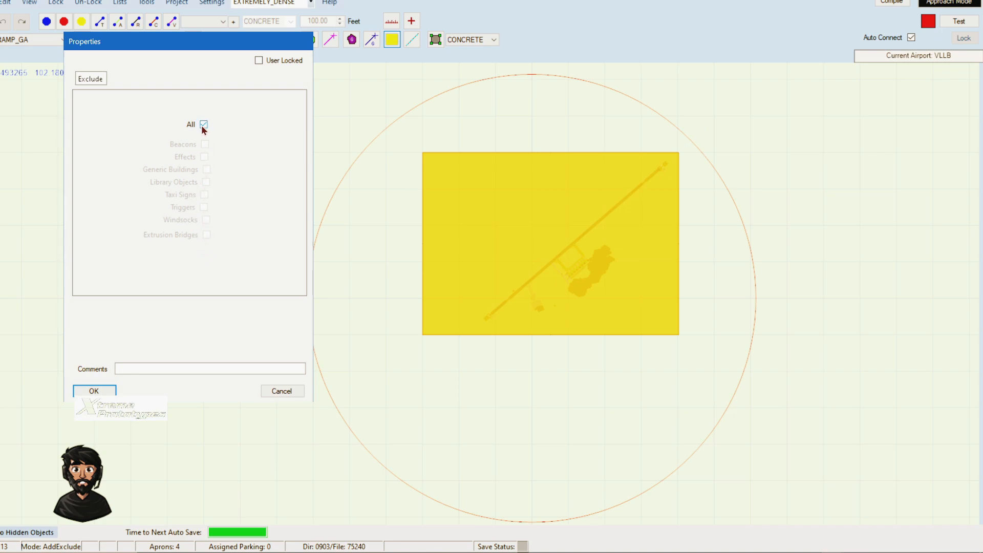
left_click(204, 124)
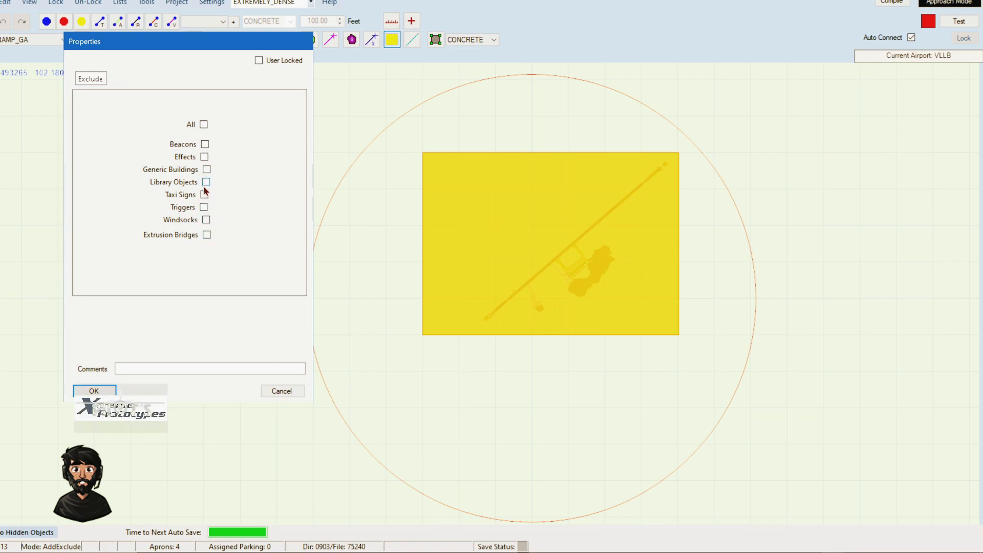
left_click(203, 124)
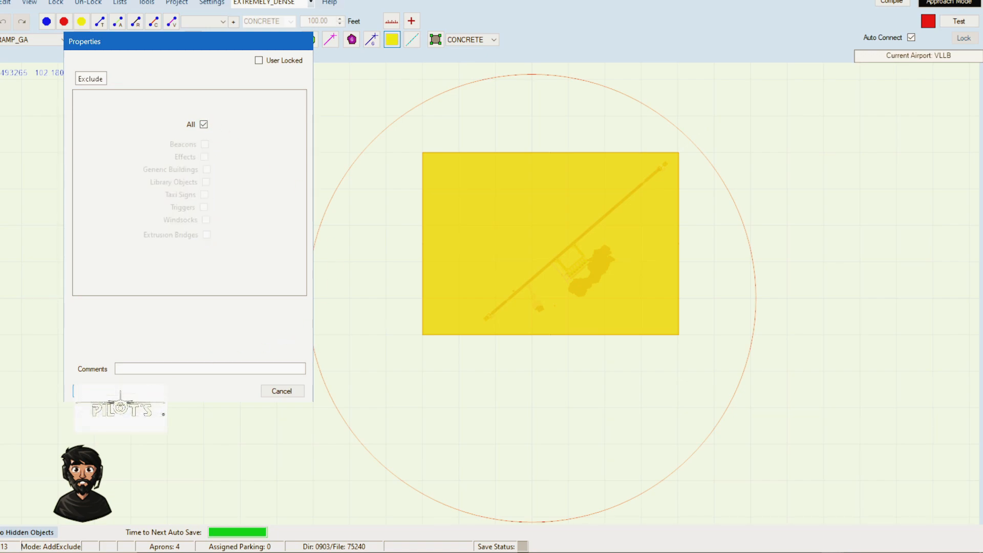
Step: Confirm the Properties dialog to place the all-objects exclusion rectangle
left_click(281, 390)
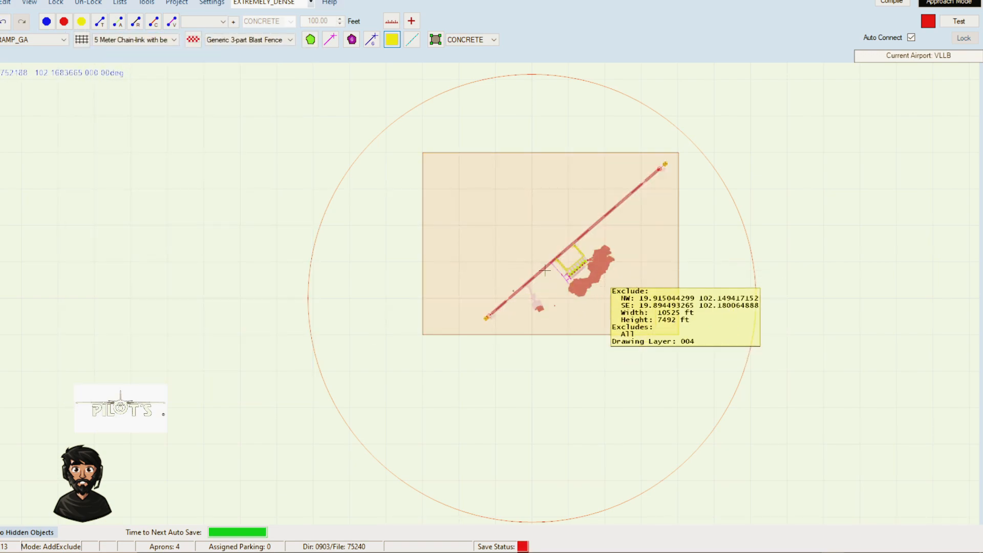
mouse_move(546, 240)
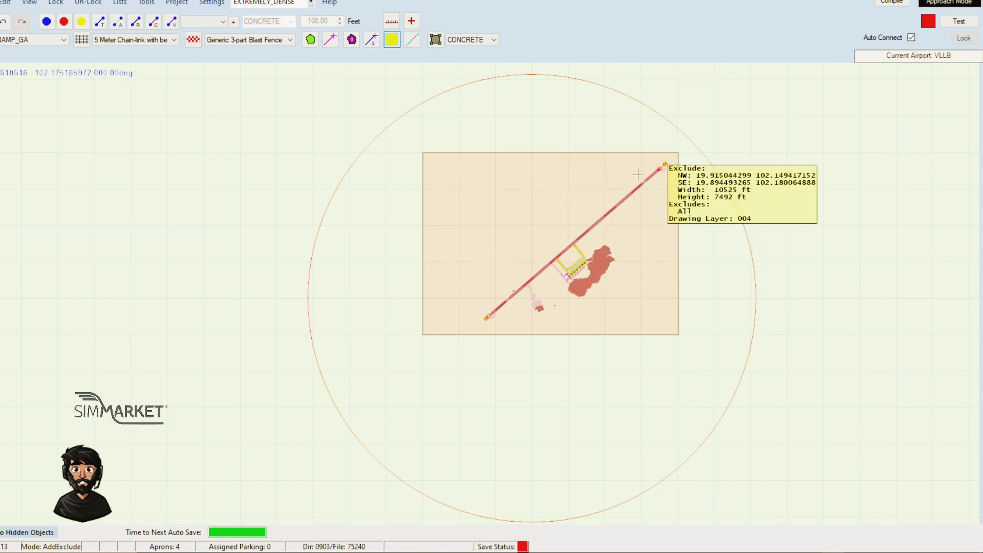
mouse_move(659, 266)
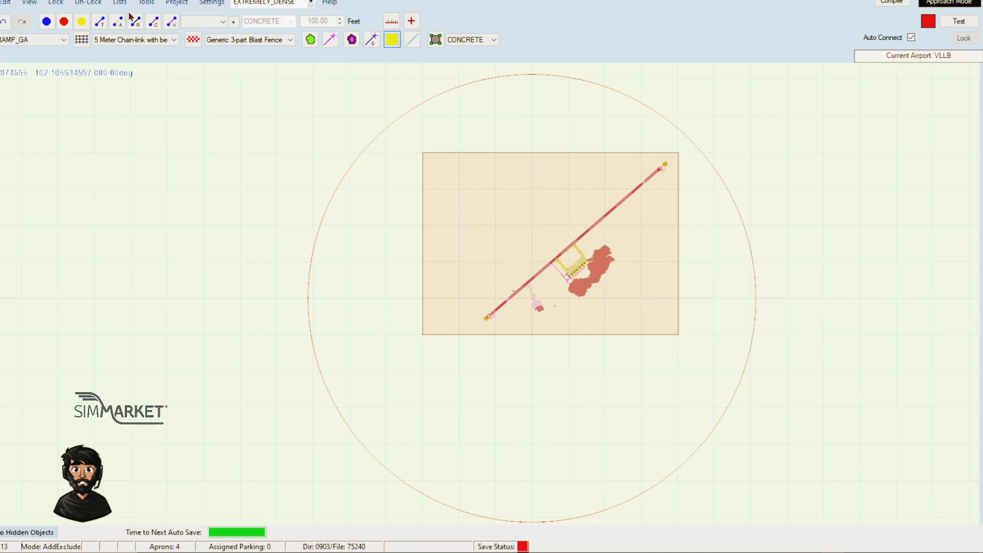
mouse_move(148, 12)
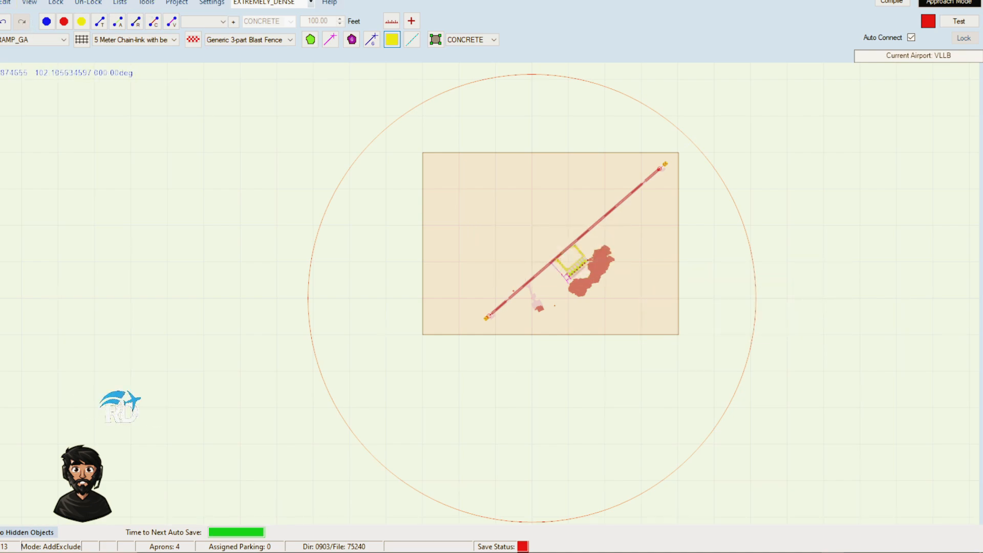
Step: Start Compile Airport, approve compiling unknown library objects, then cancel Compile Options
left_click(5, 2)
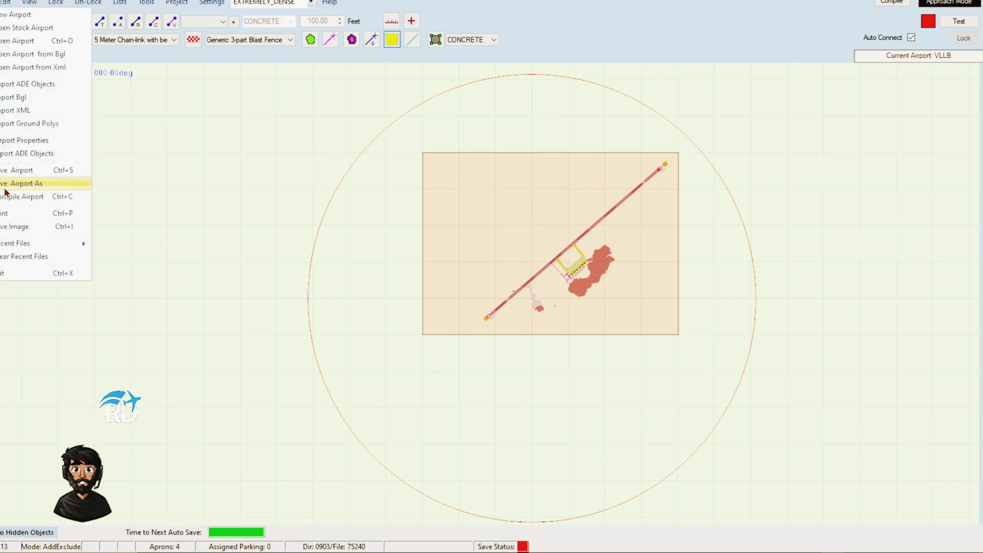
left_click(23, 196)
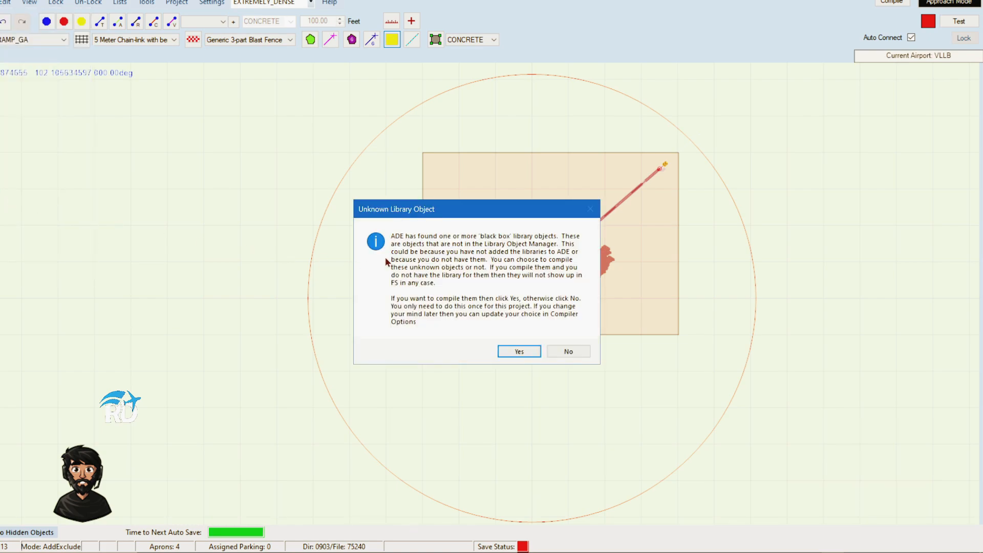
mouse_move(481, 250)
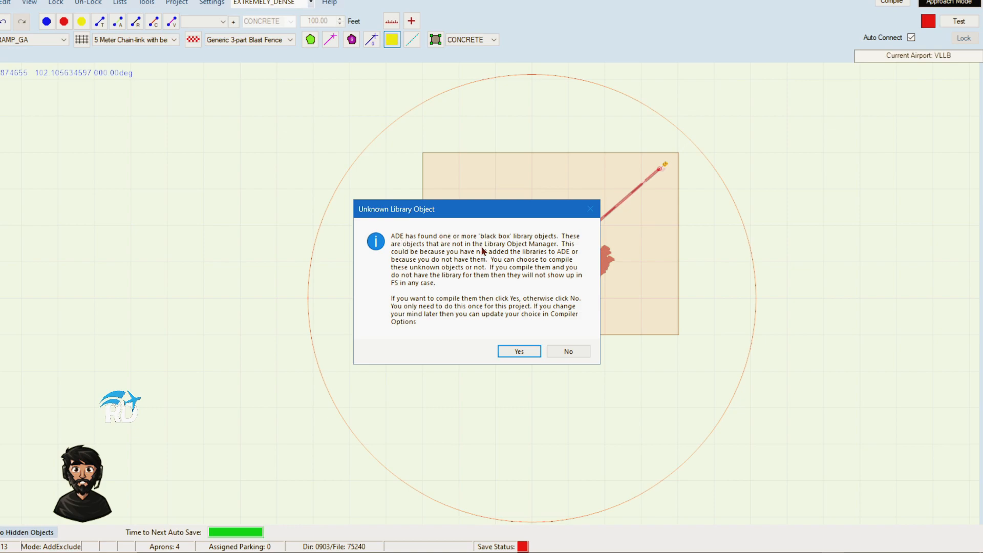
mouse_move(558, 247)
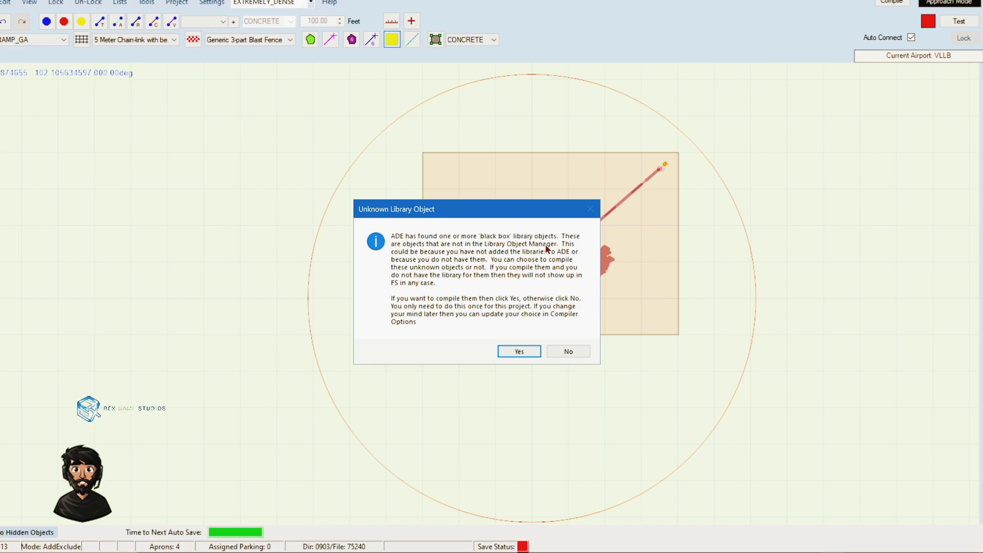
mouse_move(518, 351)
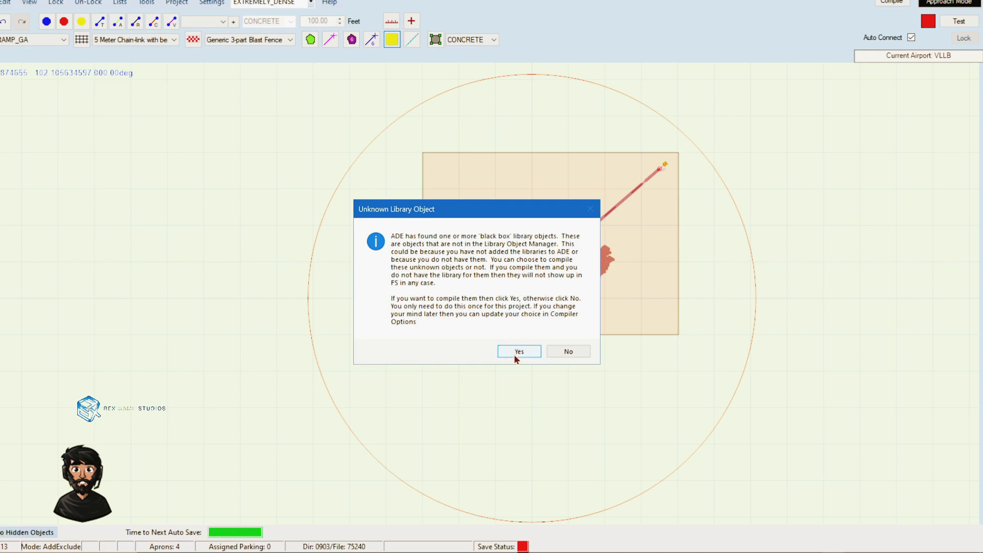
left_click(517, 351)
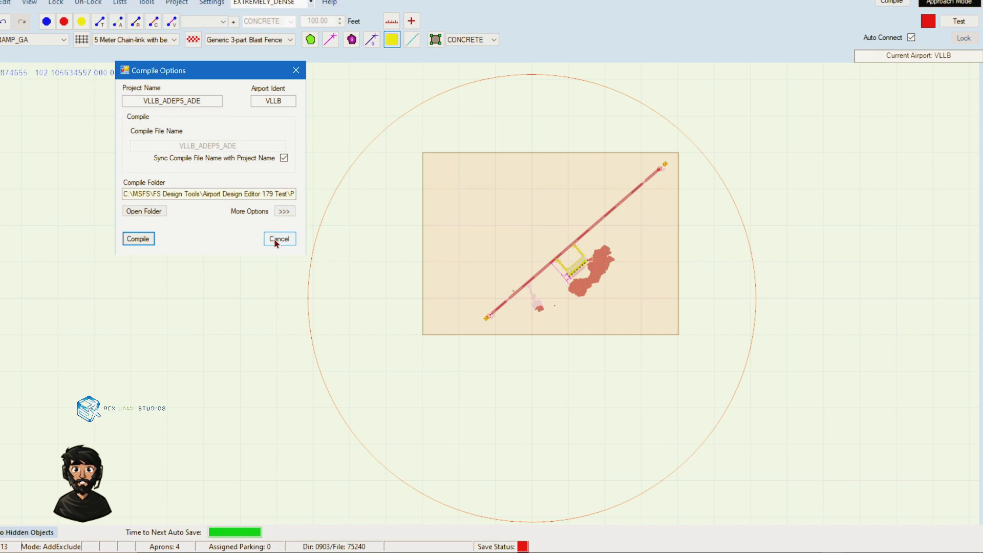
left_click(145, 2)
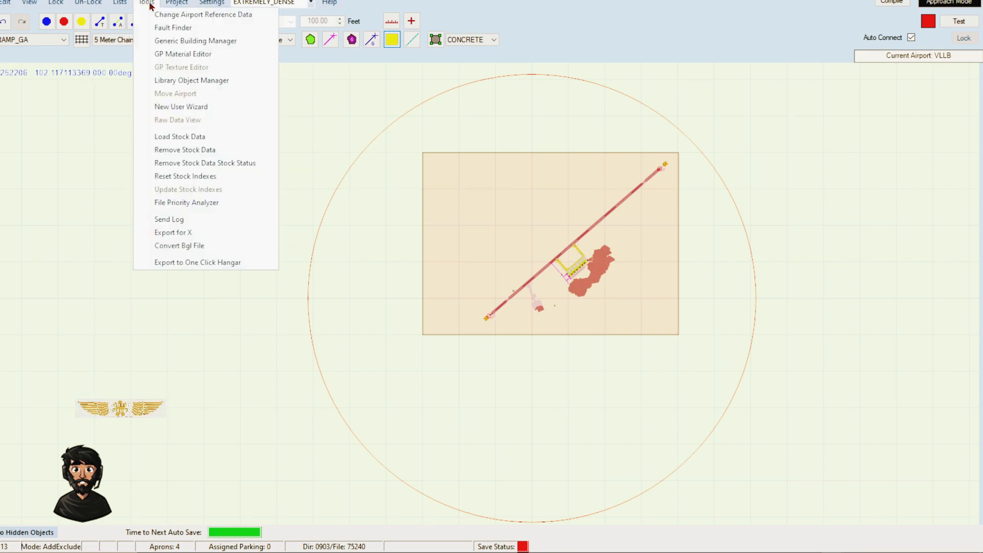
left_click(120, 3)
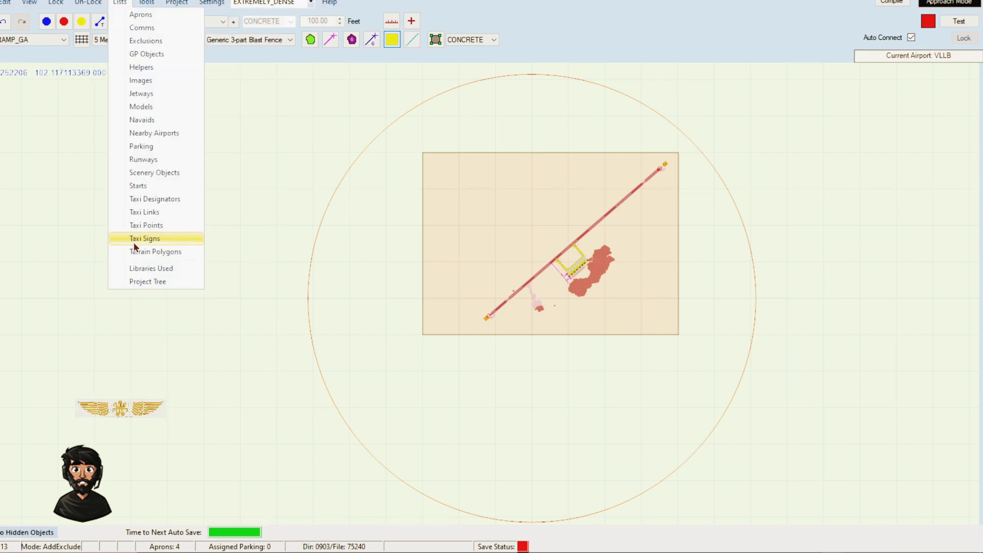
left_click(151, 267)
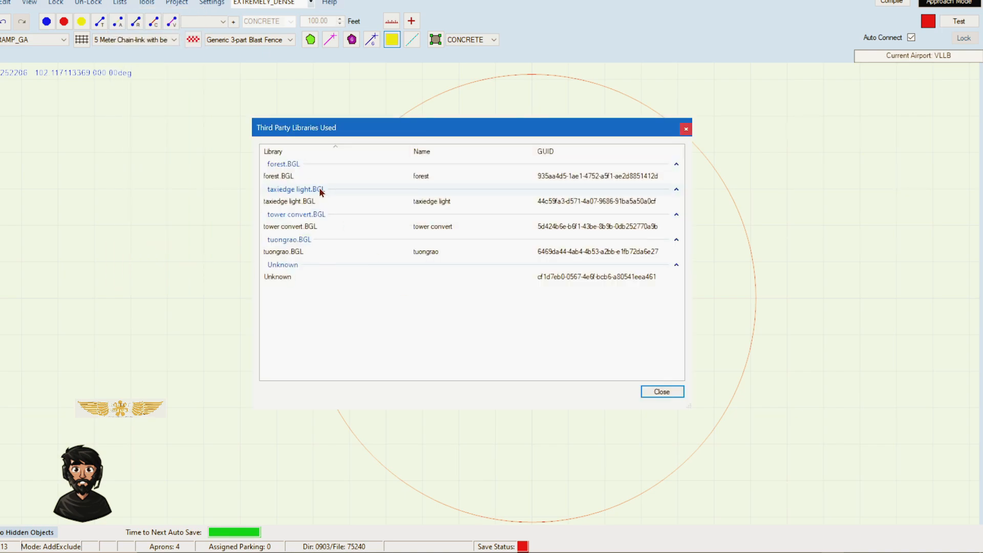
mouse_move(297, 209)
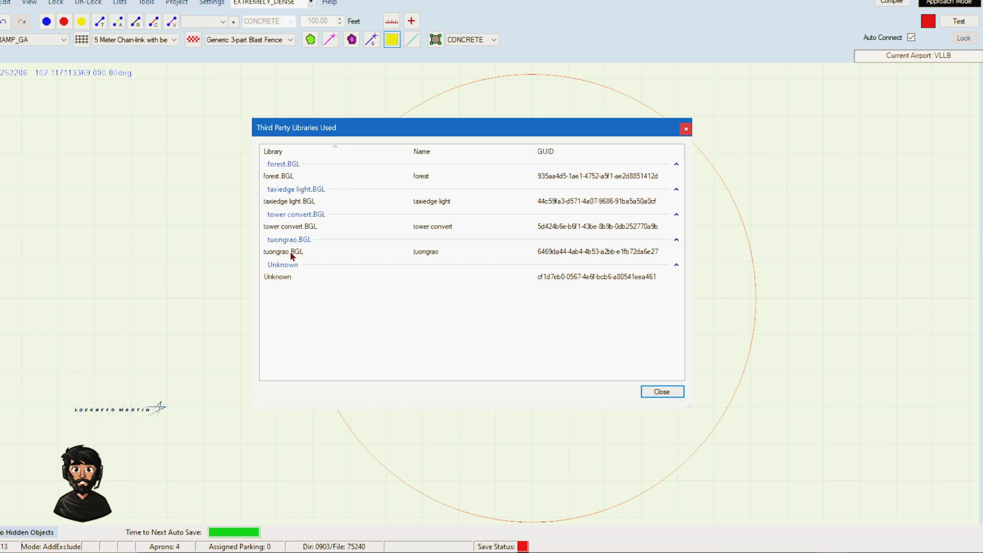
mouse_move(282, 174)
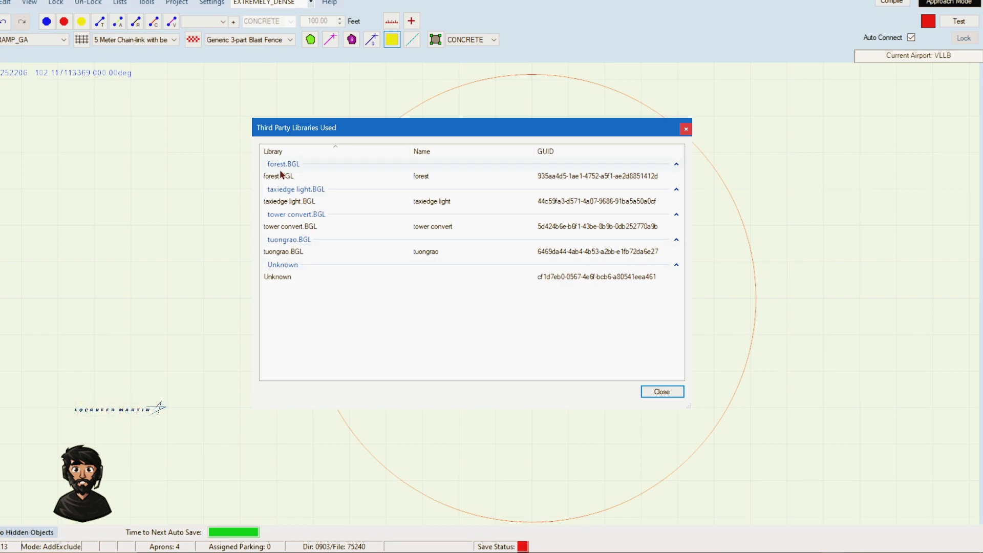
mouse_move(711, 391)
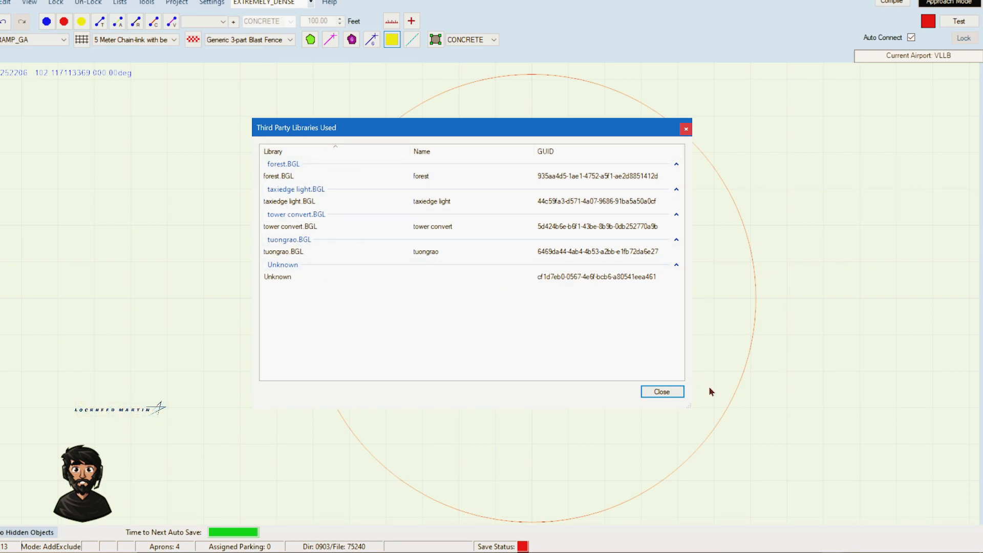
left_click(661, 391)
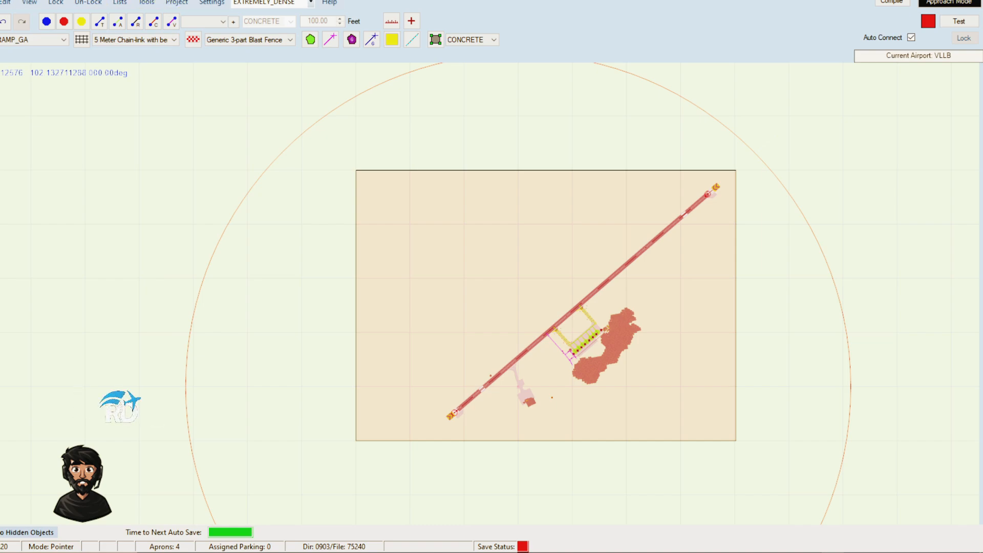
Step: Open the airport compile settings window from the File menu and reposition it
left_click(6, 3)
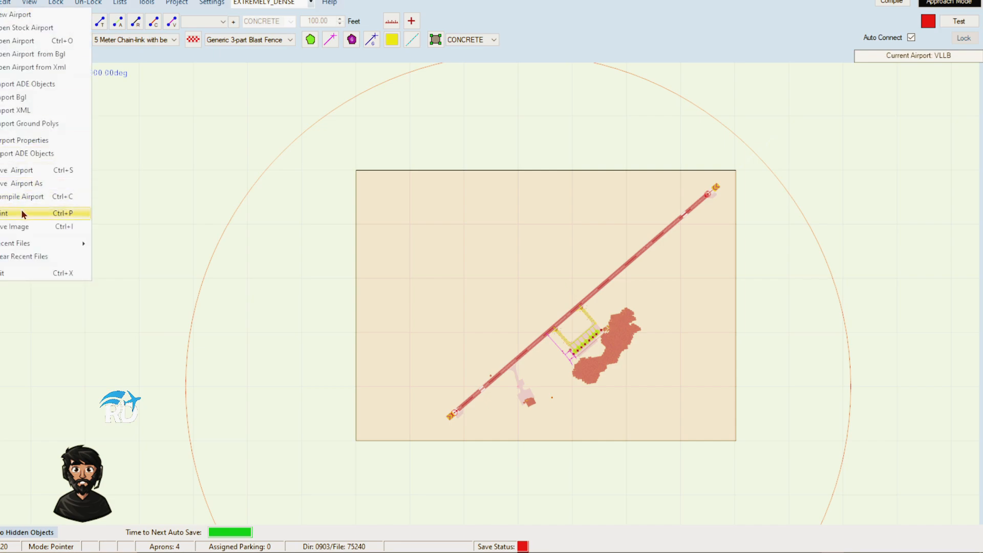
mouse_move(25, 196)
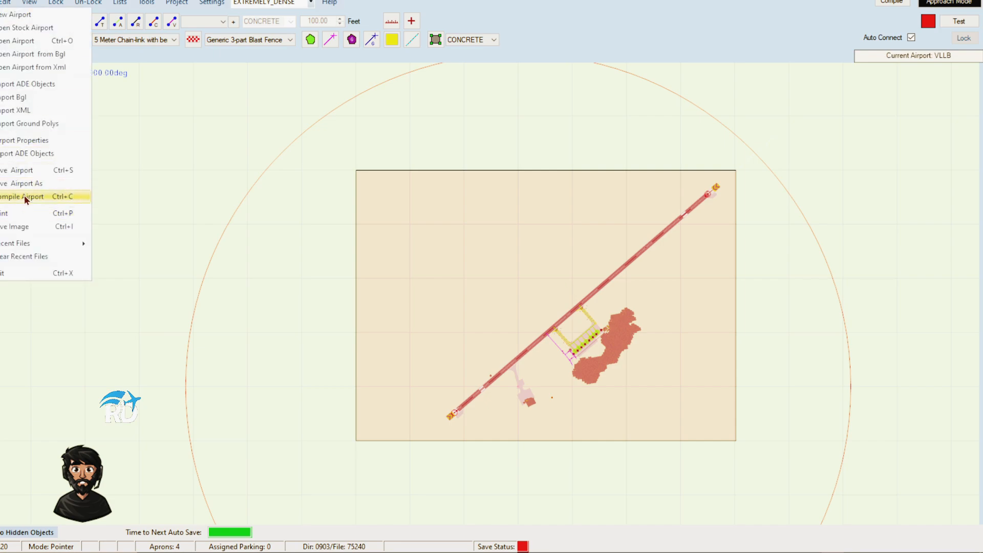
left_click(25, 196)
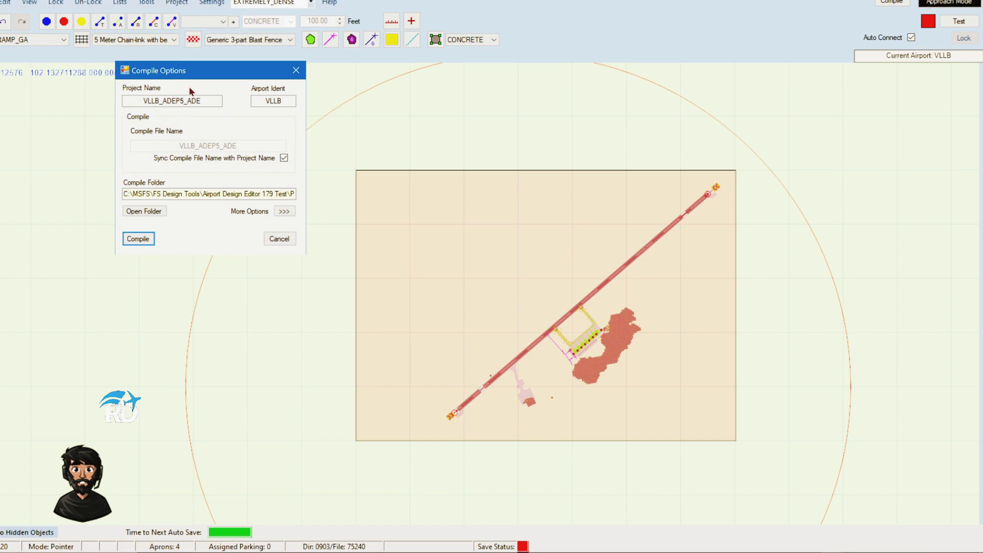
left_click_drag(154, 70, 267, 134)
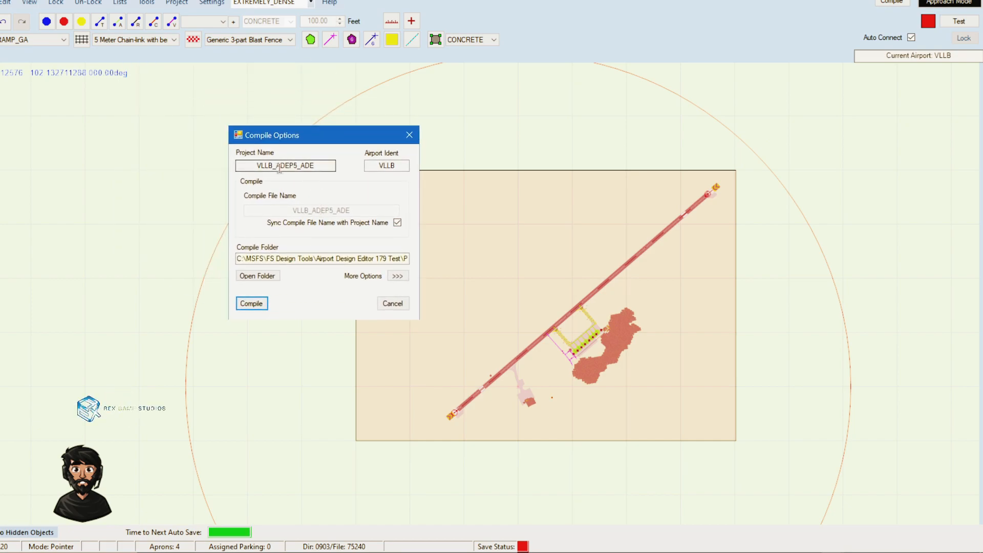
mouse_move(332, 206)
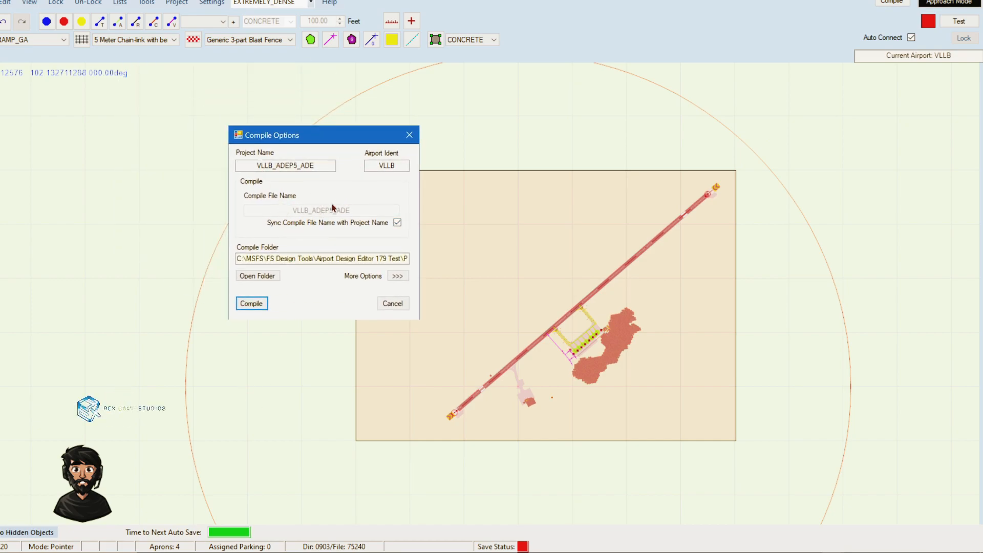
mouse_move(190, 500)
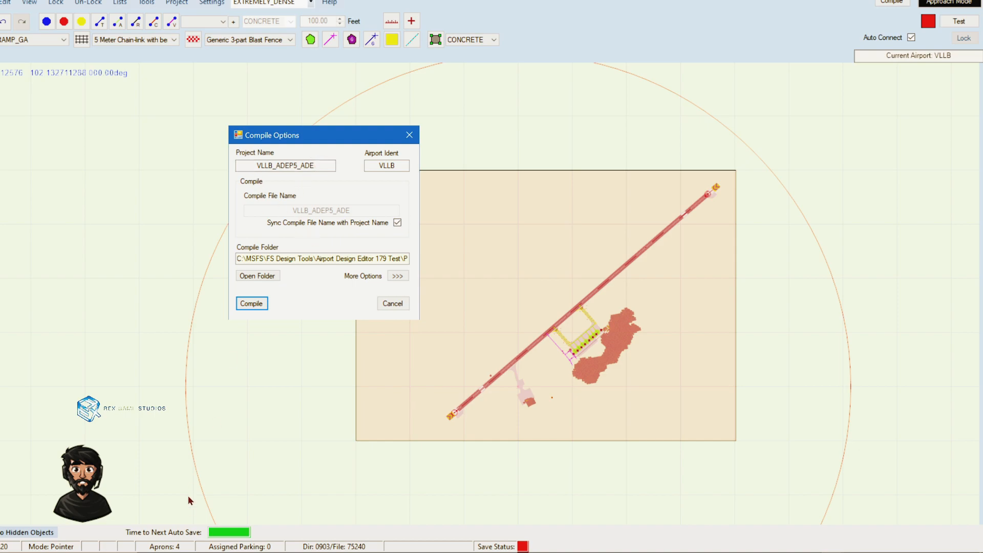
mouse_move(257, 276)
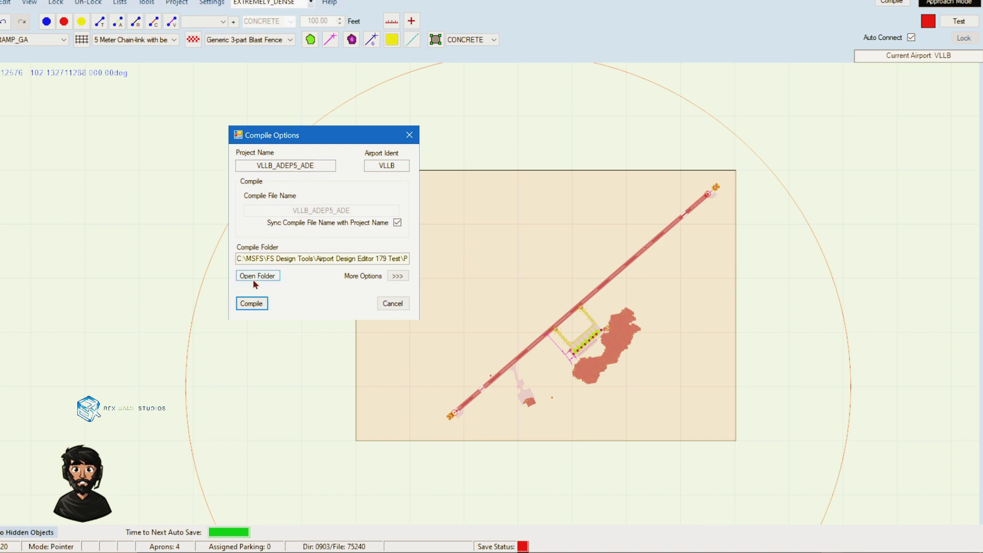
Step: Target VLLB_ADEX_ADE in M:\P3D Scenery\LUANG PRABANG\scenery after moving the old copy out
left_click(257, 275)
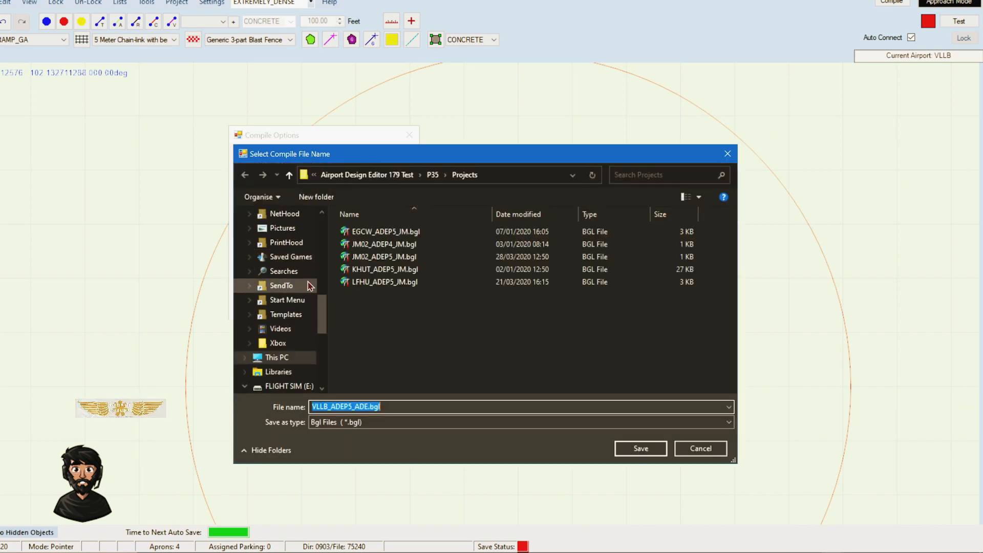
mouse_move(245, 434)
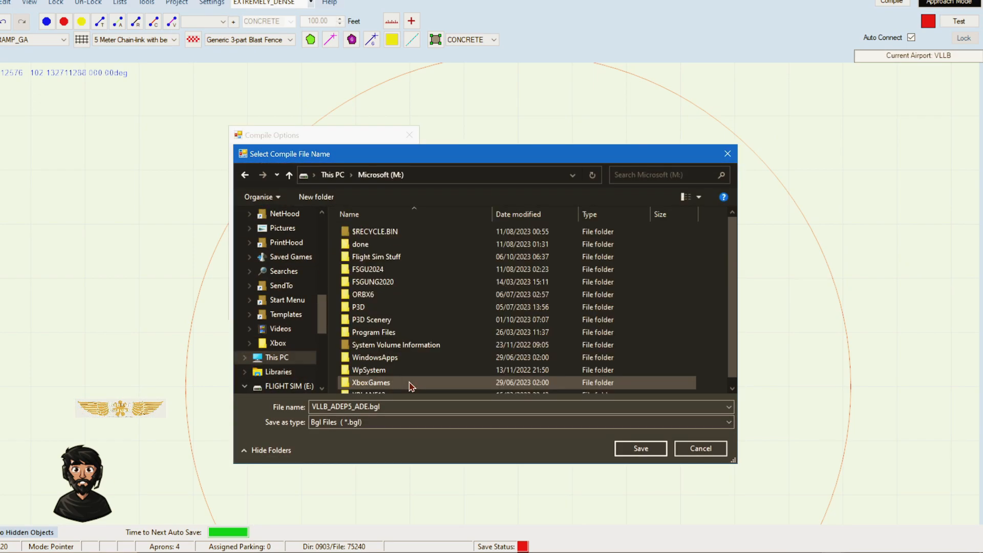
double_click(367, 318)
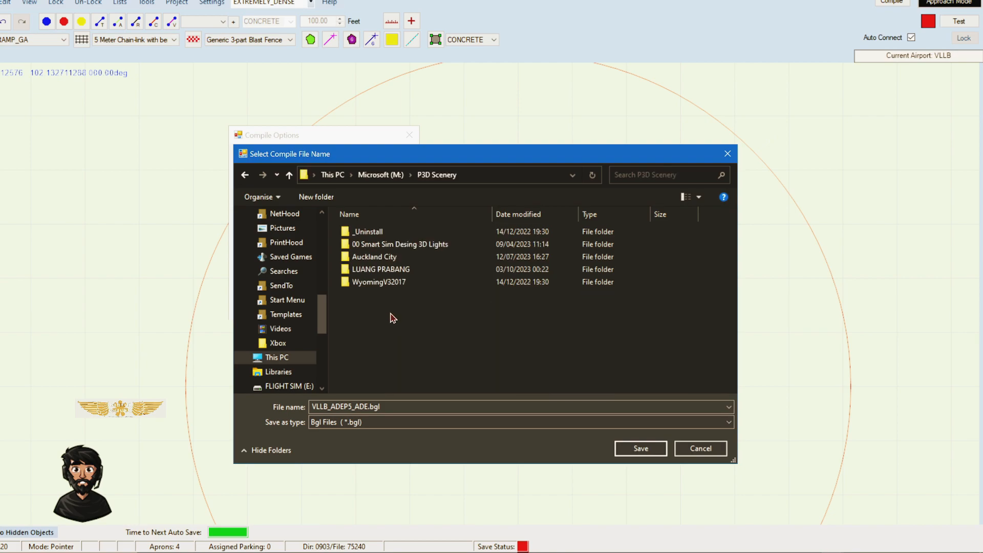
double_click(381, 269)
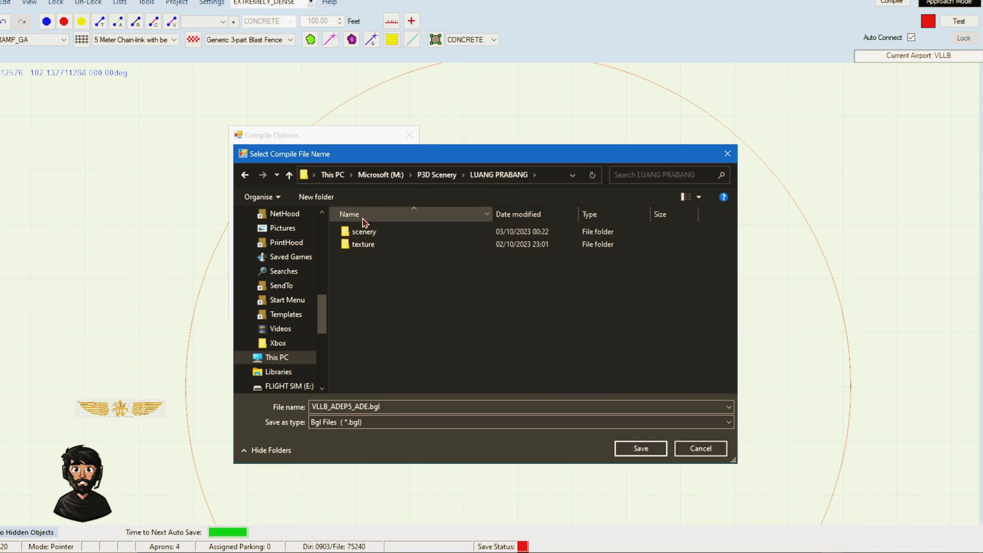
double_click(363, 232)
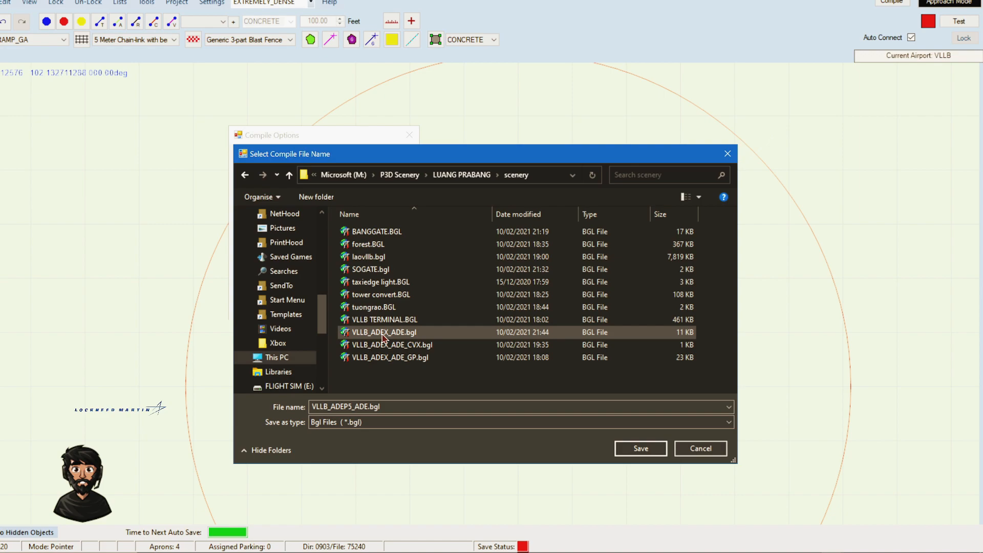
right_click(383, 332)
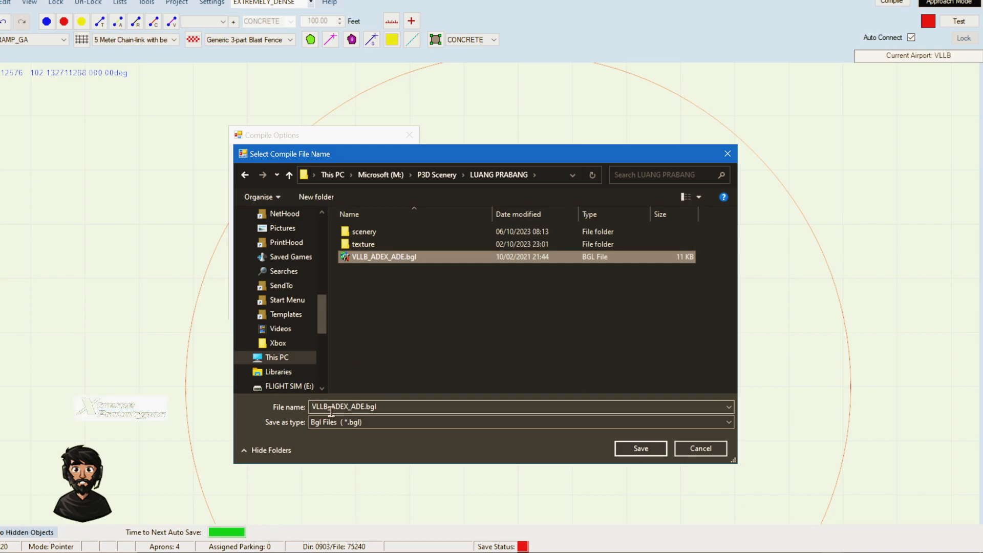
double_click(362, 231)
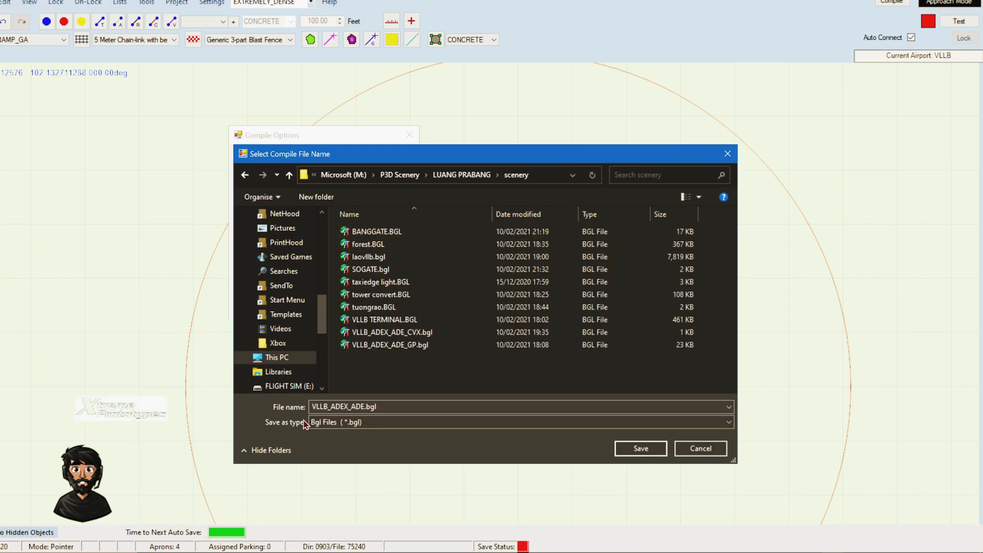
left_click(640, 449)
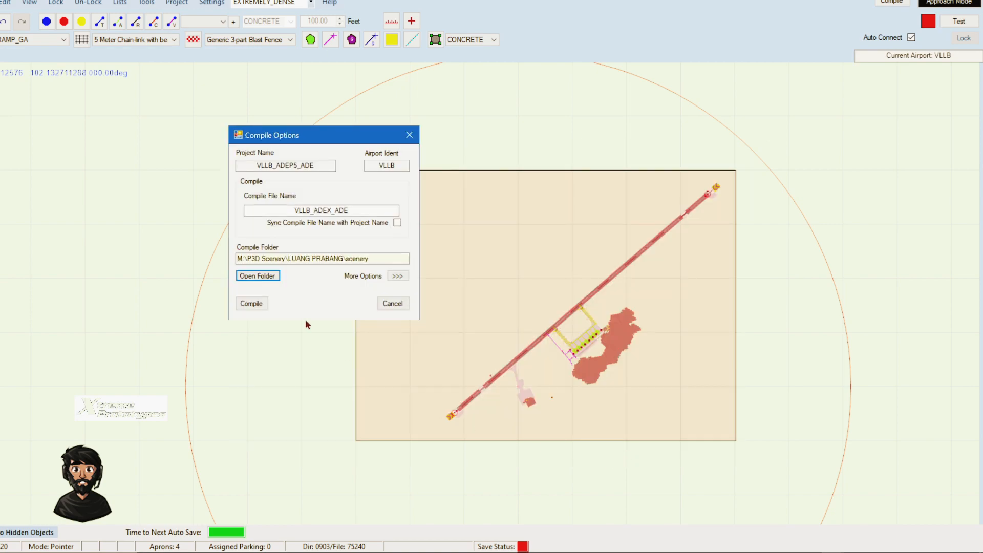
mouse_move(364, 258)
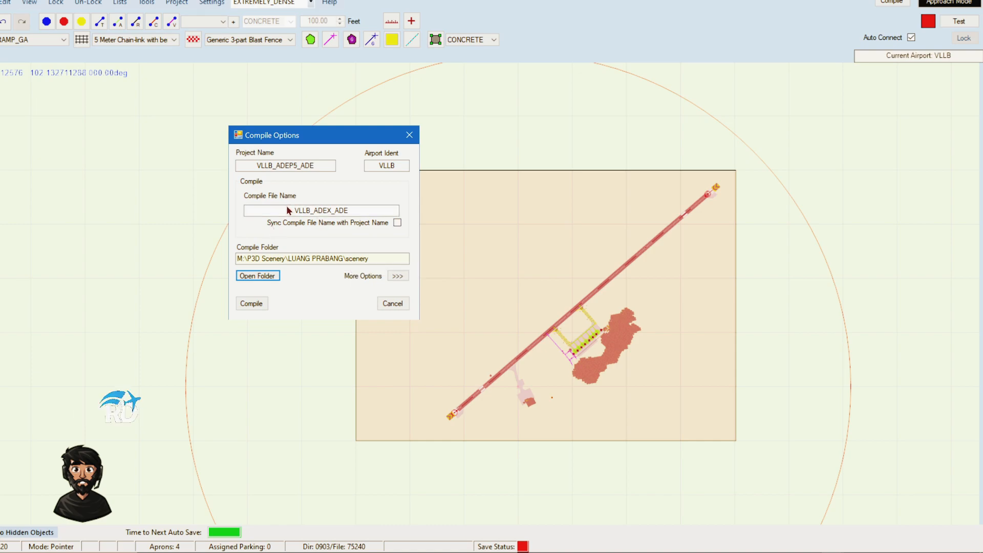
mouse_move(252, 303)
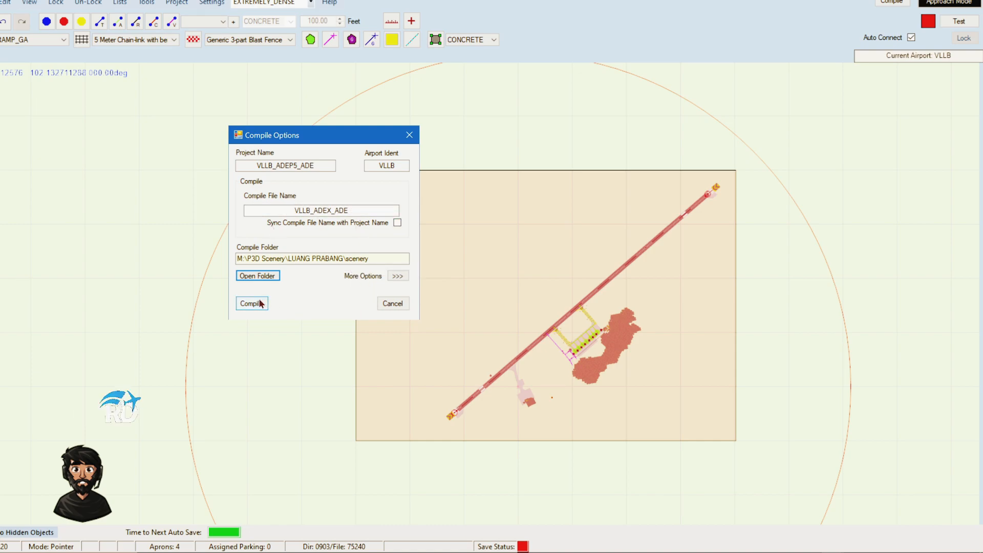
Step: Compile VLLB_ADEX_ADE and answer Yes to deleting the terrain CVX file
left_click(251, 302)
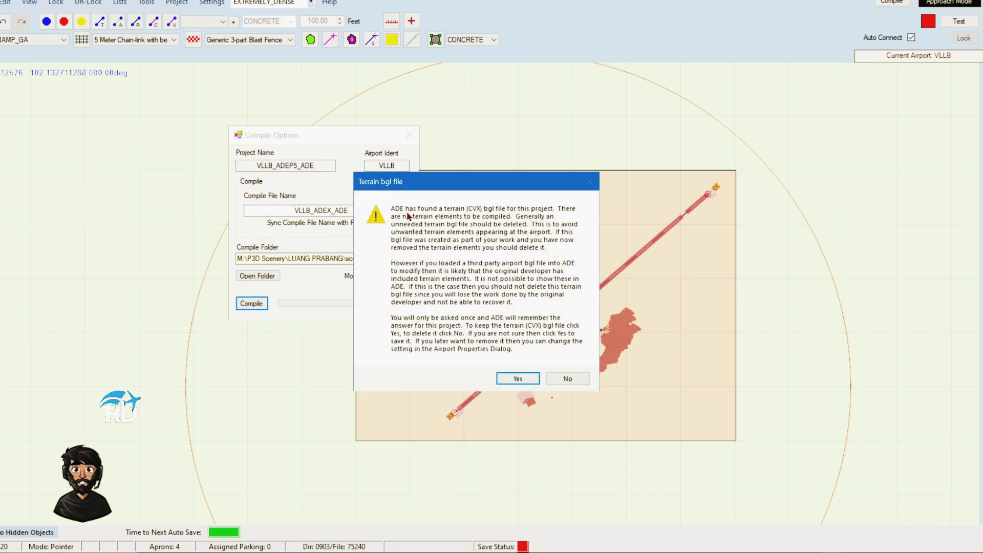
mouse_move(533, 217)
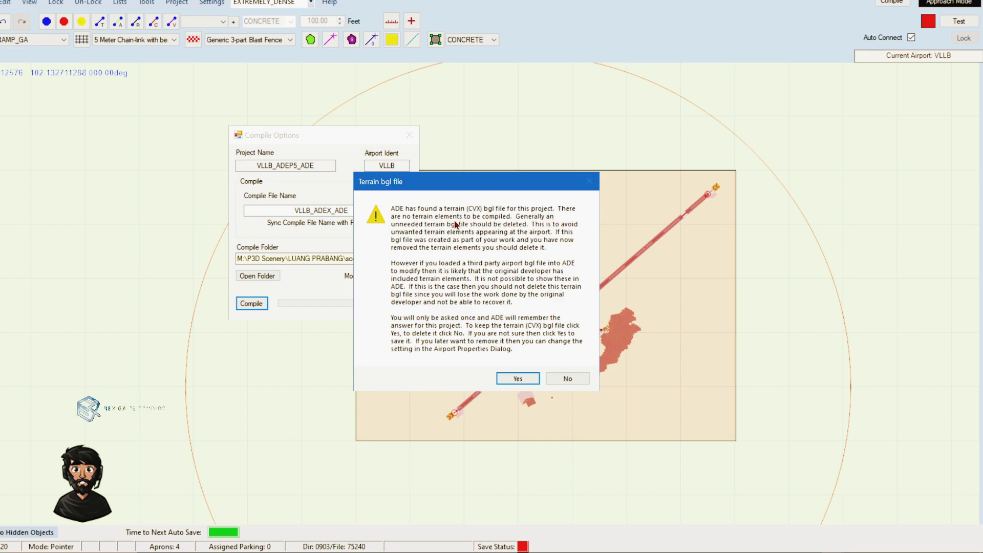
mouse_move(485, 237)
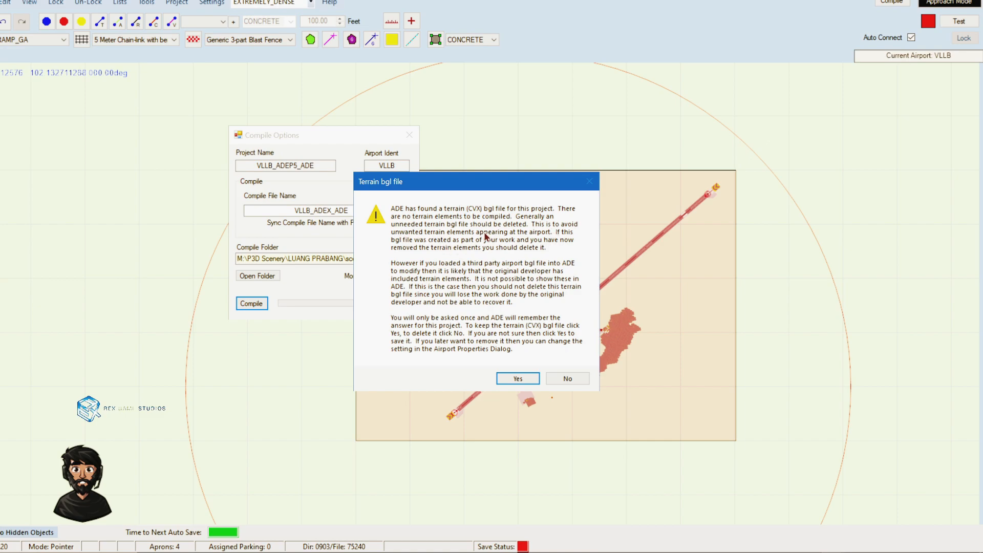
mouse_move(561, 230)
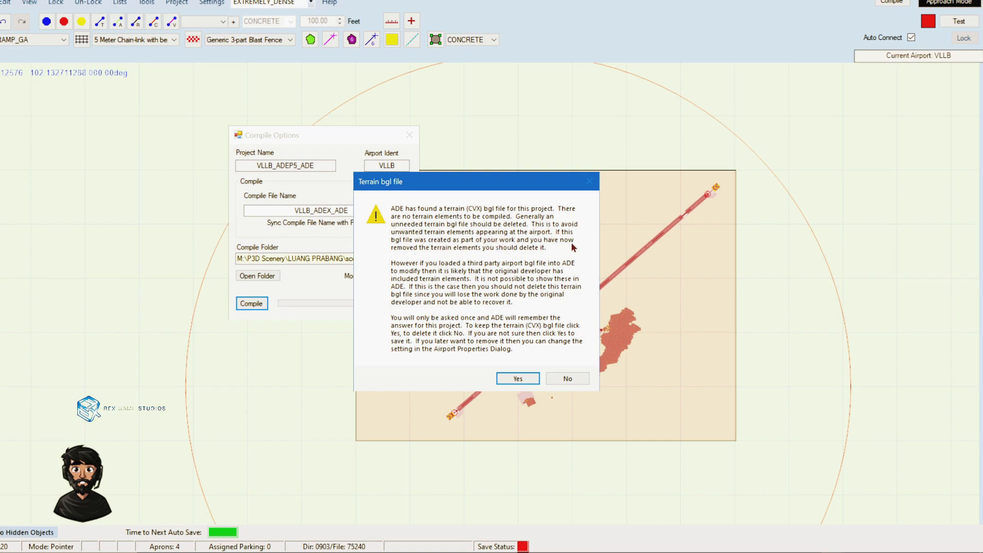
mouse_move(494, 260)
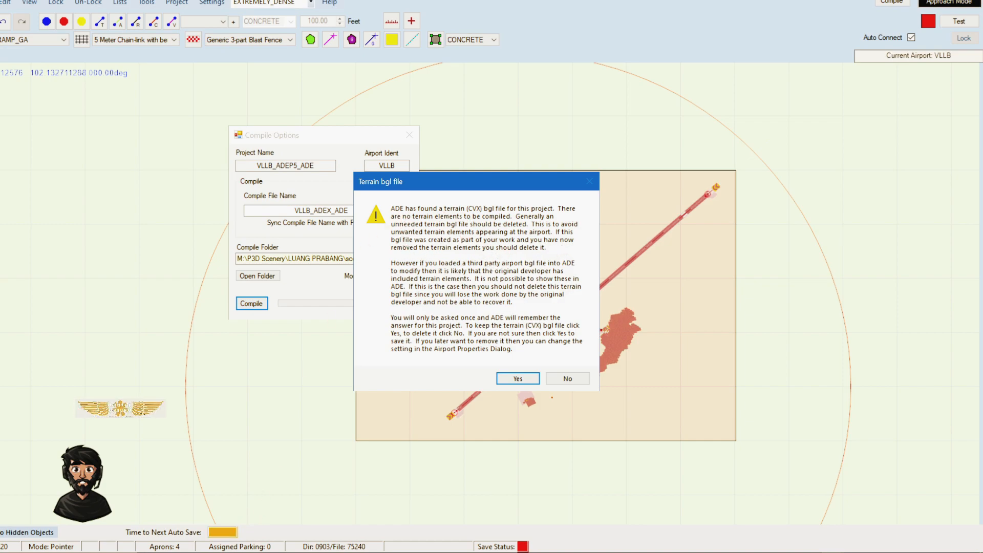
left_click(517, 378)
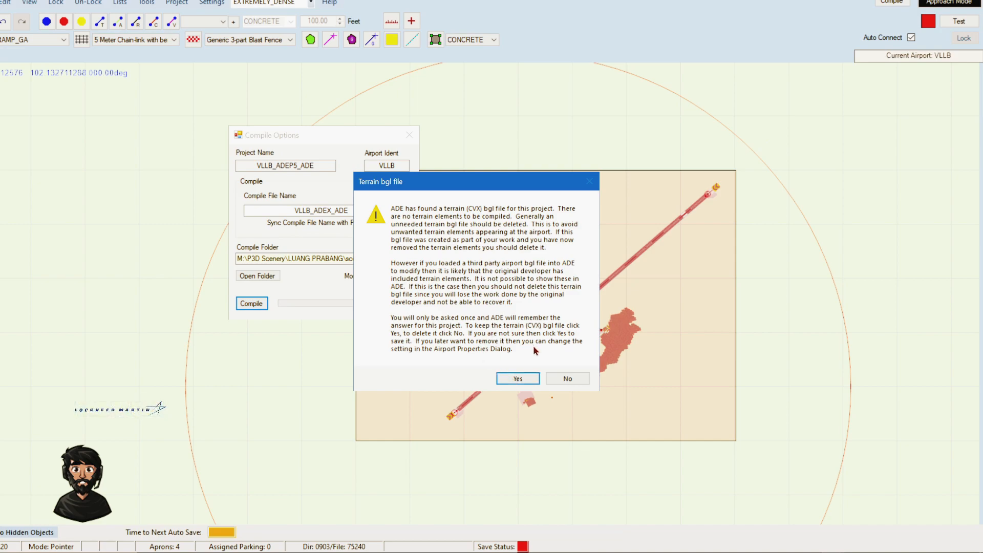
mouse_move(539, 348)
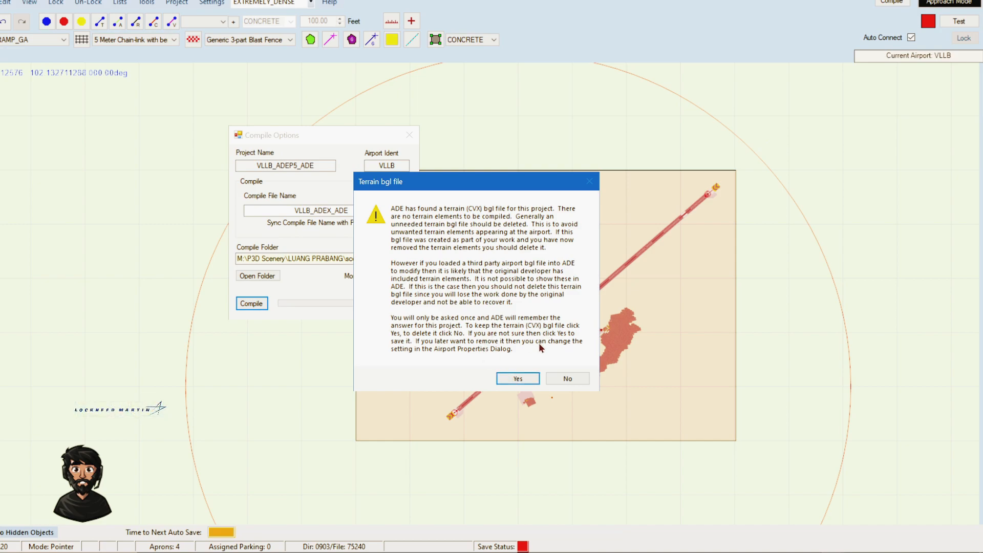
mouse_move(536, 328)
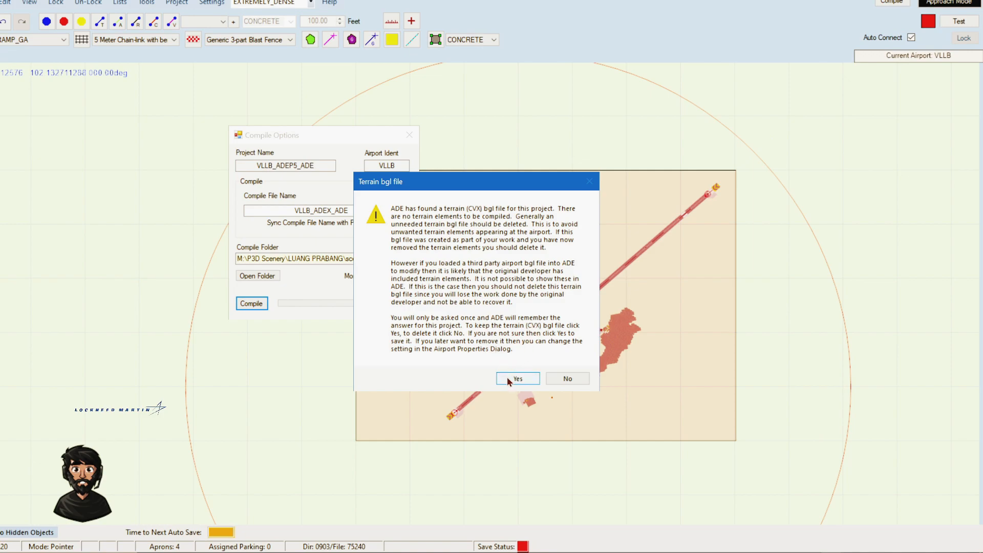
left_click(517, 379)
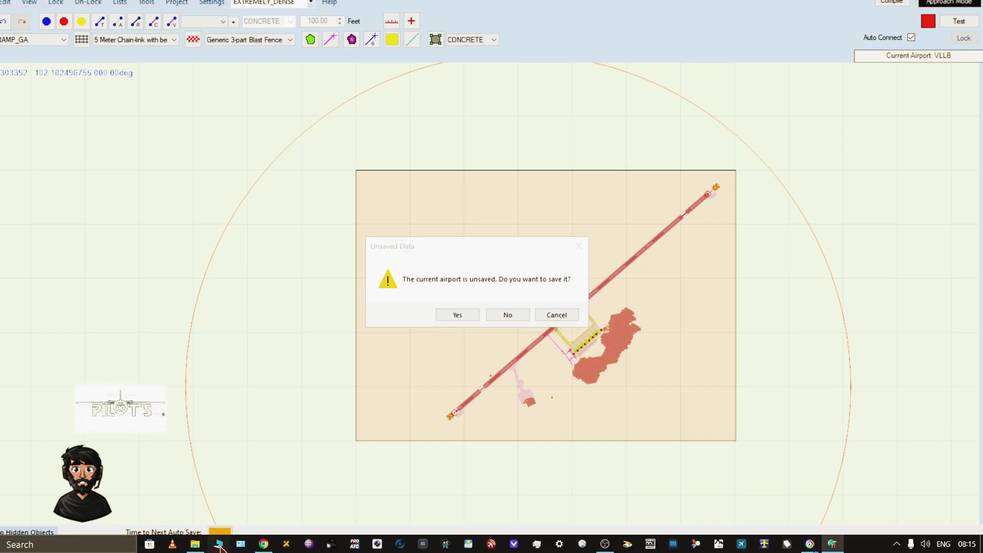
Step: Browse File Explorer to the LUANG PRABANG scenery folder and select the new VLLB_ADEX_ADE.bgl
left_click(219, 544)
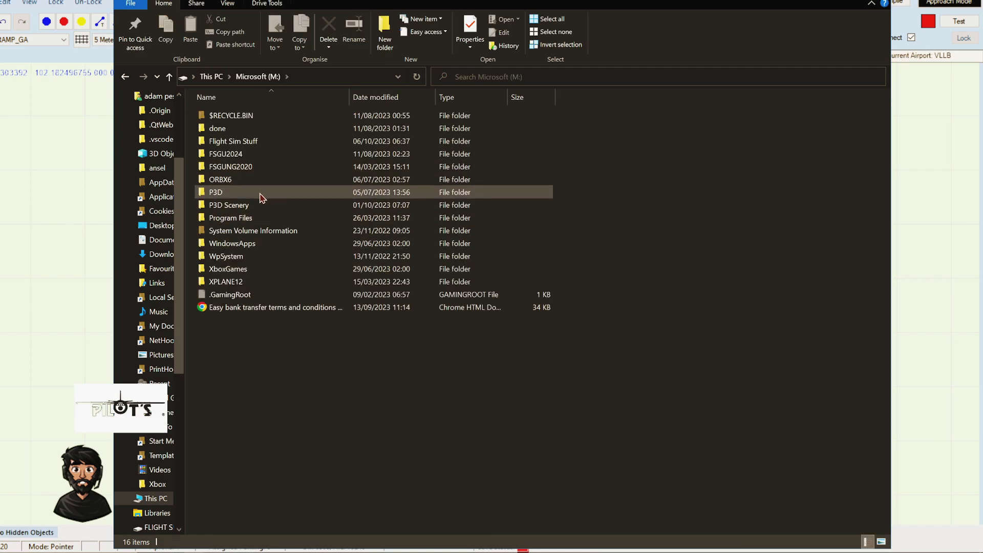
double_click(228, 205)
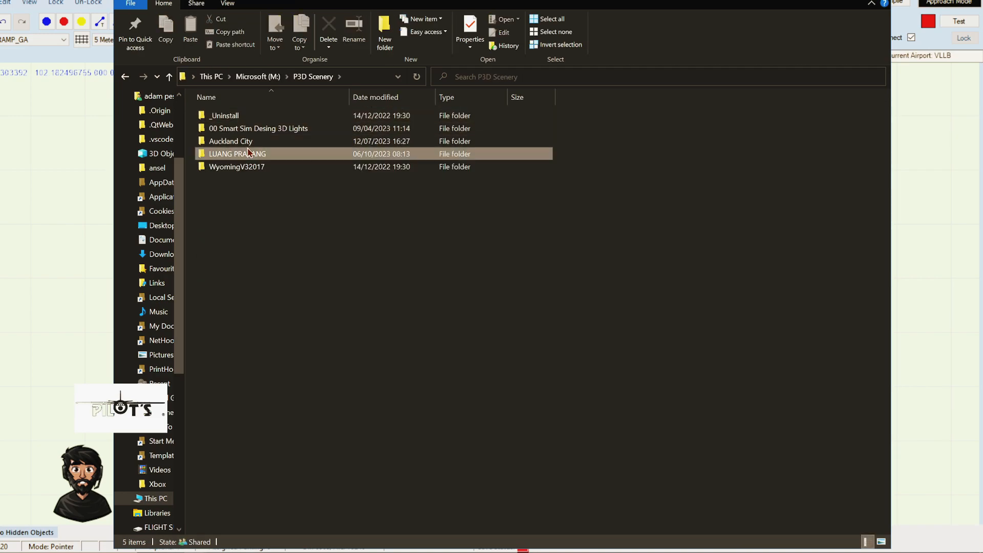
double_click(237, 154)
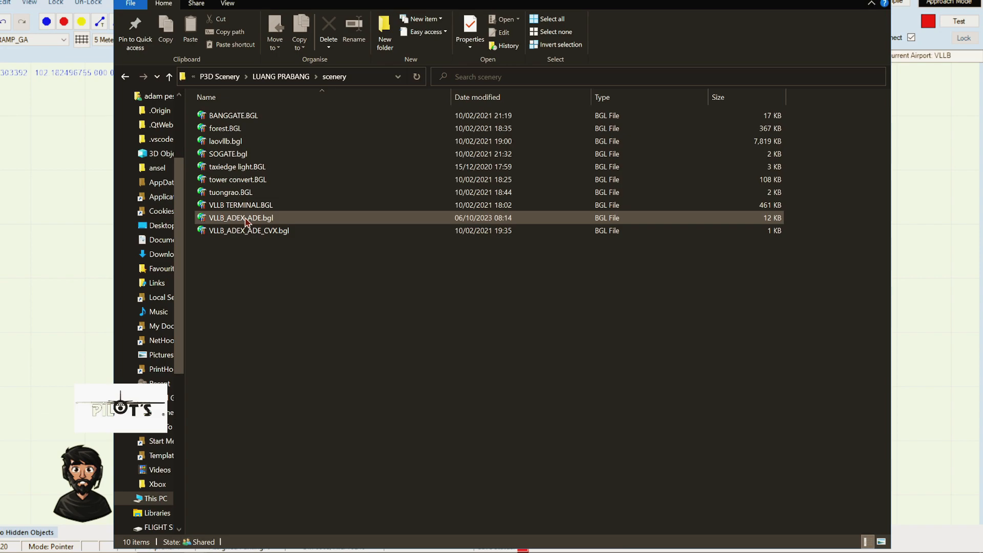
left_click(241, 217)
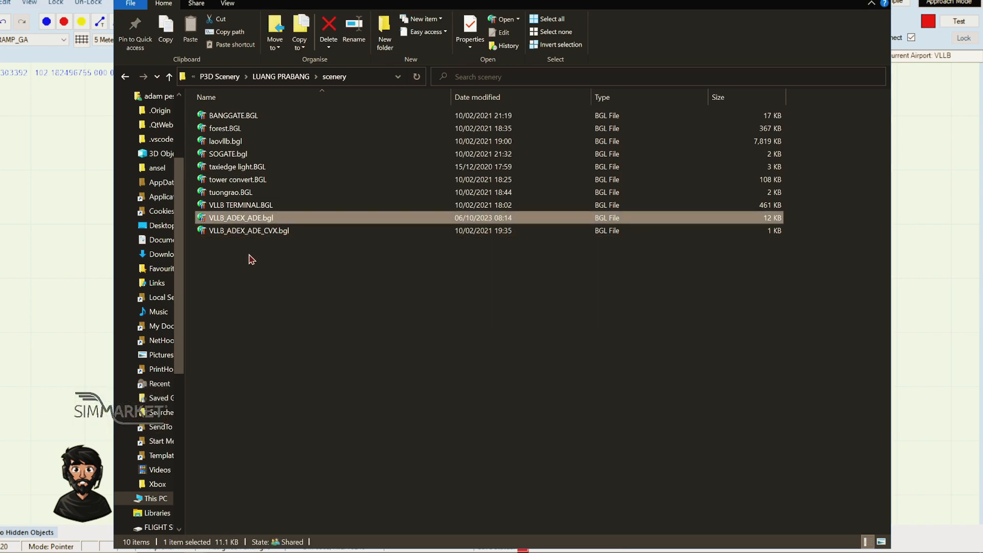
mouse_move(760, 28)
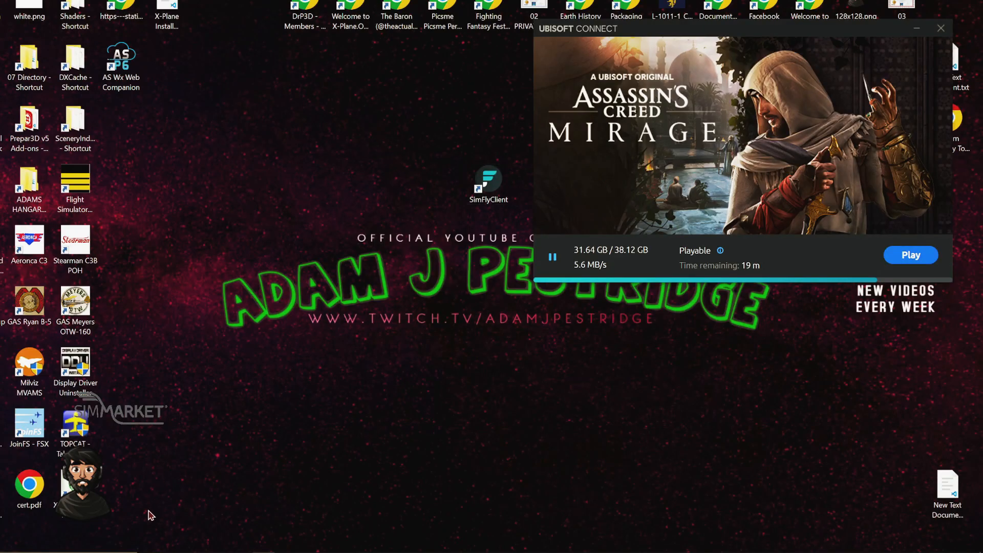
left_click(148, 542)
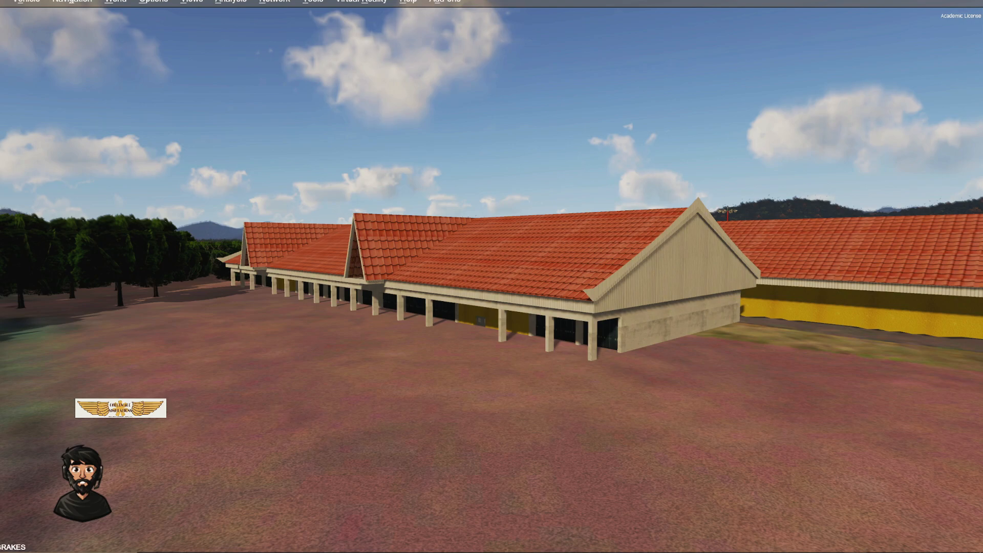
mouse_move(477, 218)
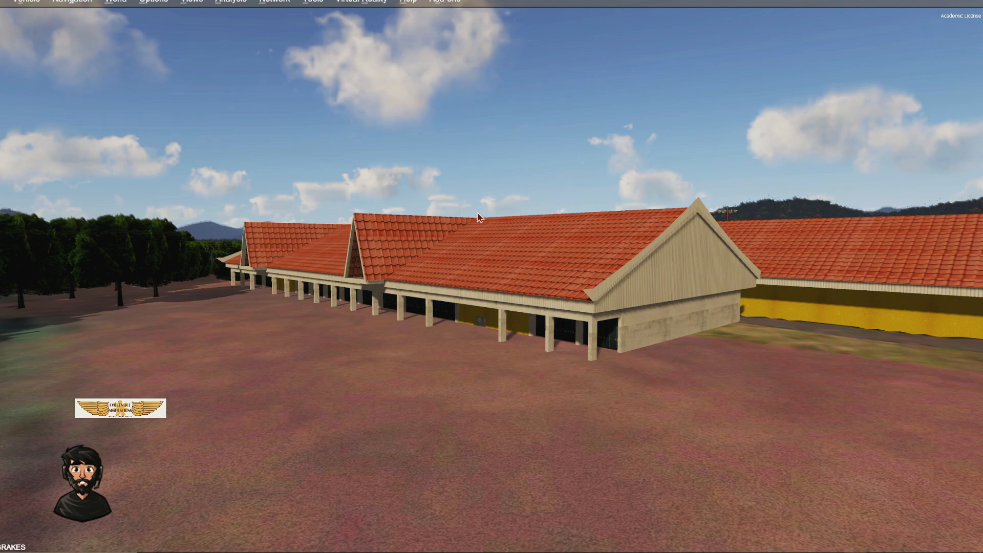
mouse_move(523, 213)
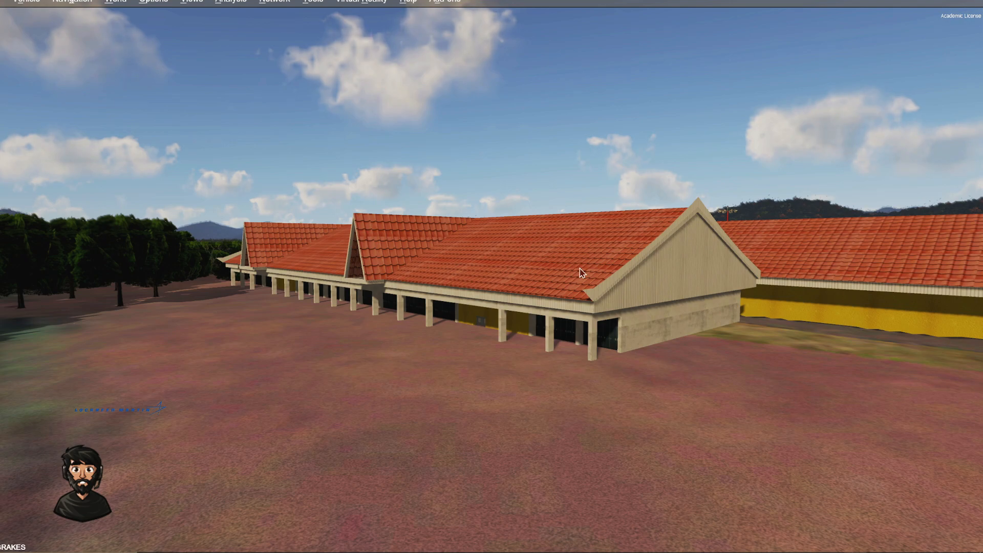
mouse_move(606, 342)
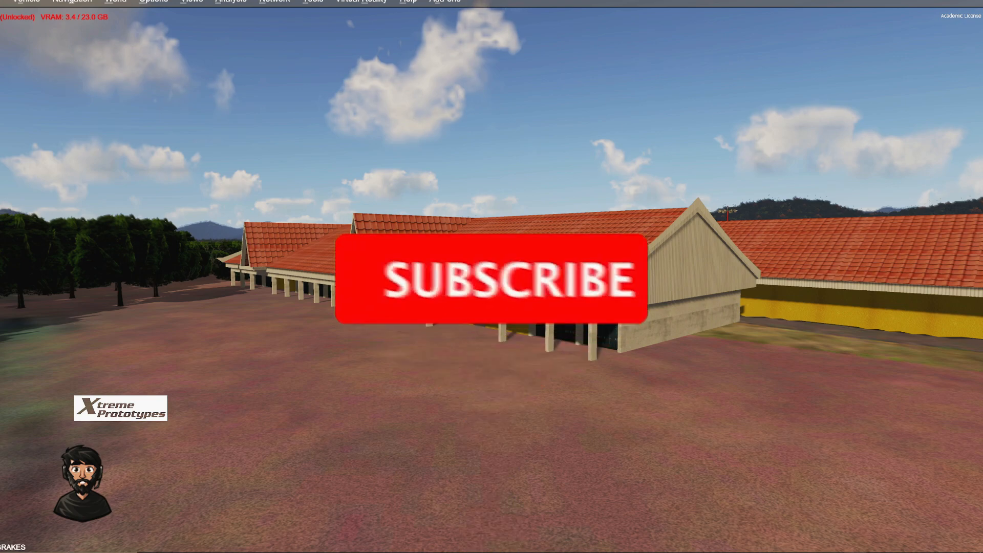
left_click(491, 278)
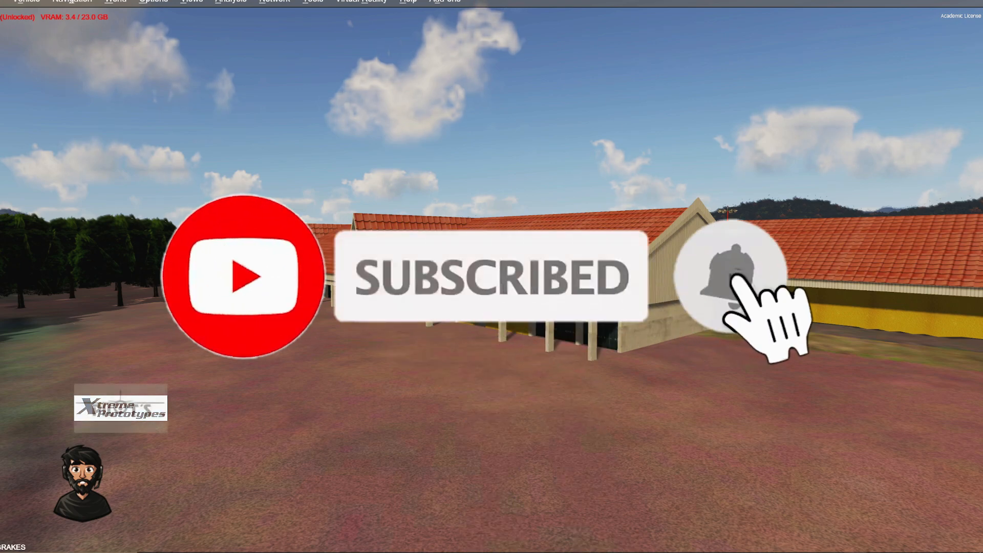